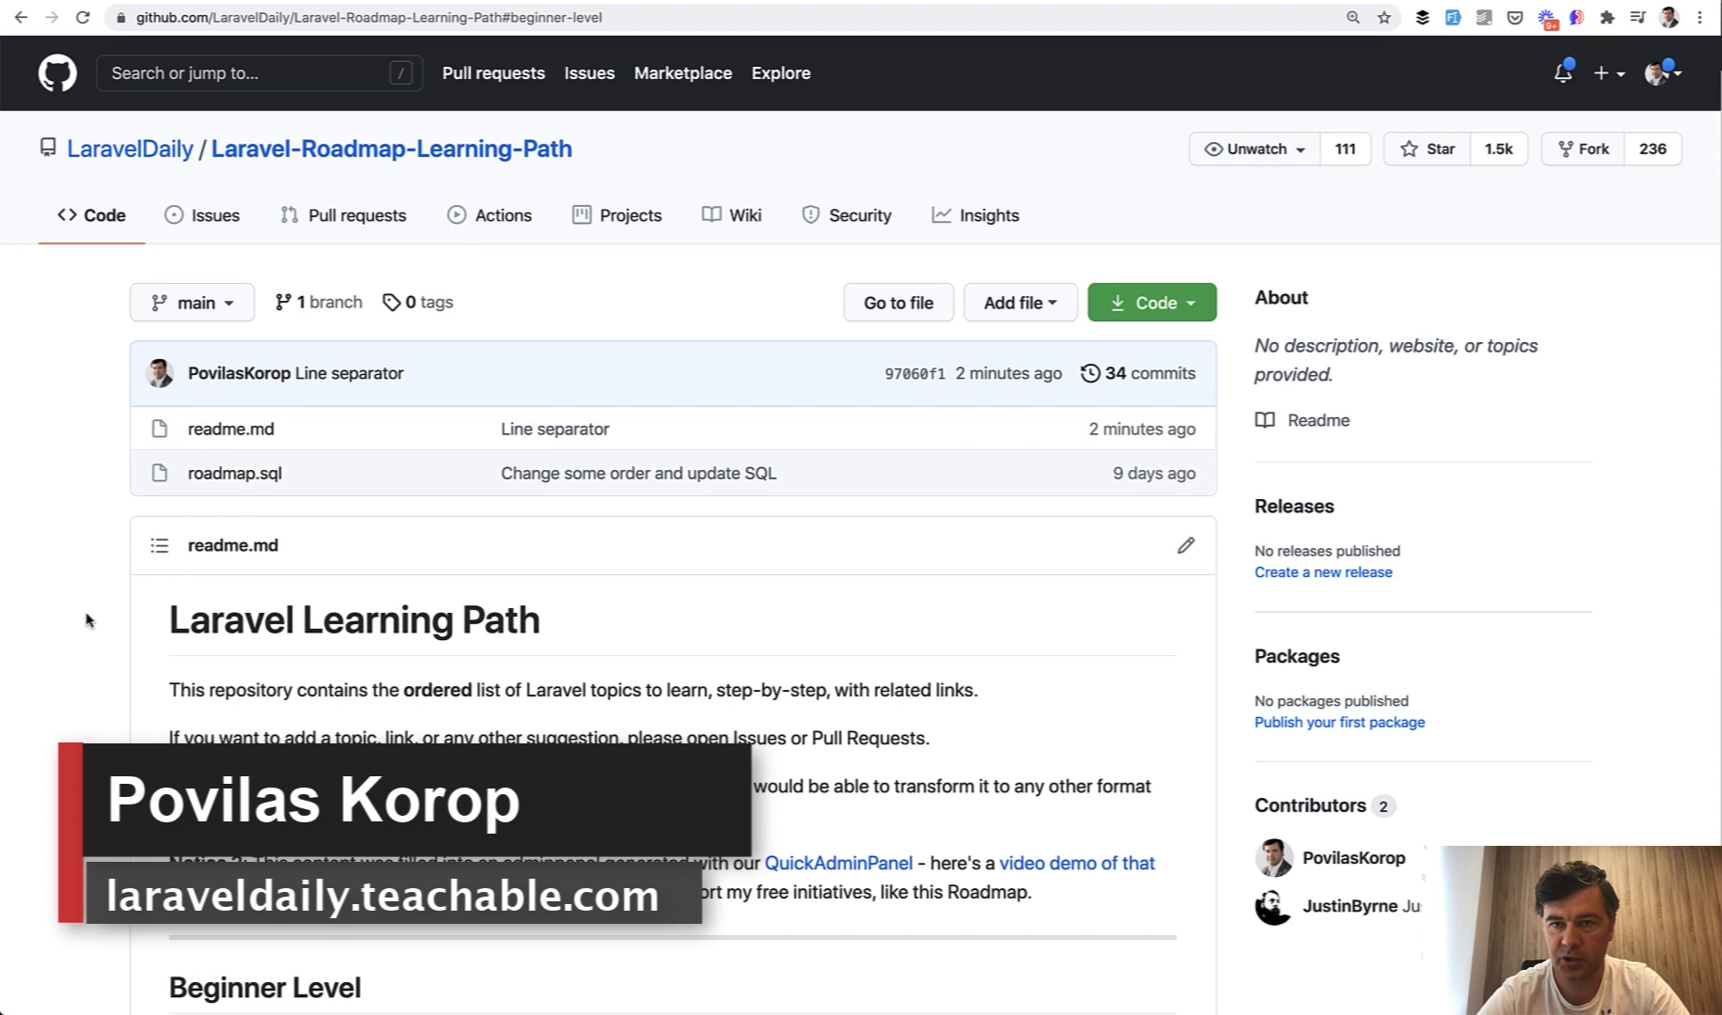
- Scroll the challenge README and highlight the 'Beginner Demo-Project: Personal Blog' section
scroll("down", 3)
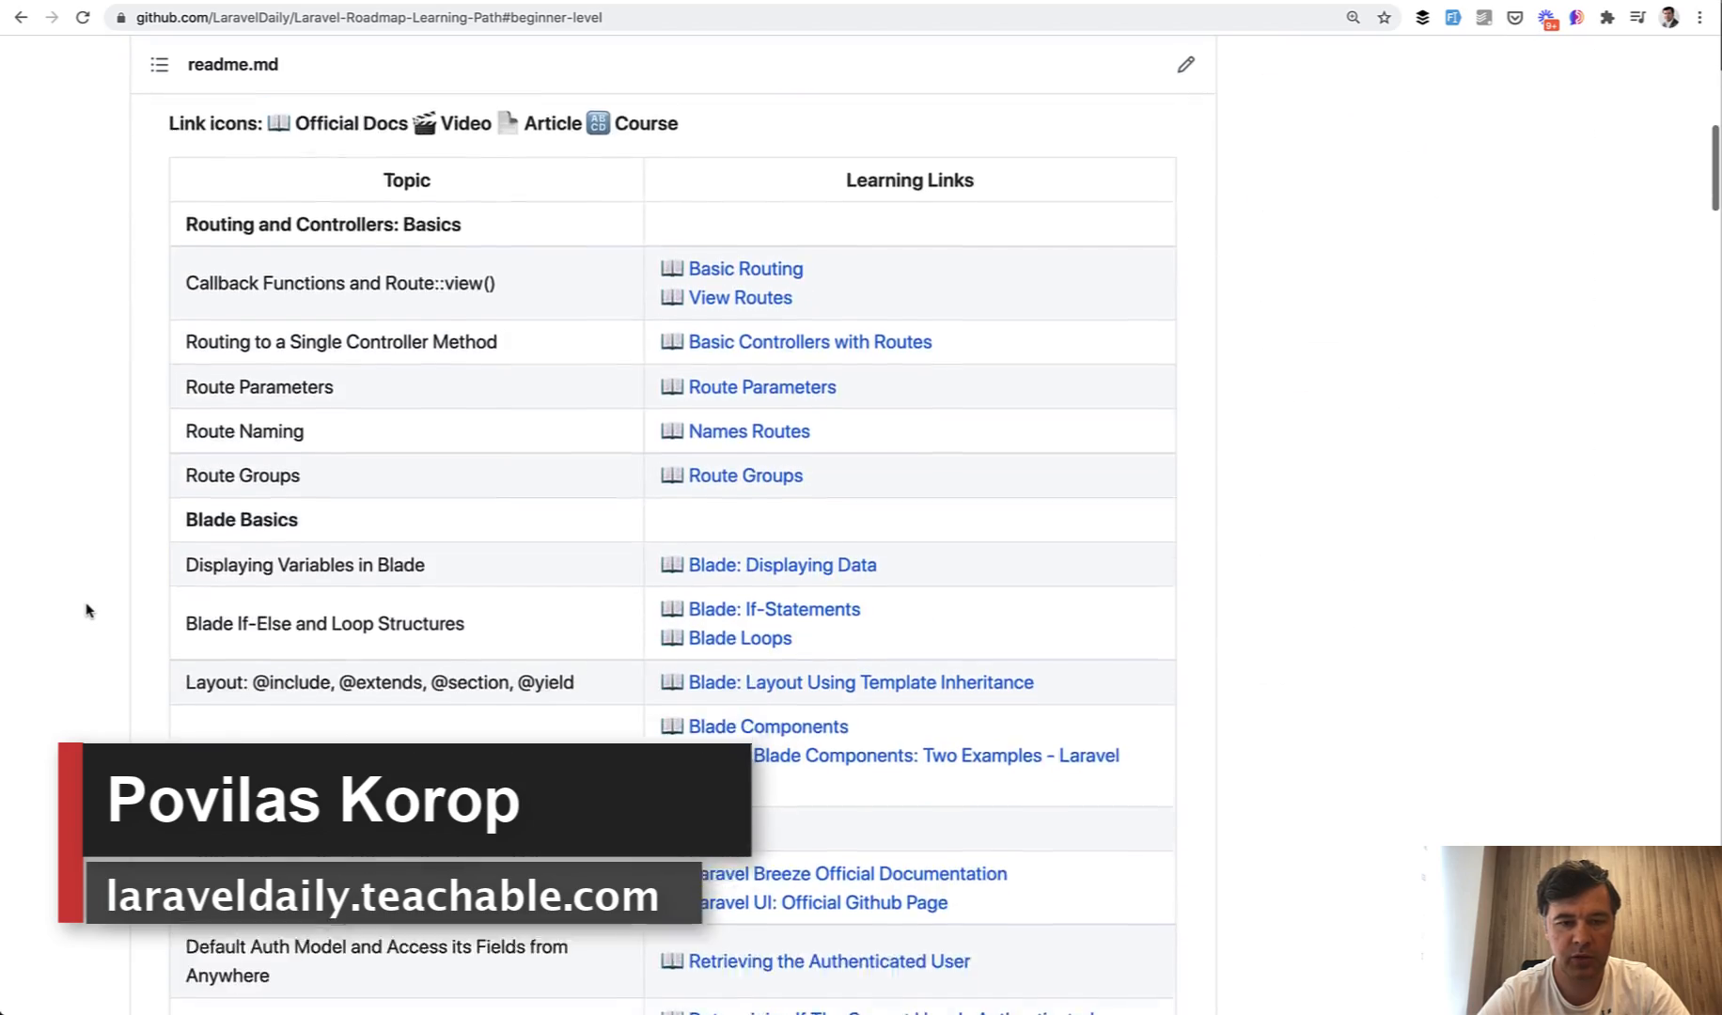
scroll("up", 3)
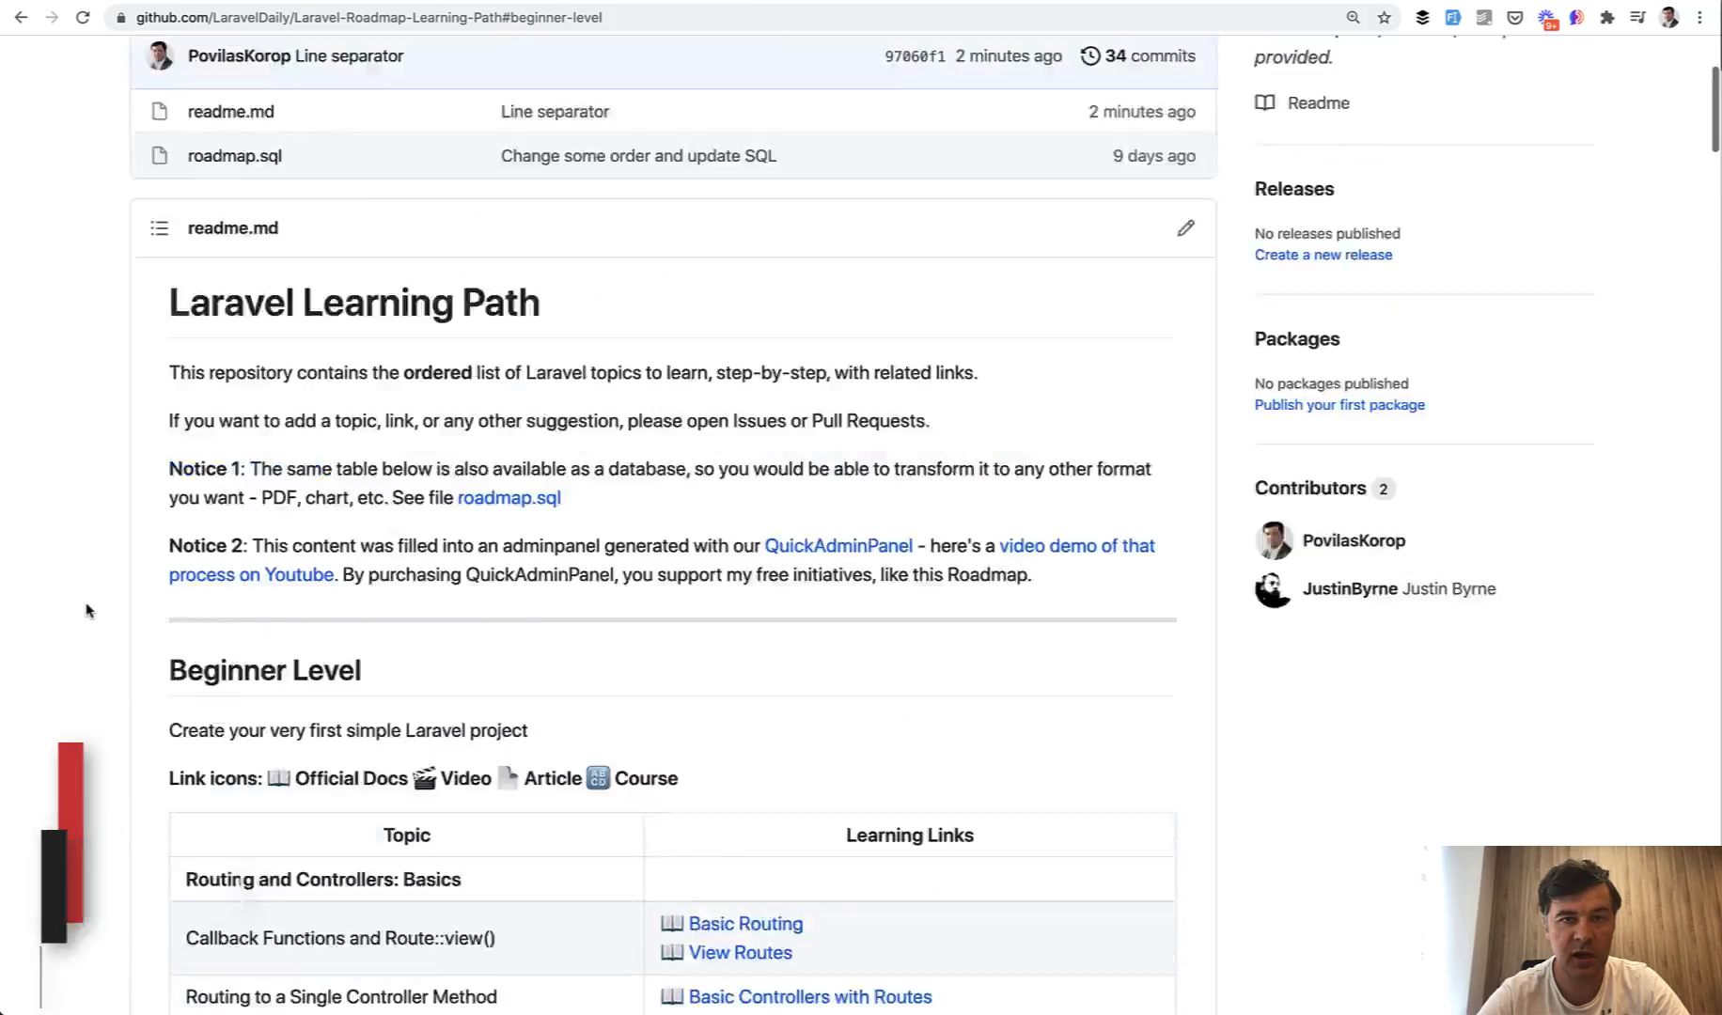
scroll("down", 3)
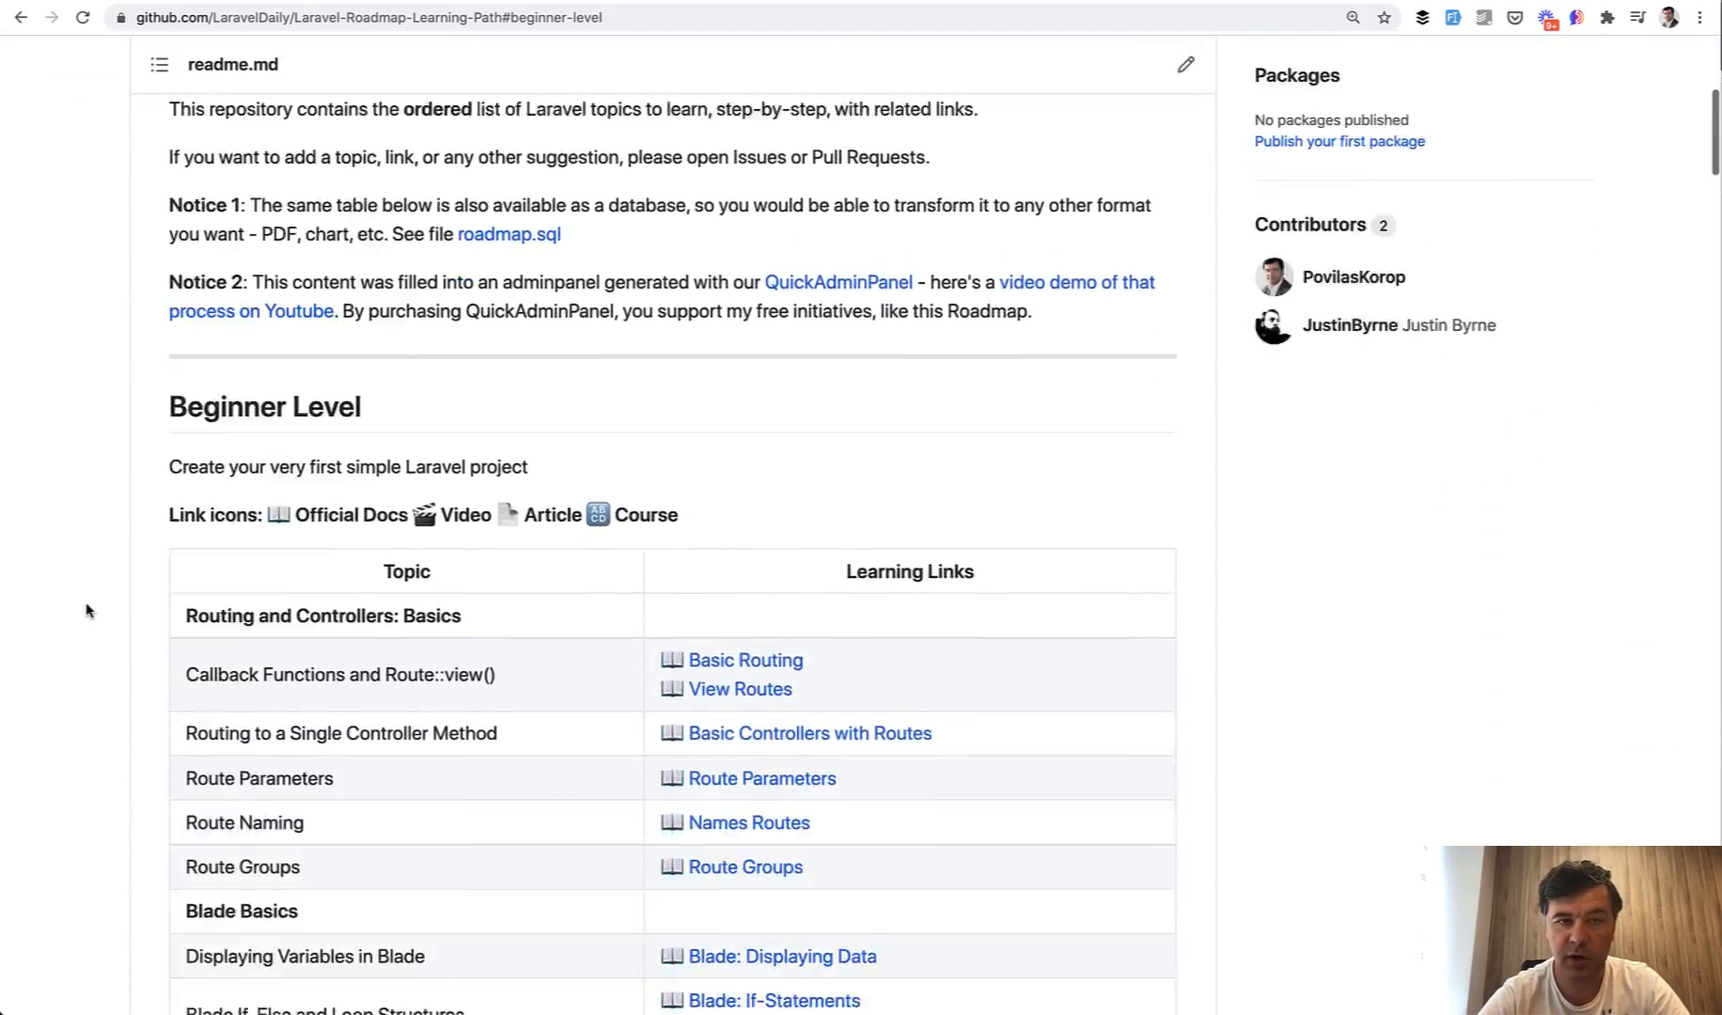
scroll("down", 3)
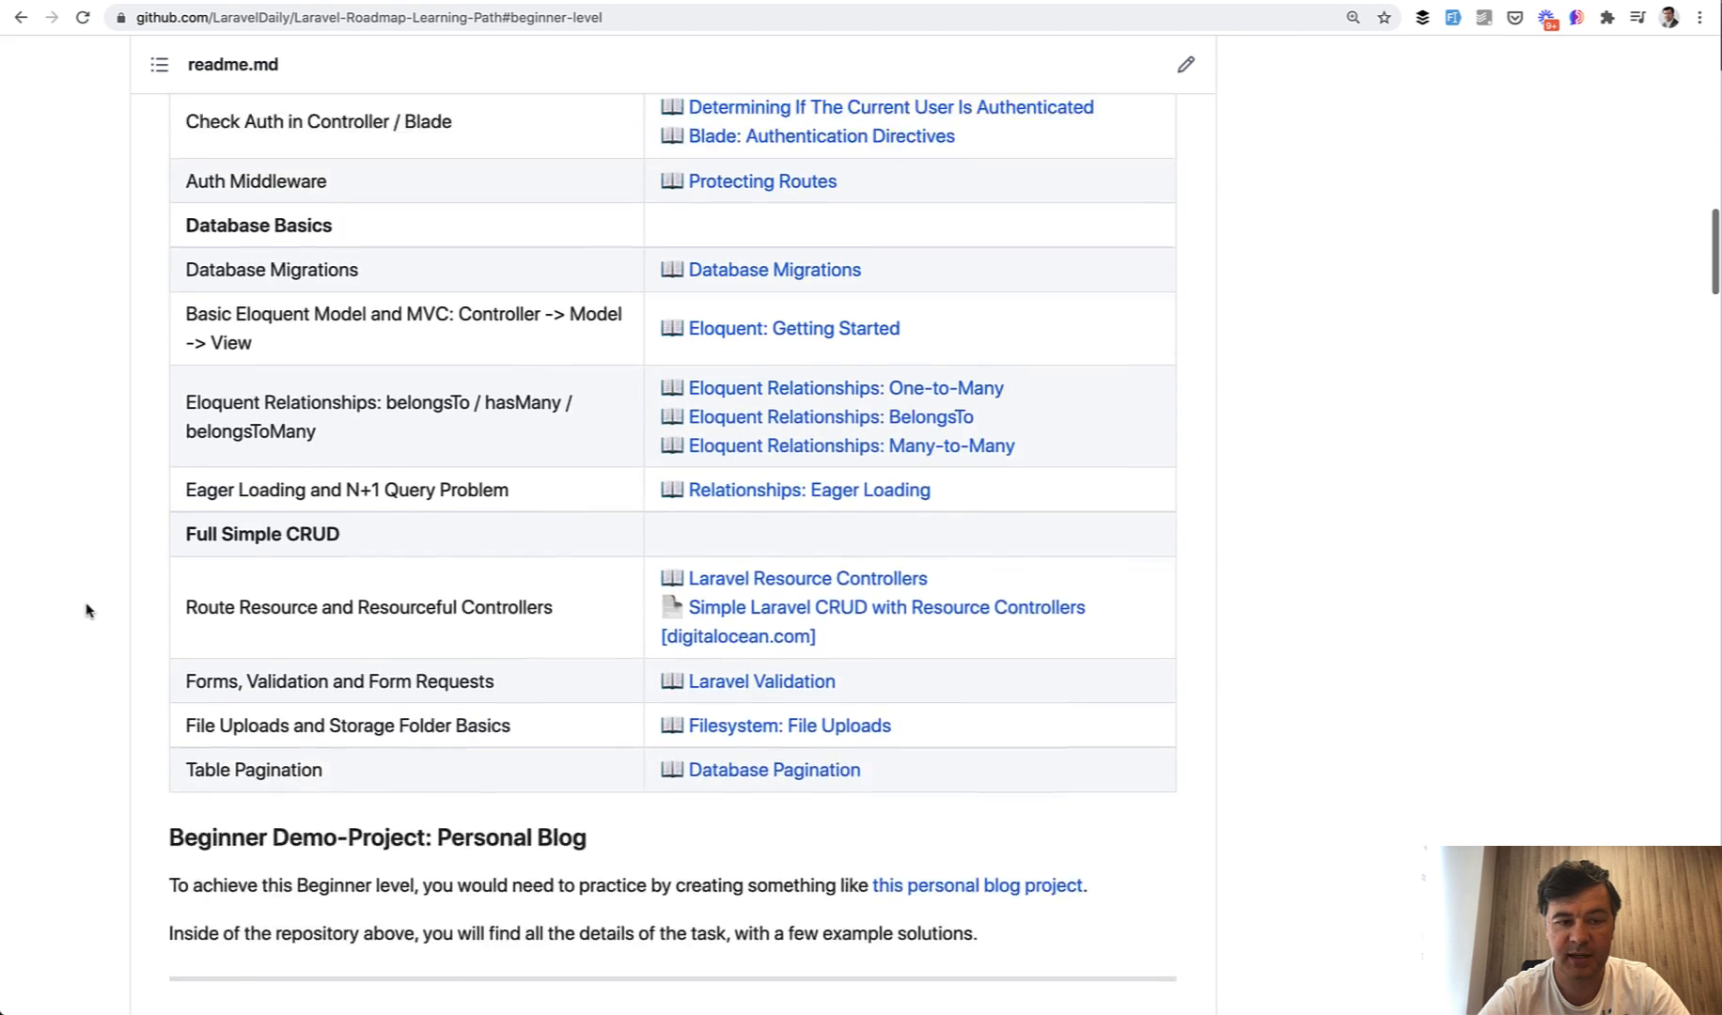
scroll("down", 3)
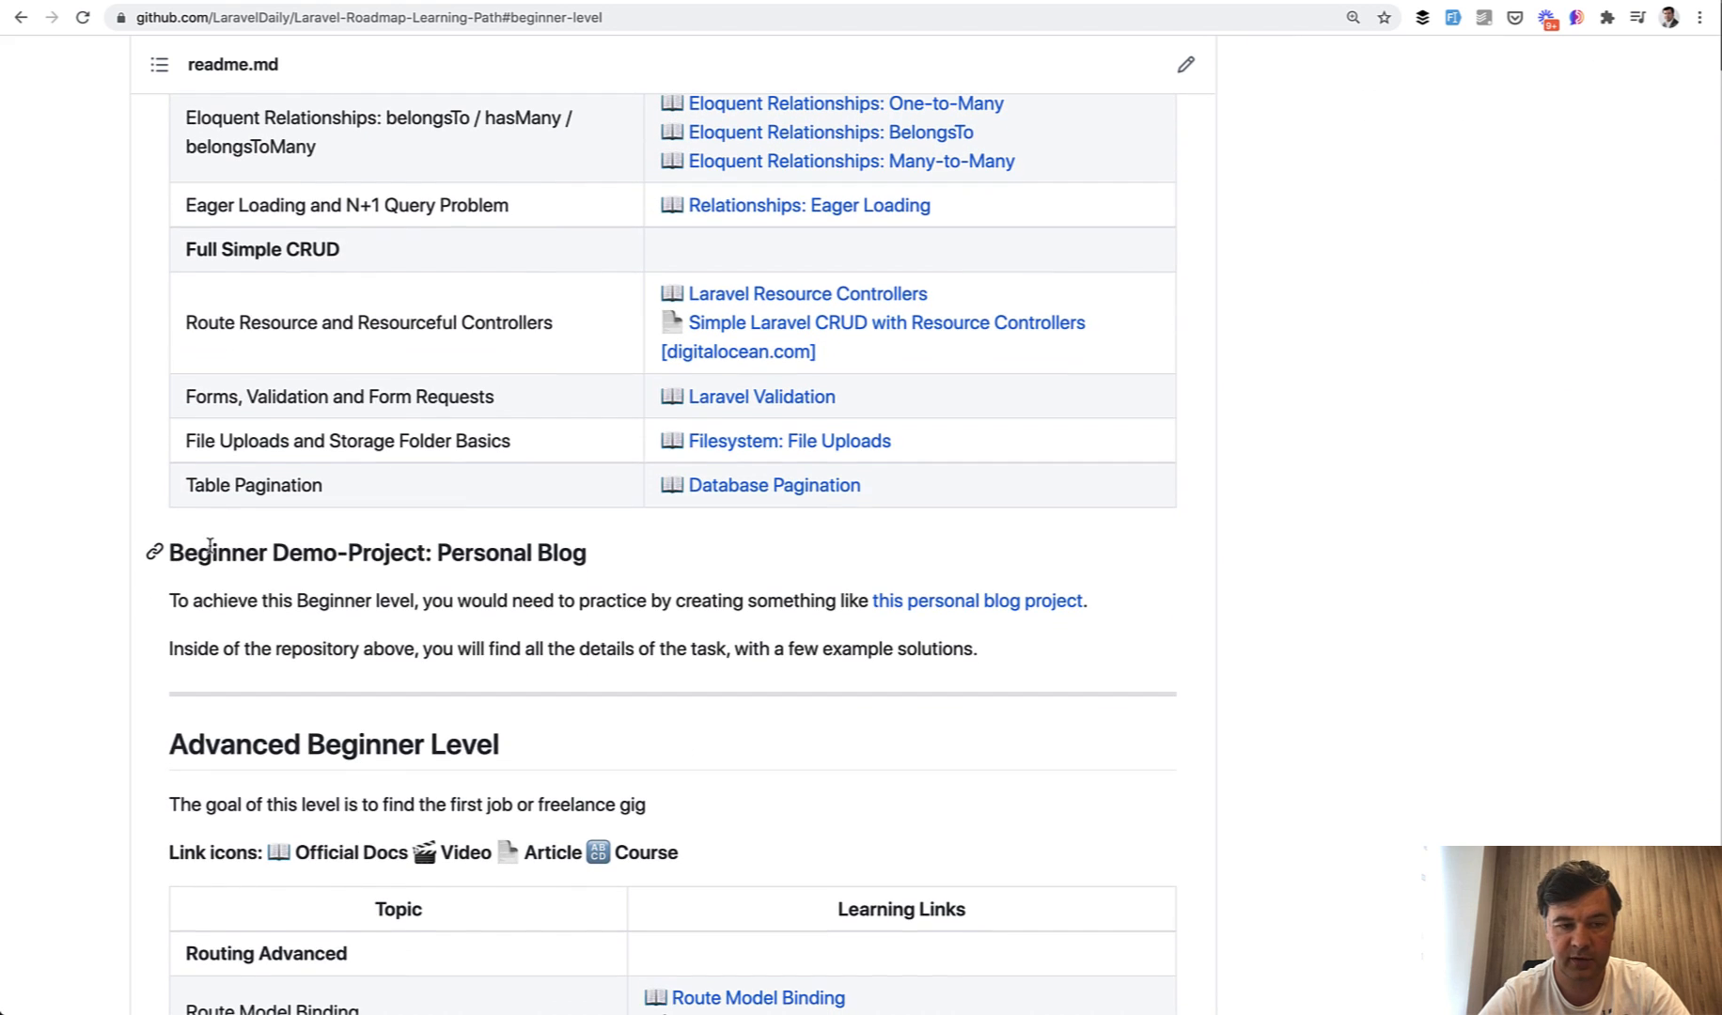
left_click_drag(171, 551, 976, 649)
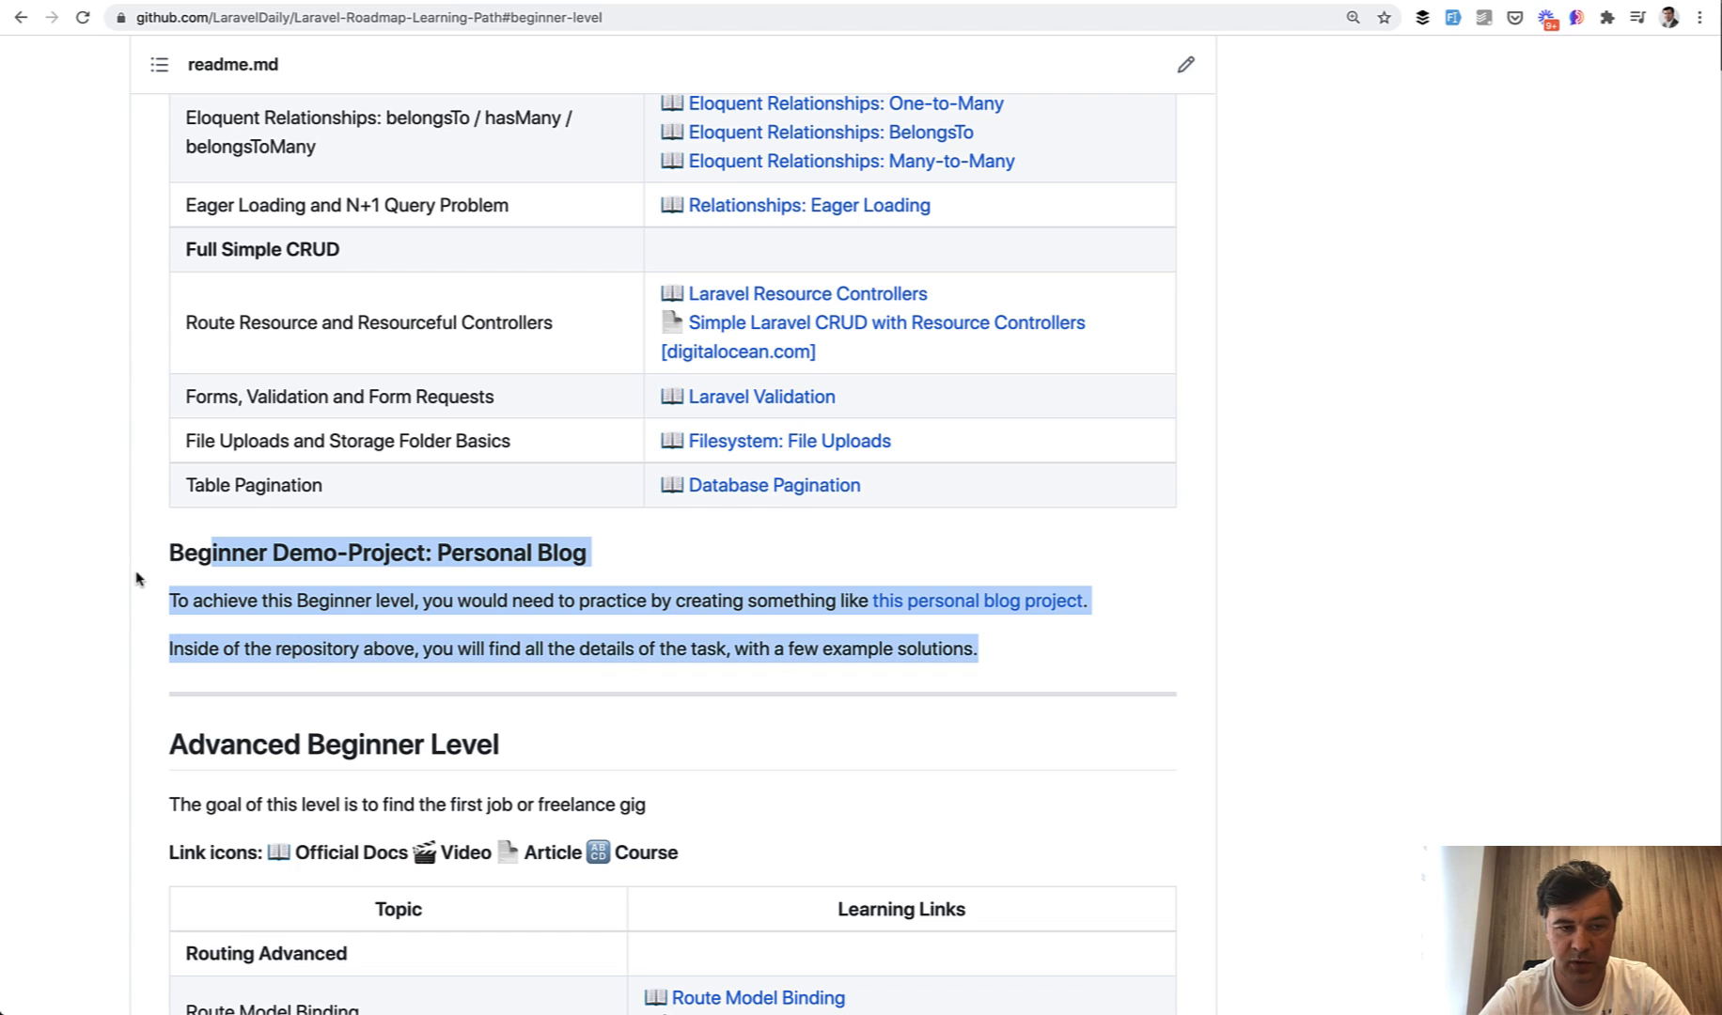
- Read down the README to the 'Features to implement' list for the personal blog
scroll("up", 3)
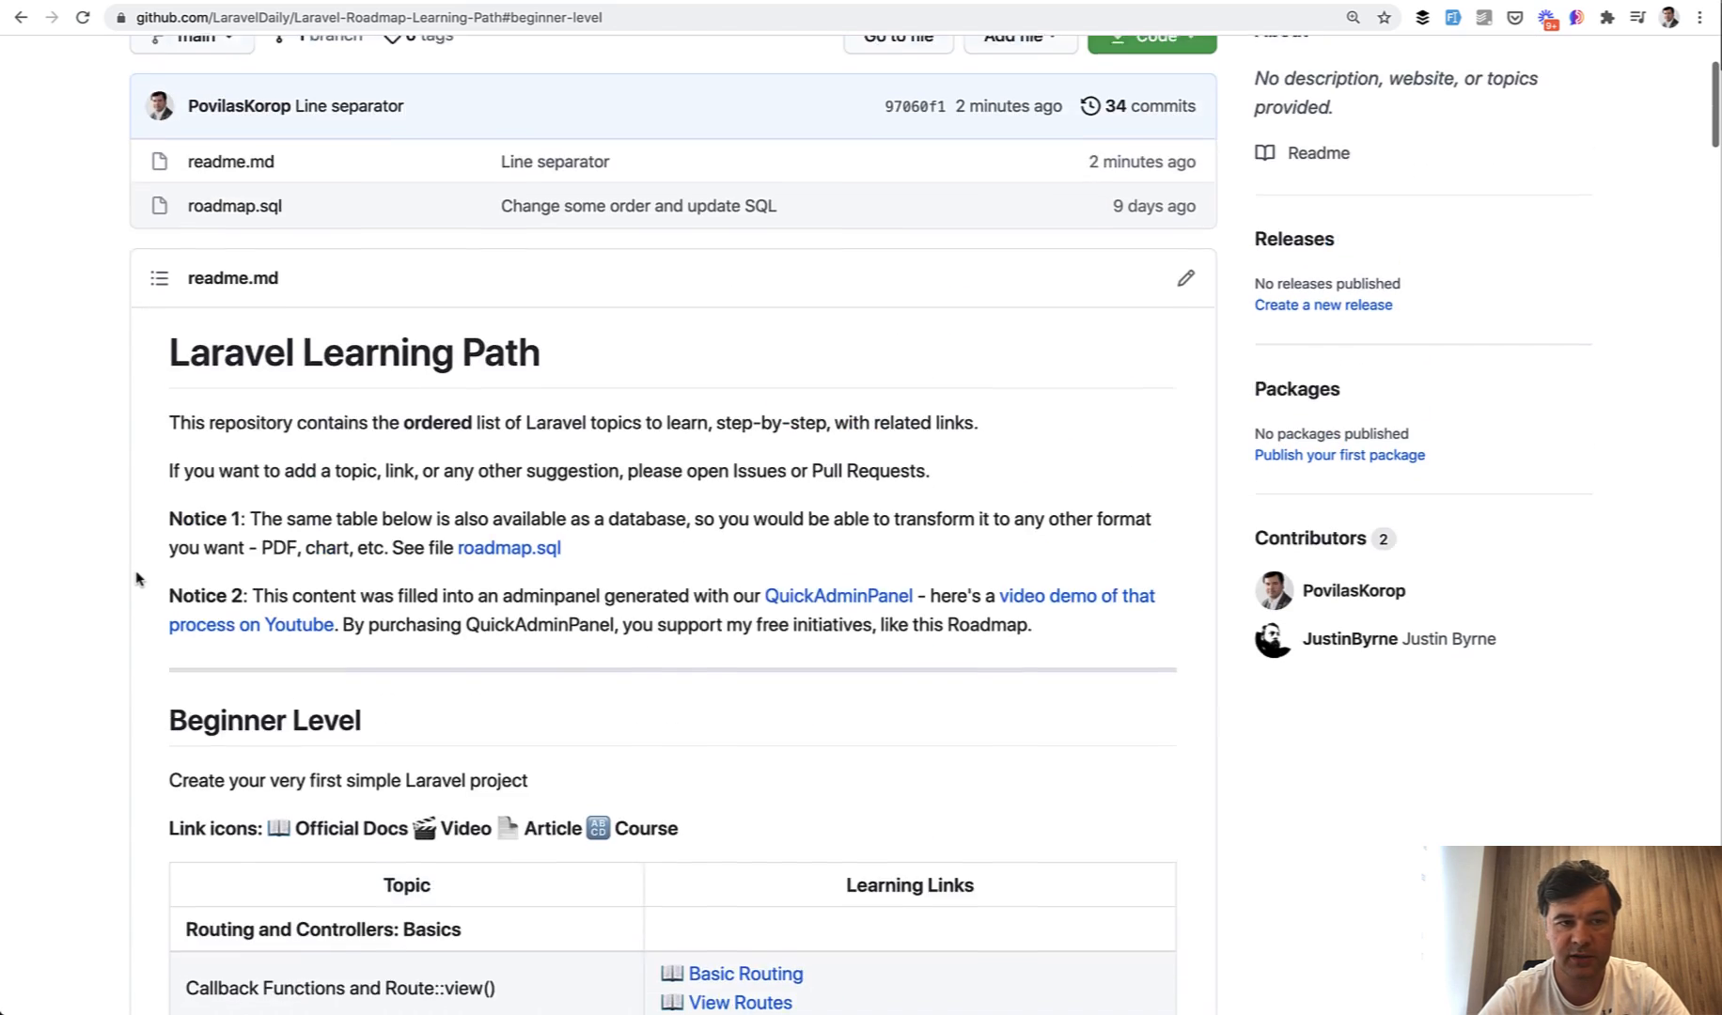
scroll("down", 3)
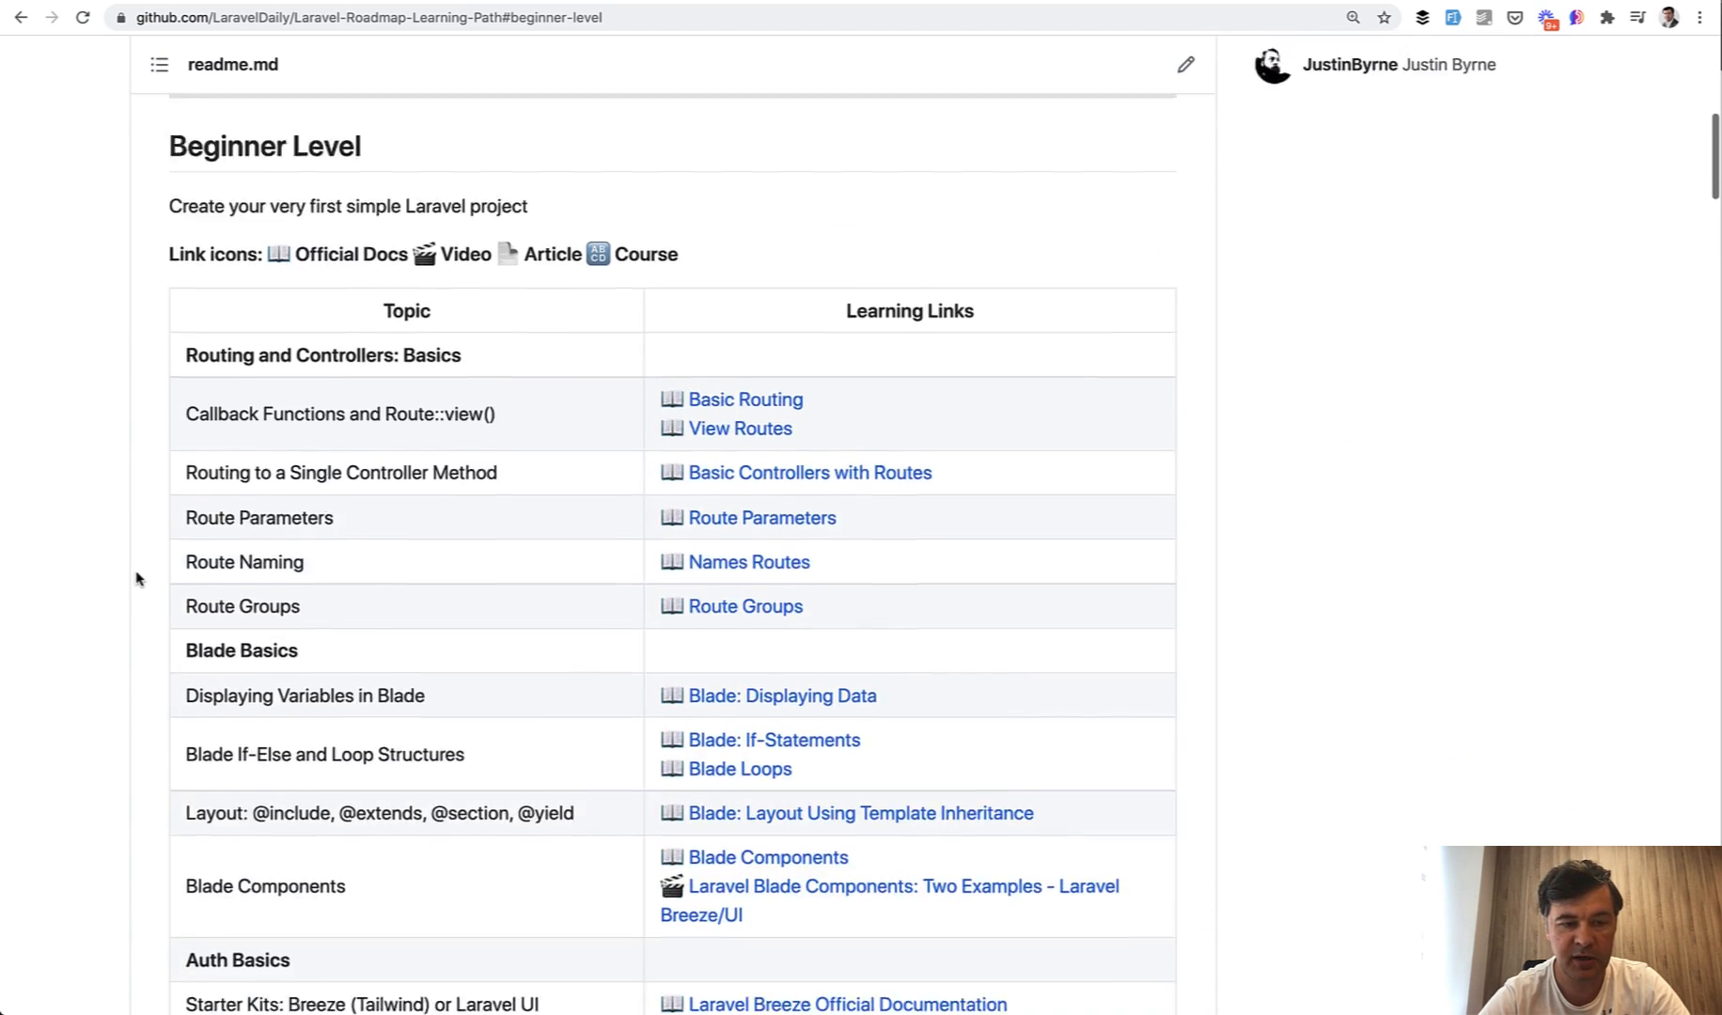
scroll("down", 3)
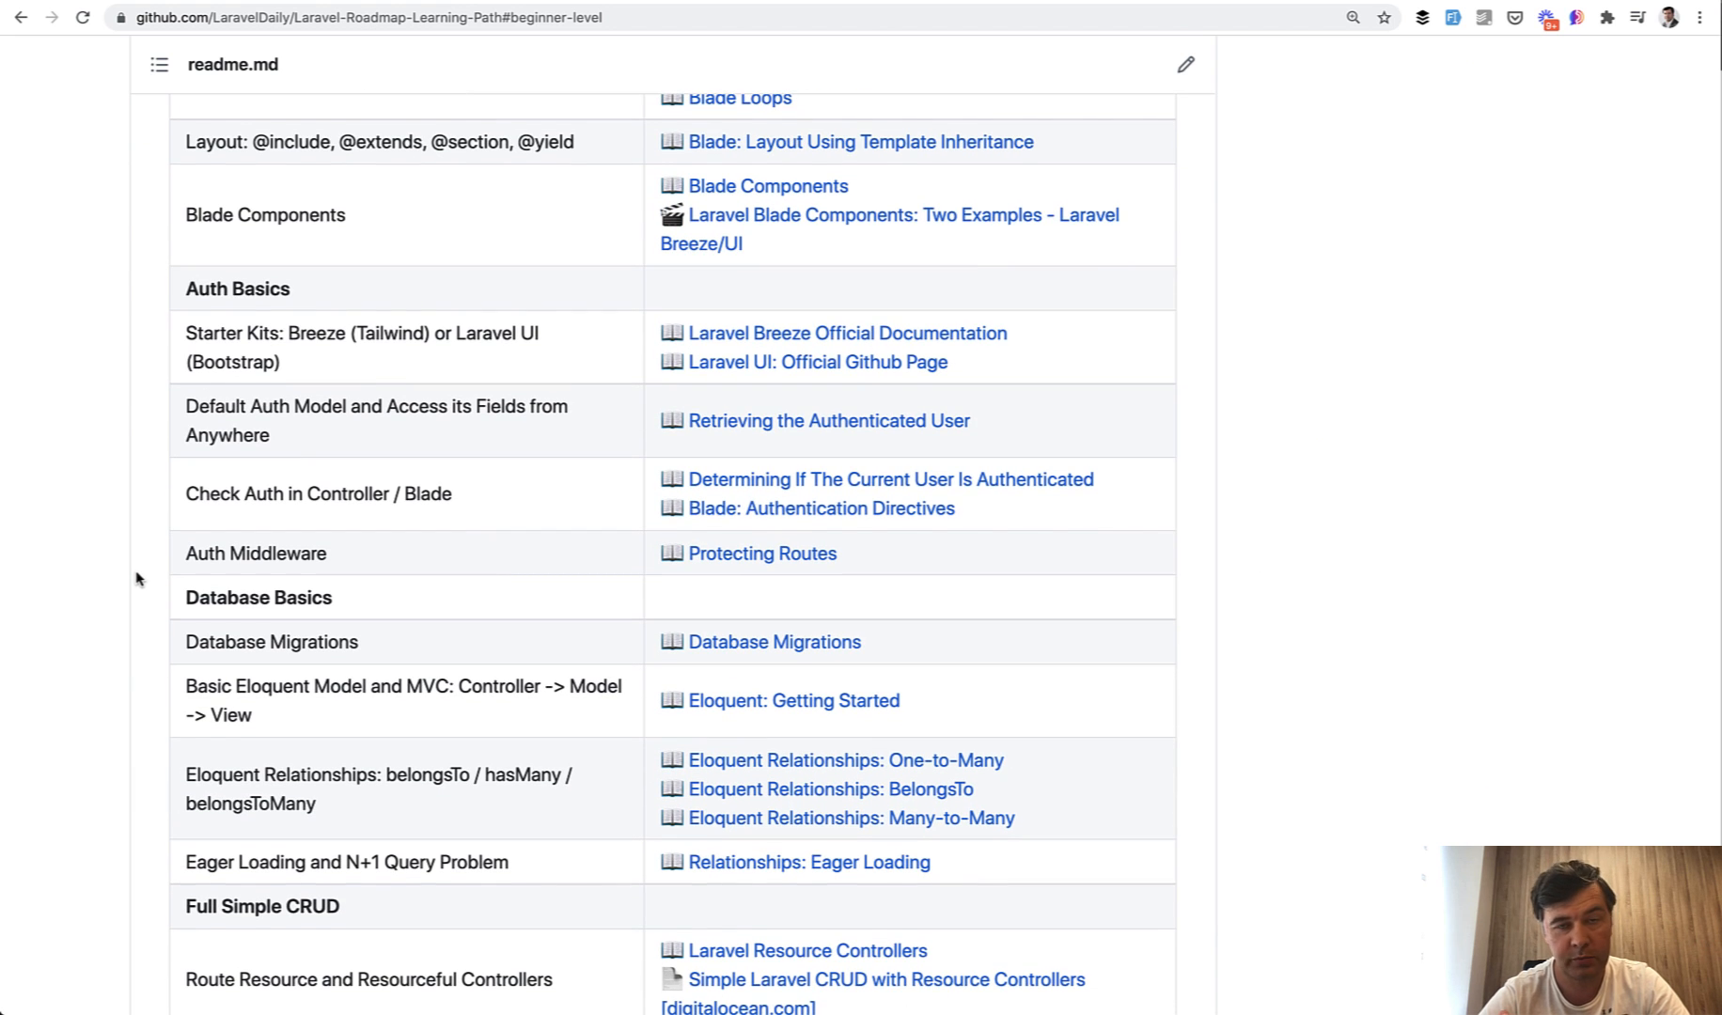
scroll("down", 3)
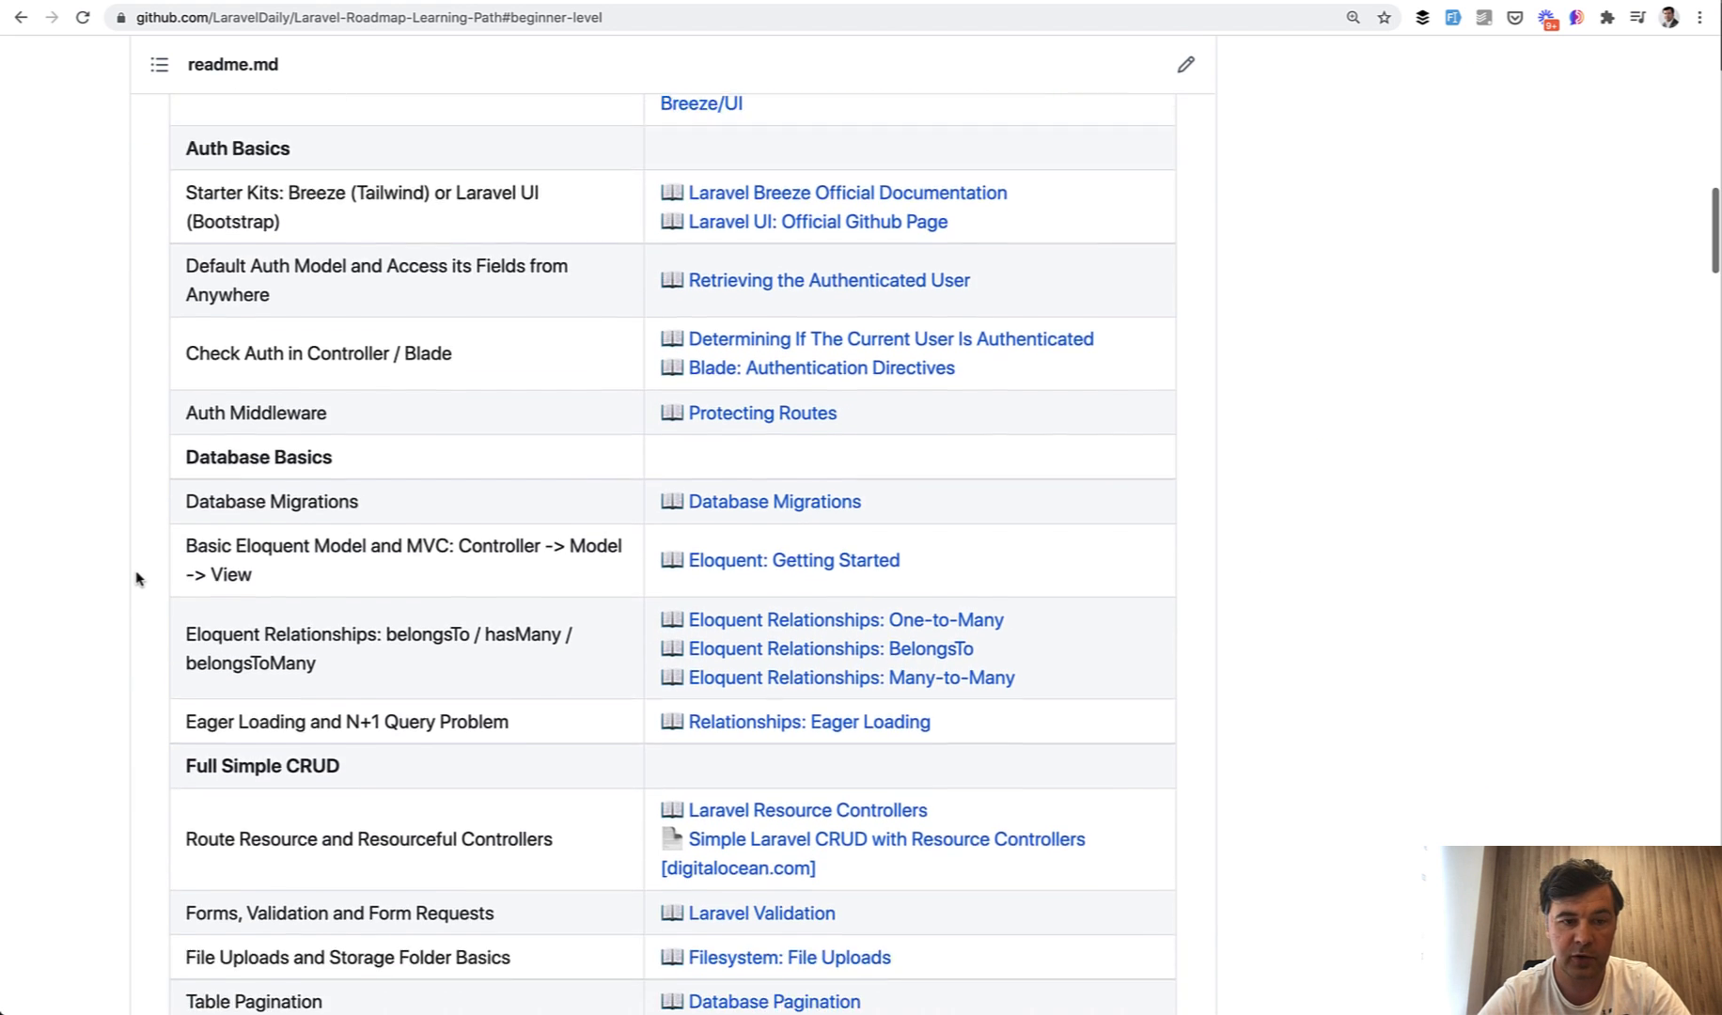
scroll("down", 3)
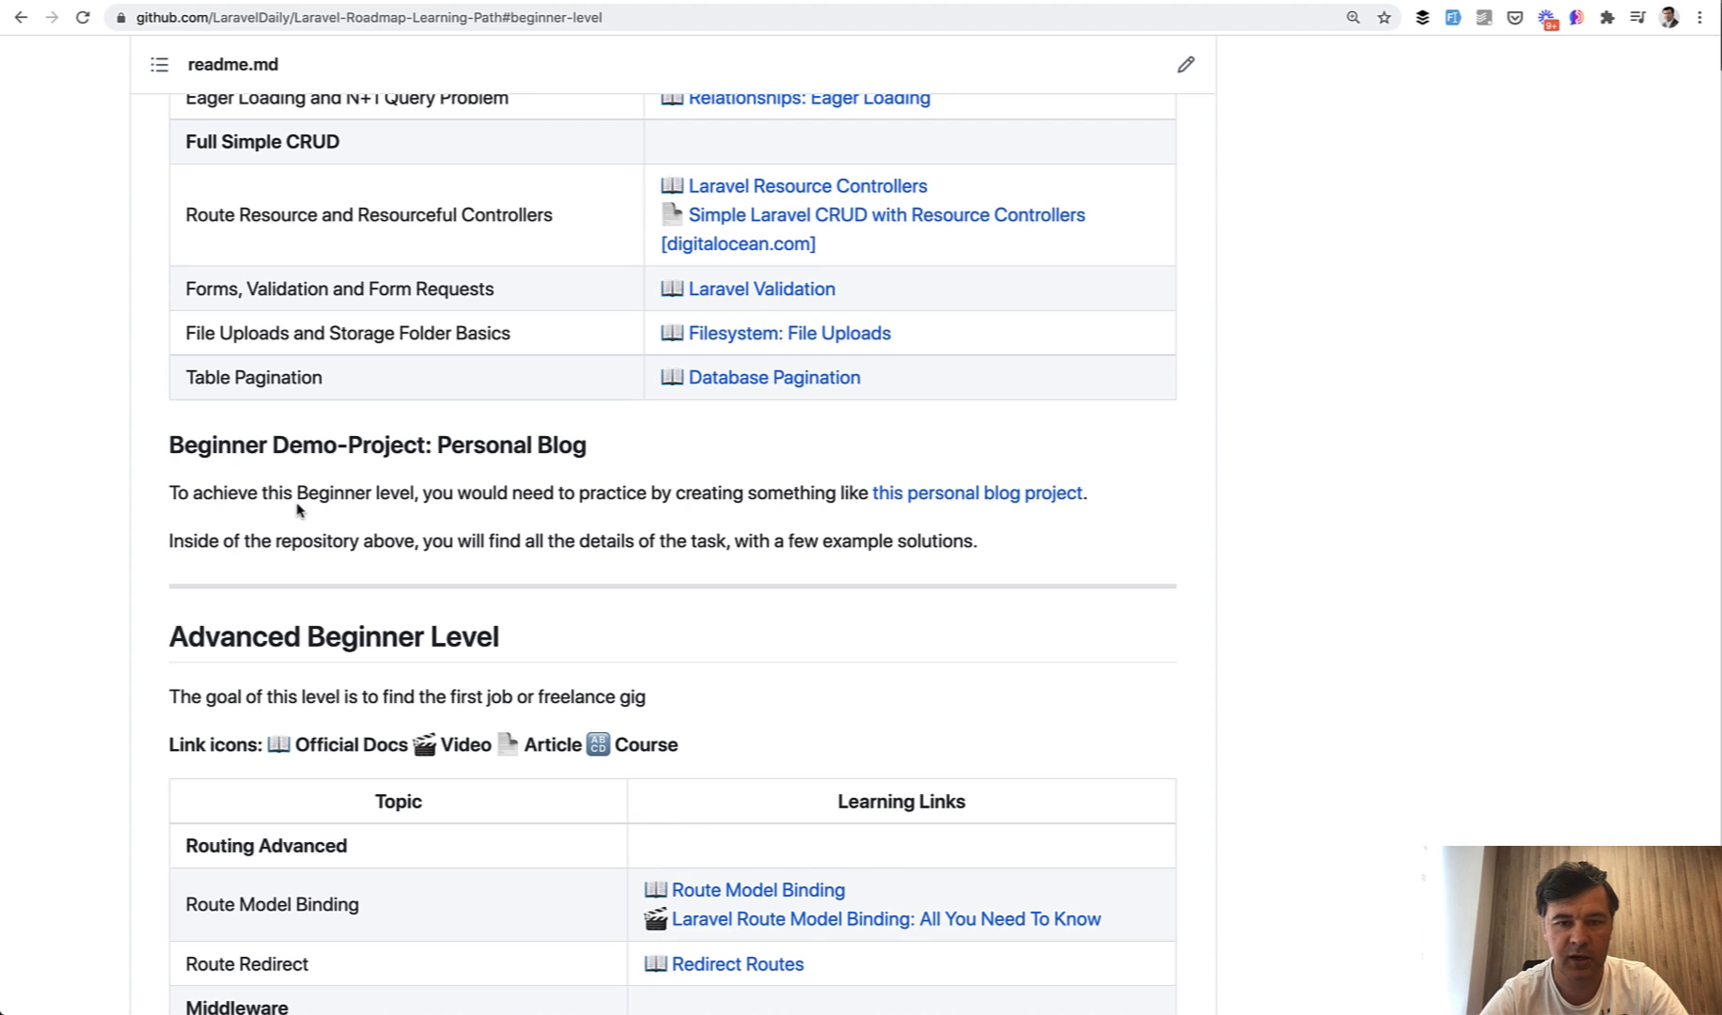
mouse_move(976, 493)
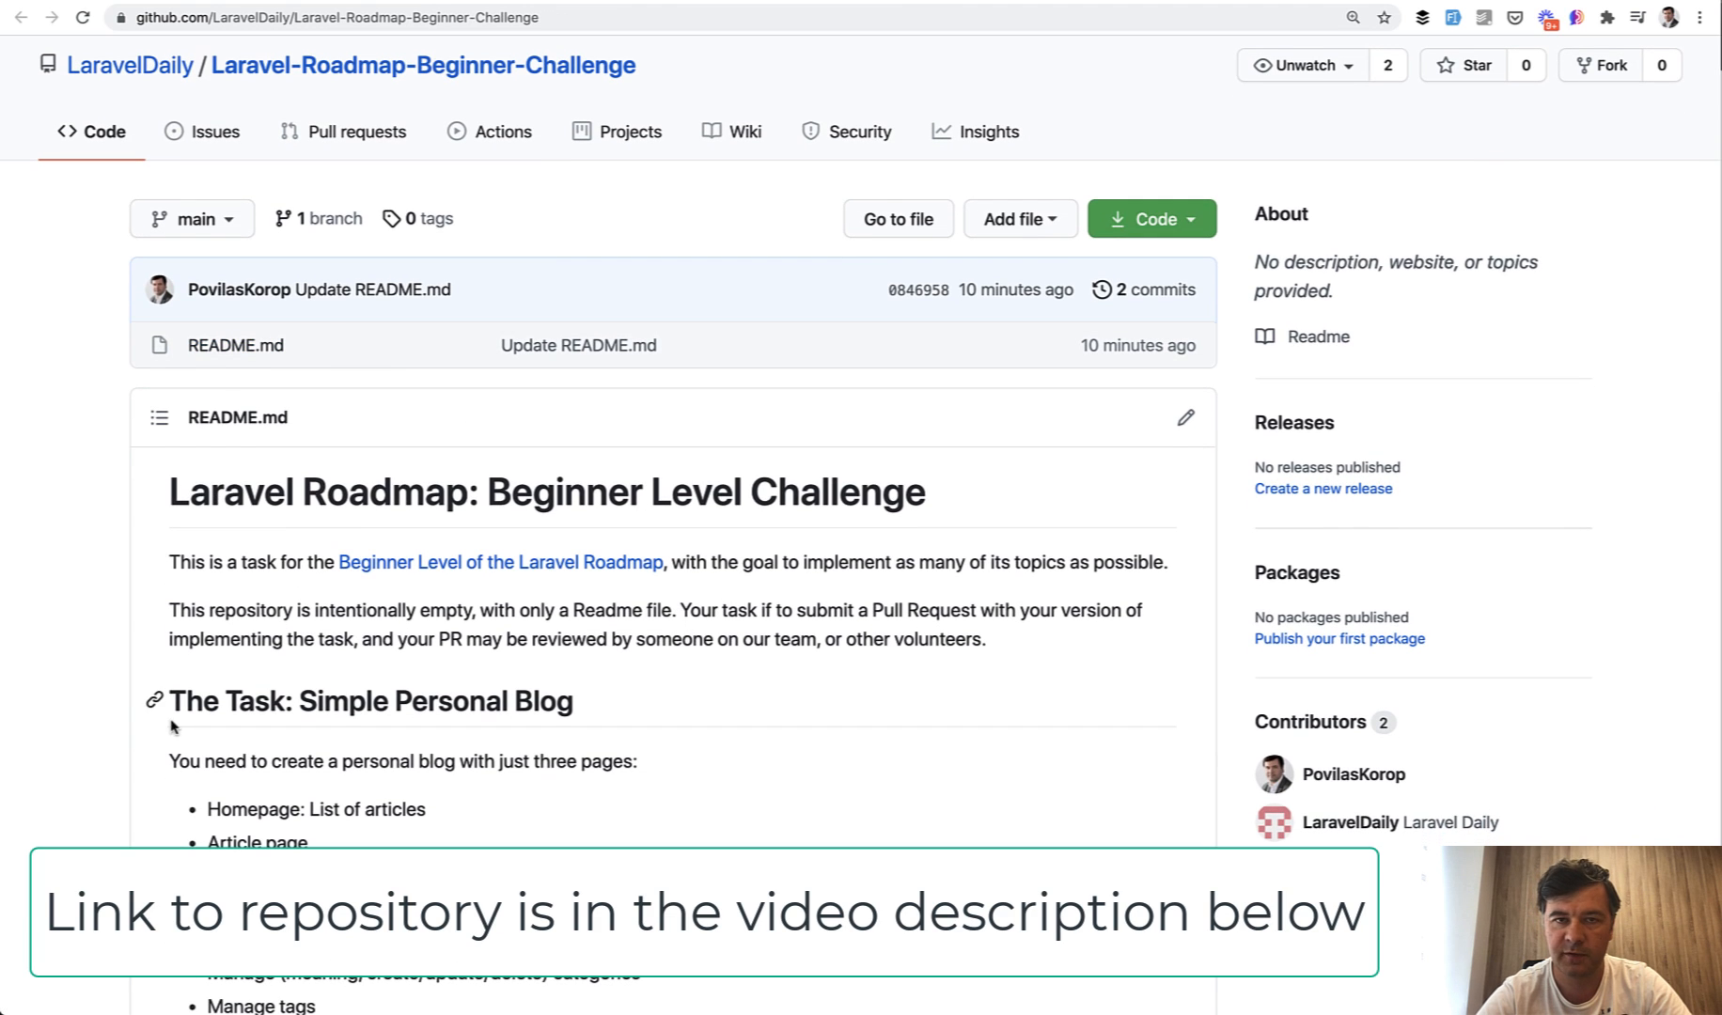
scroll("down", 3)
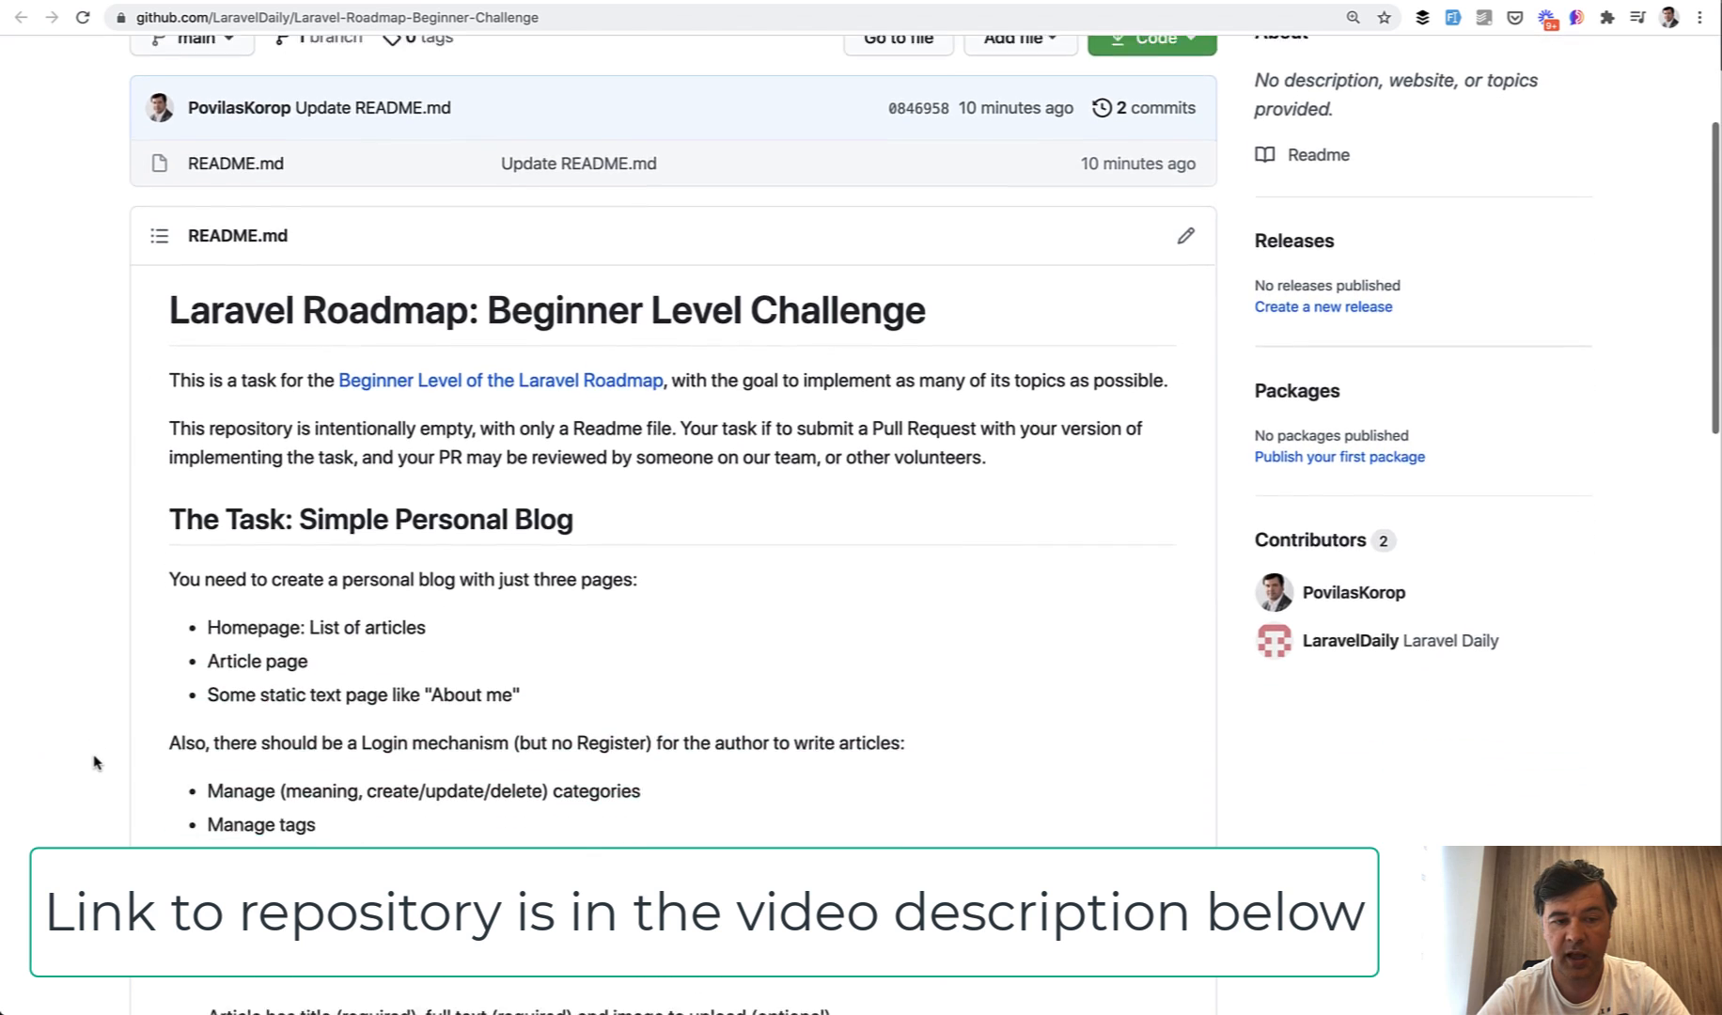
scroll("down", 3)
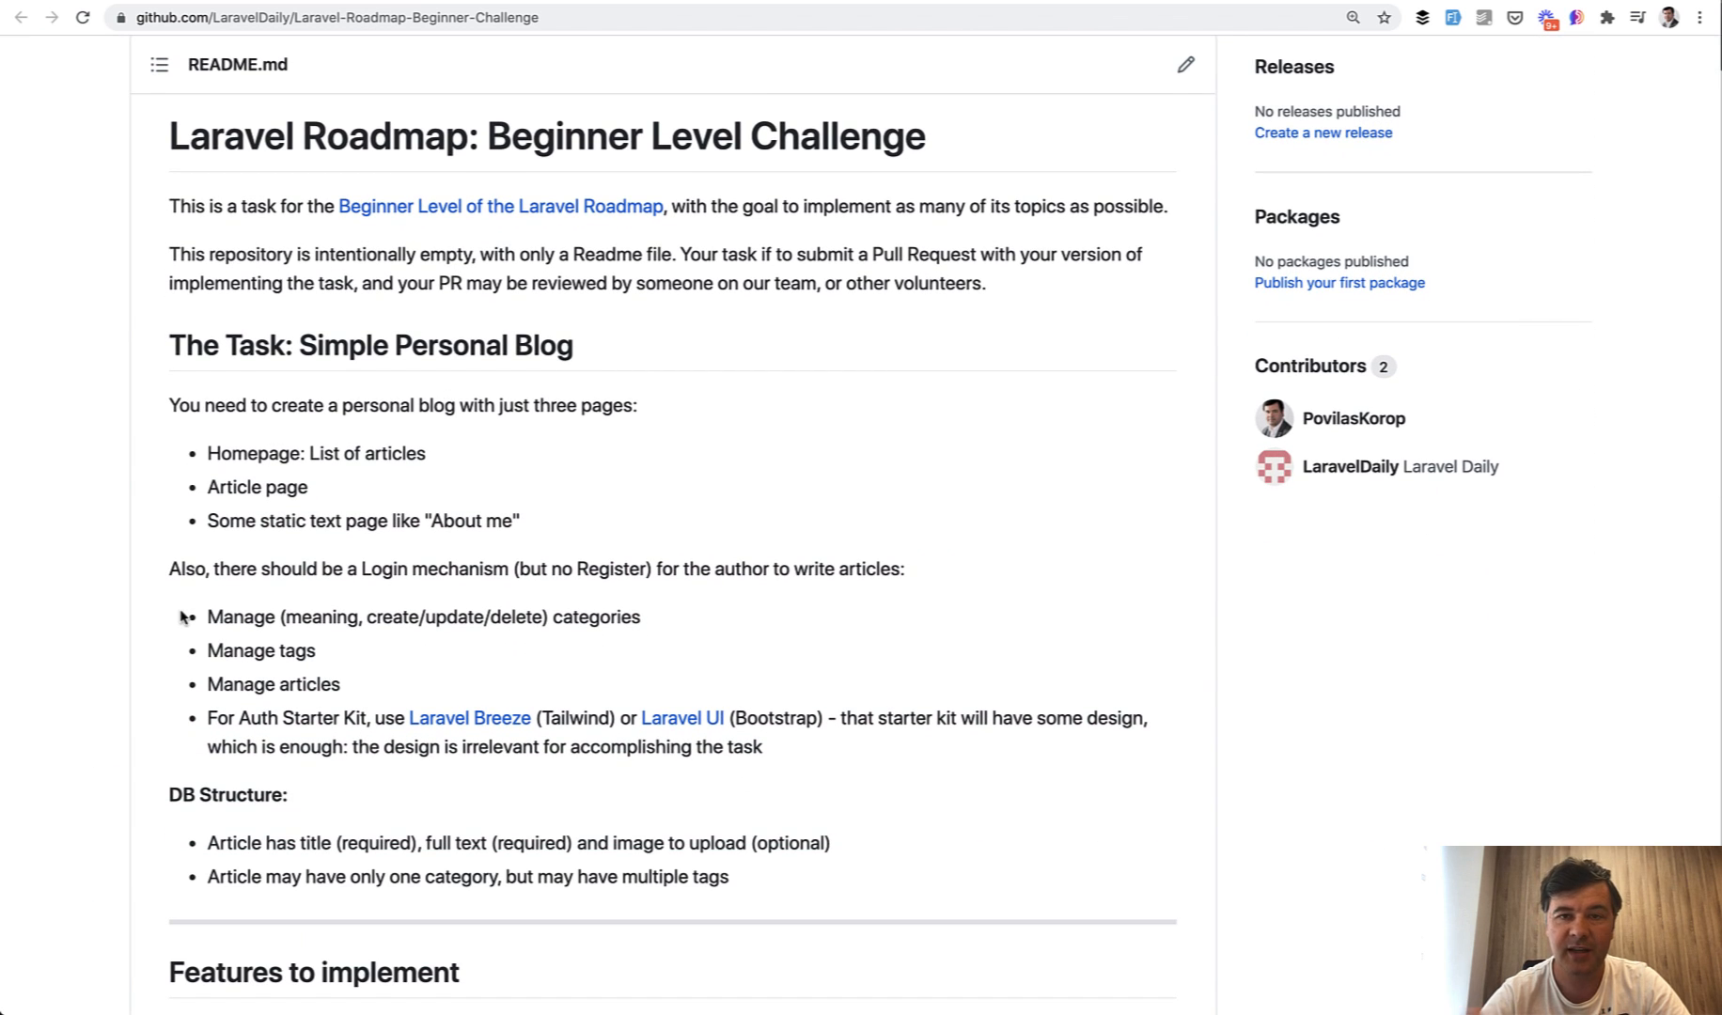
scroll("down", 3)
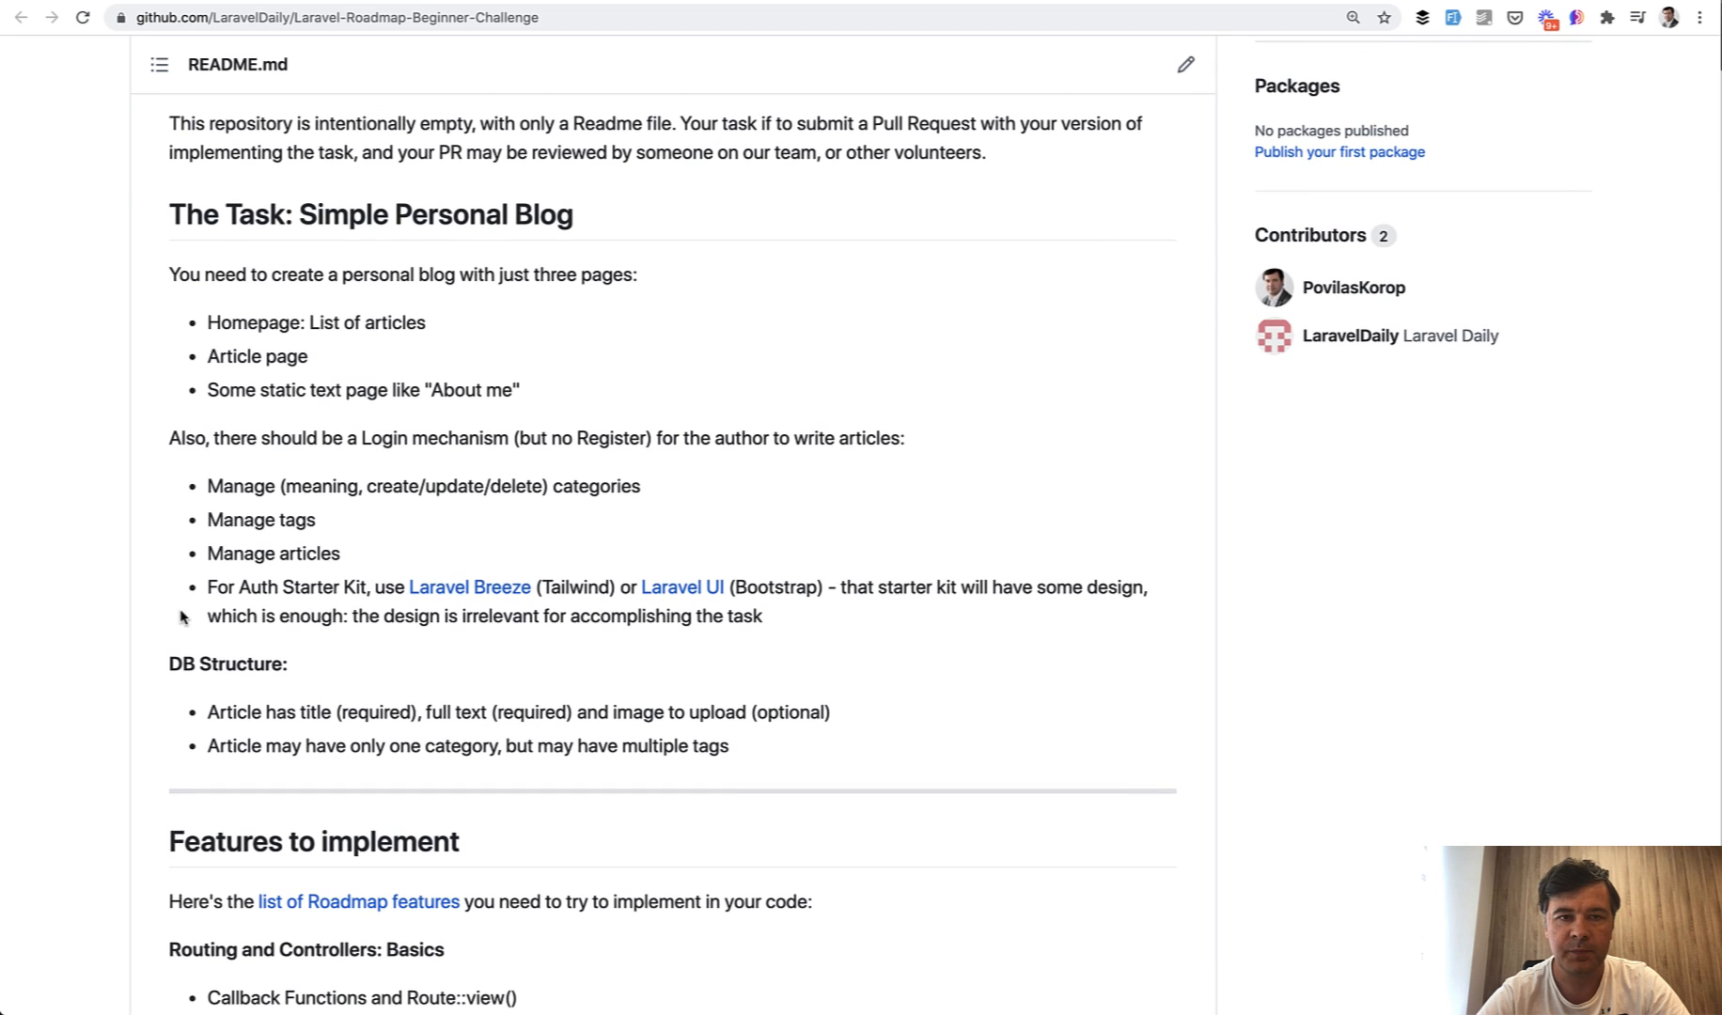
scroll("down", 3)
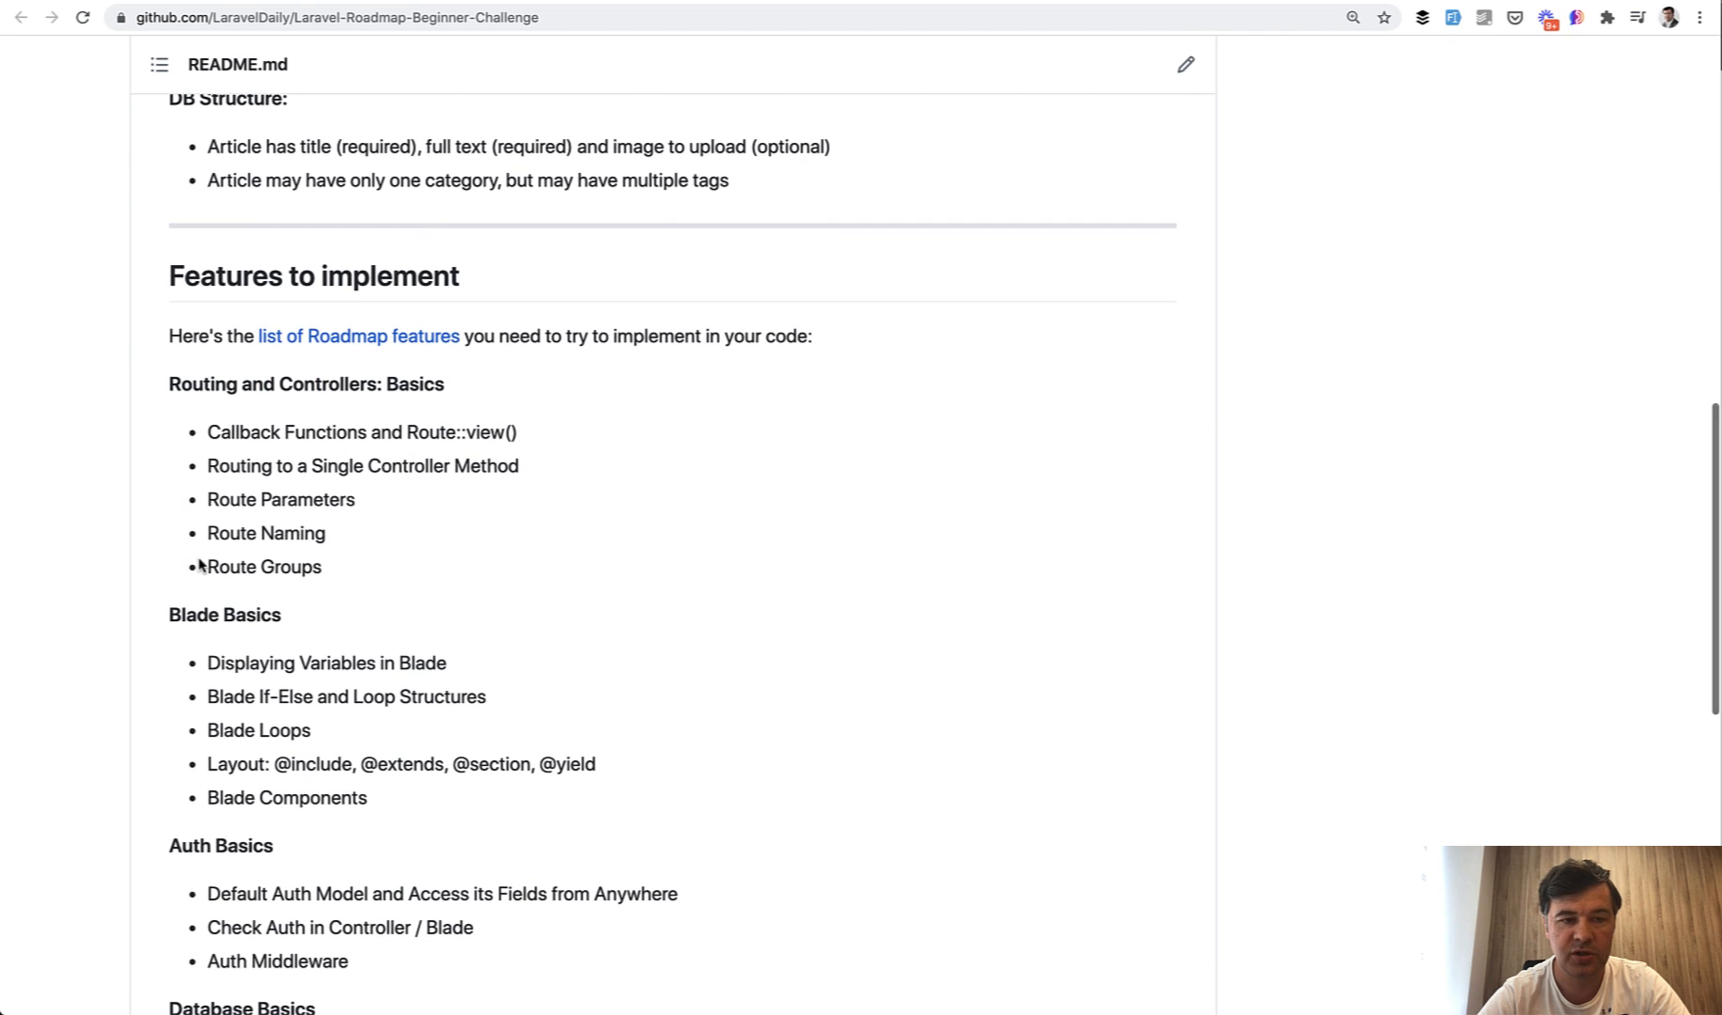
scroll("down", 3)
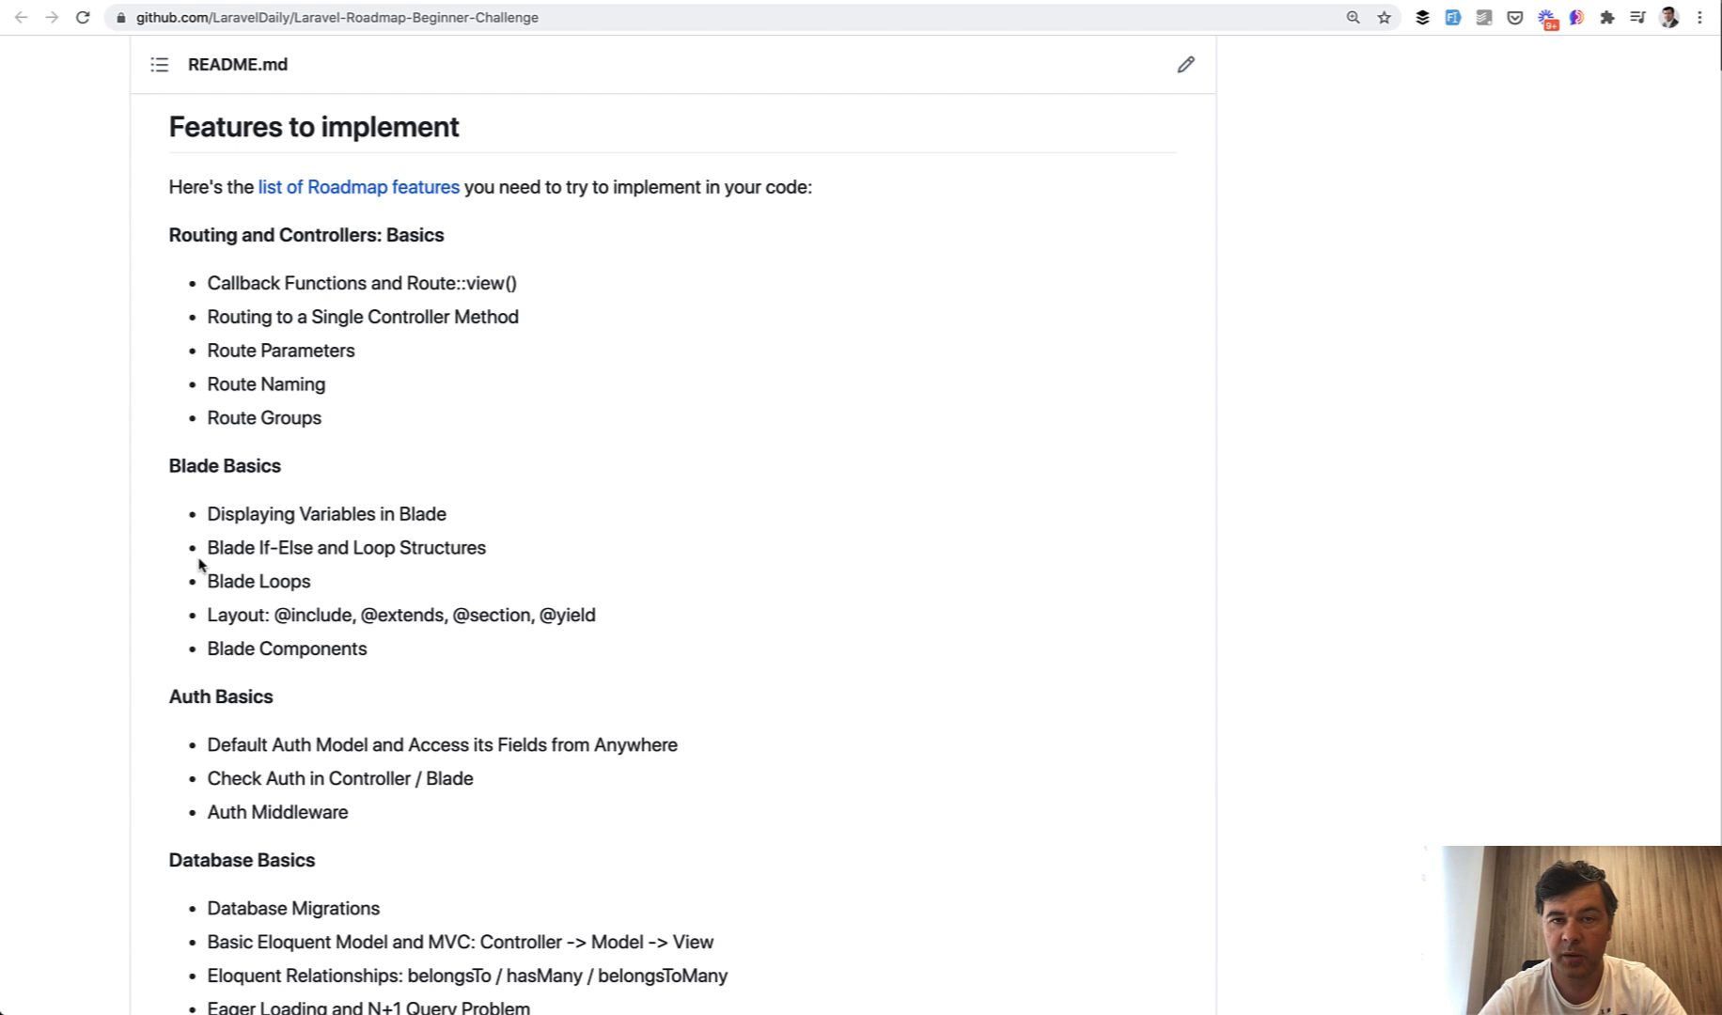
scroll("down", 3)
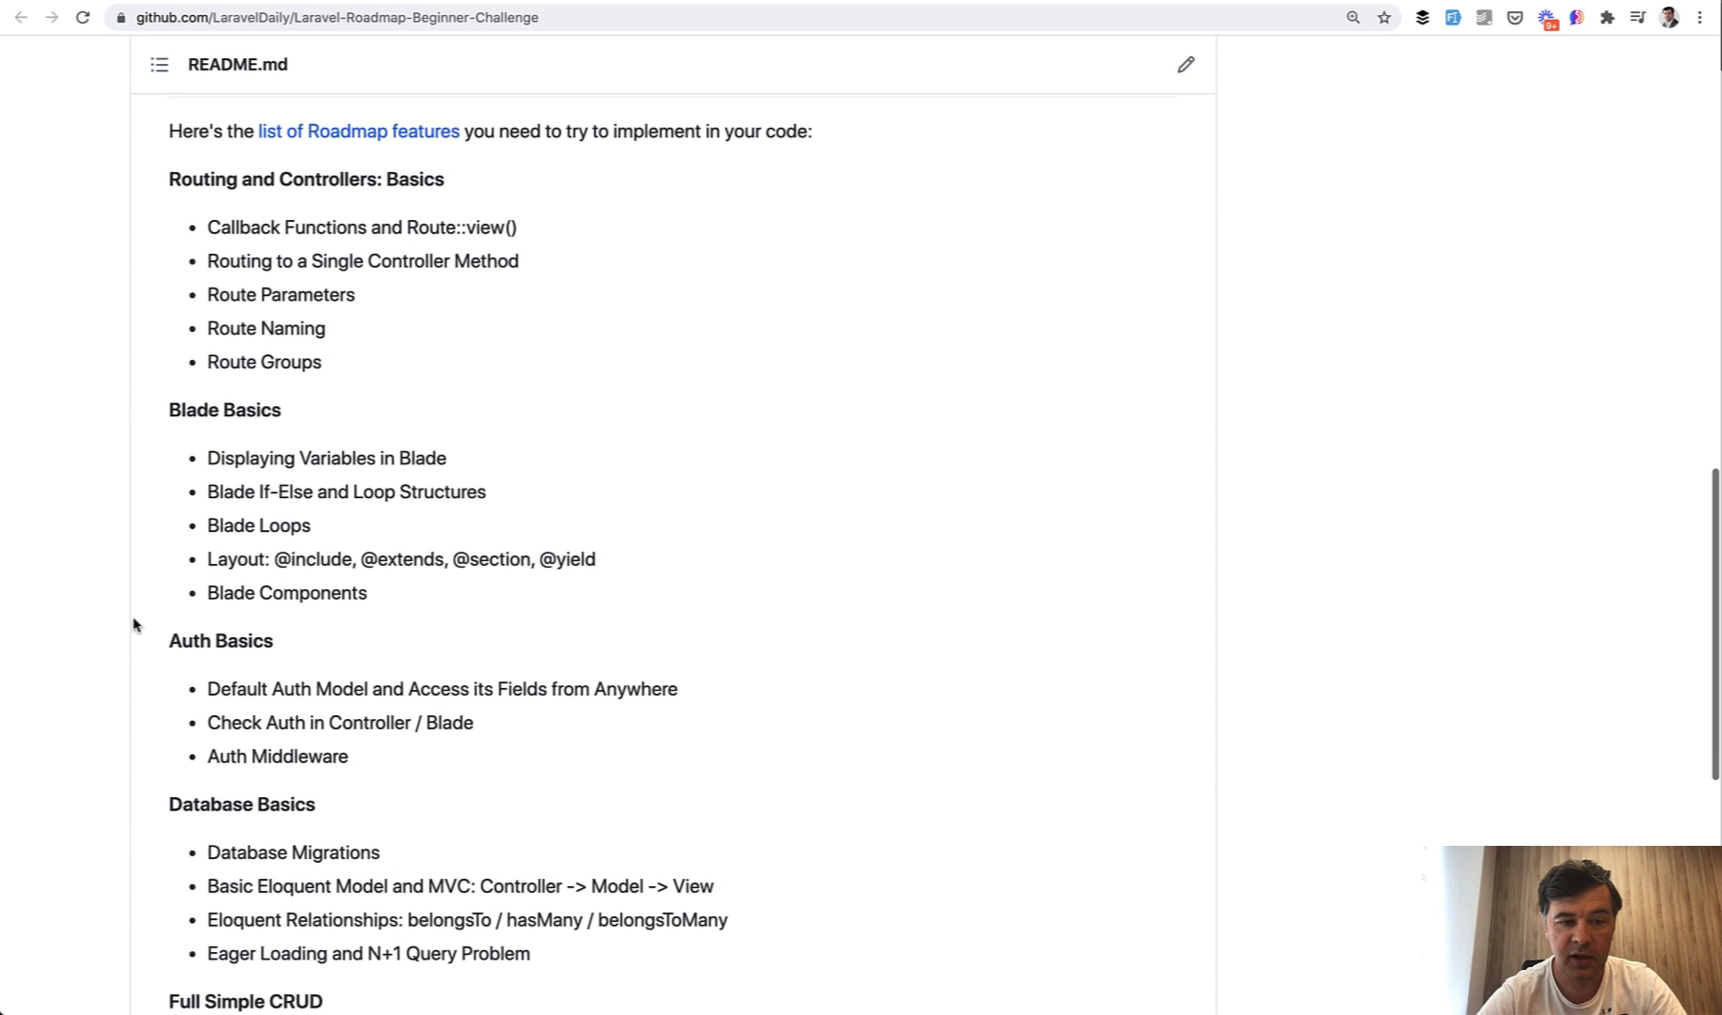
scroll("down", 3)
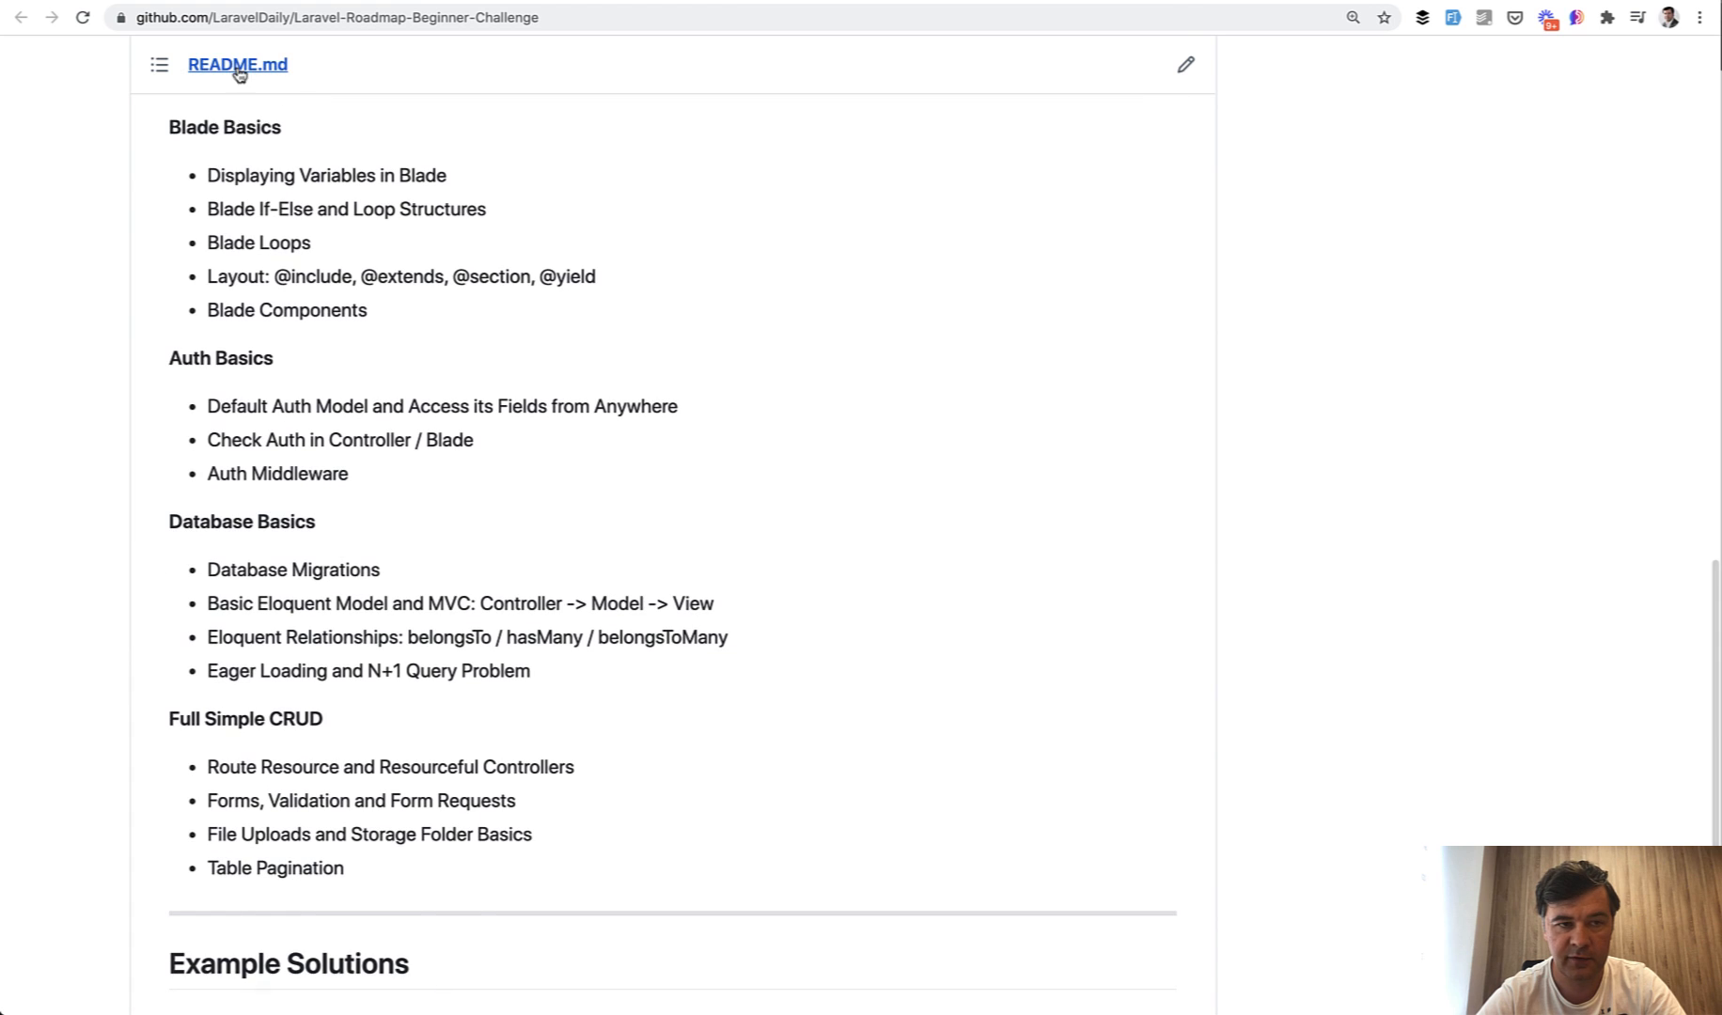
scroll("down", 3)
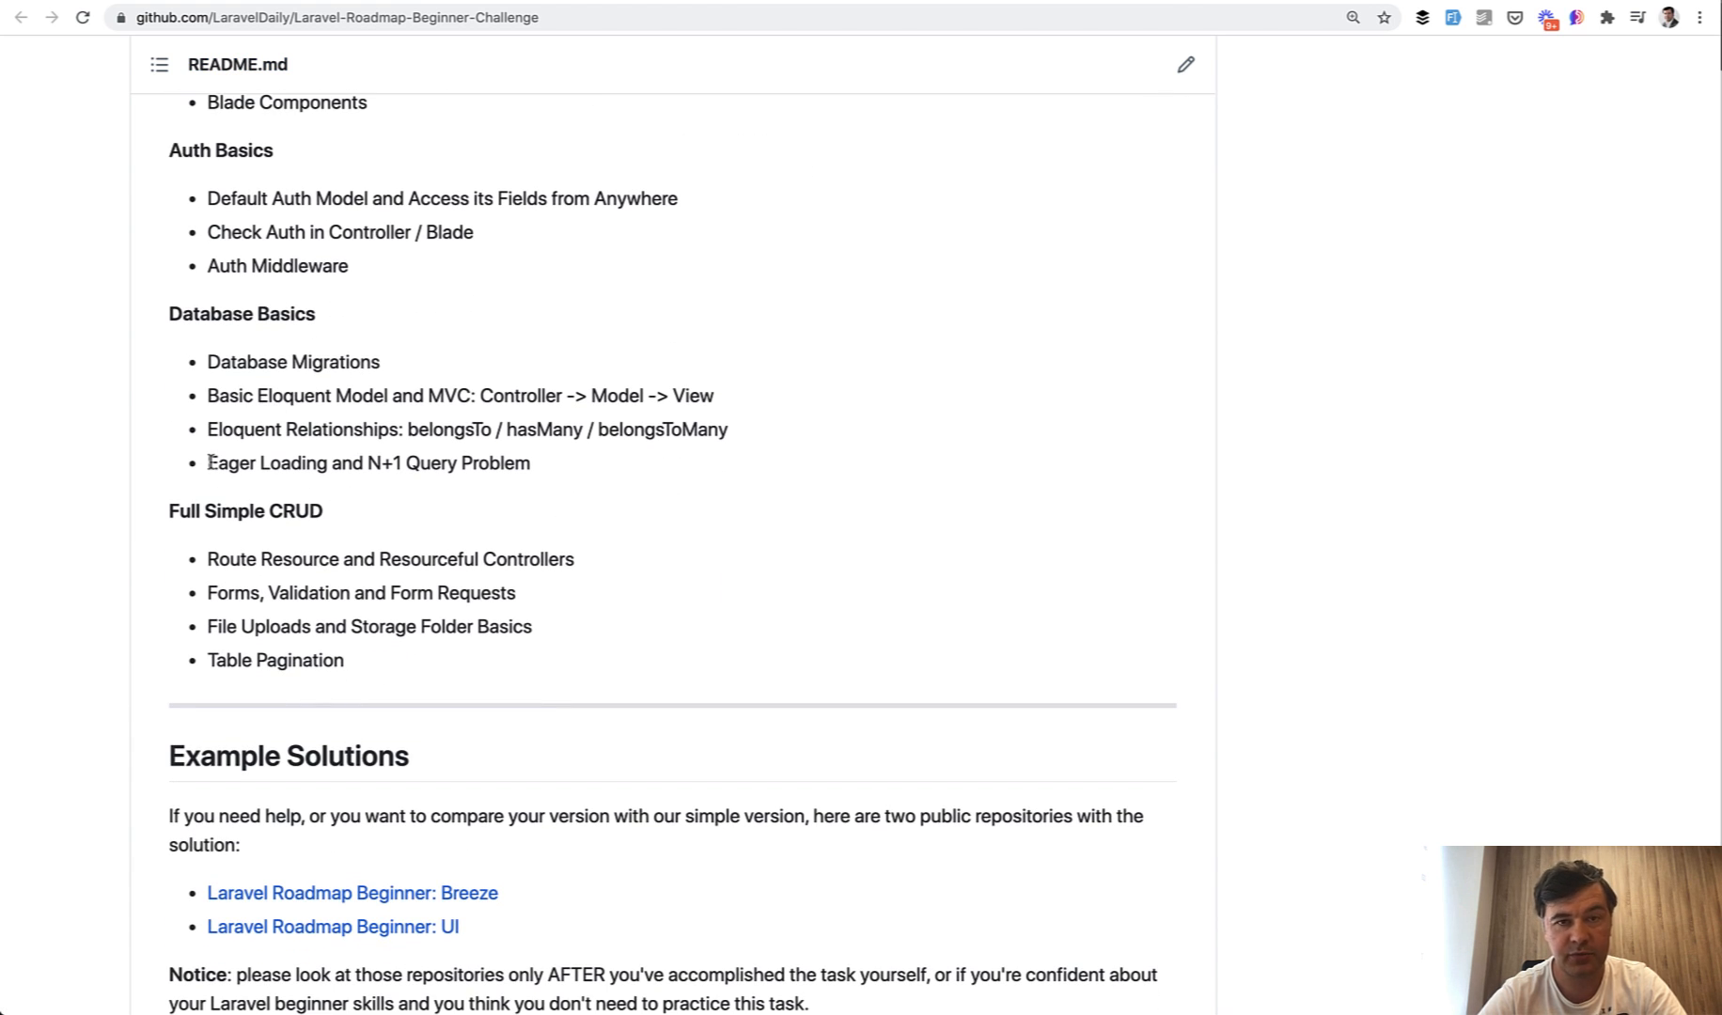
scroll("down", 3)
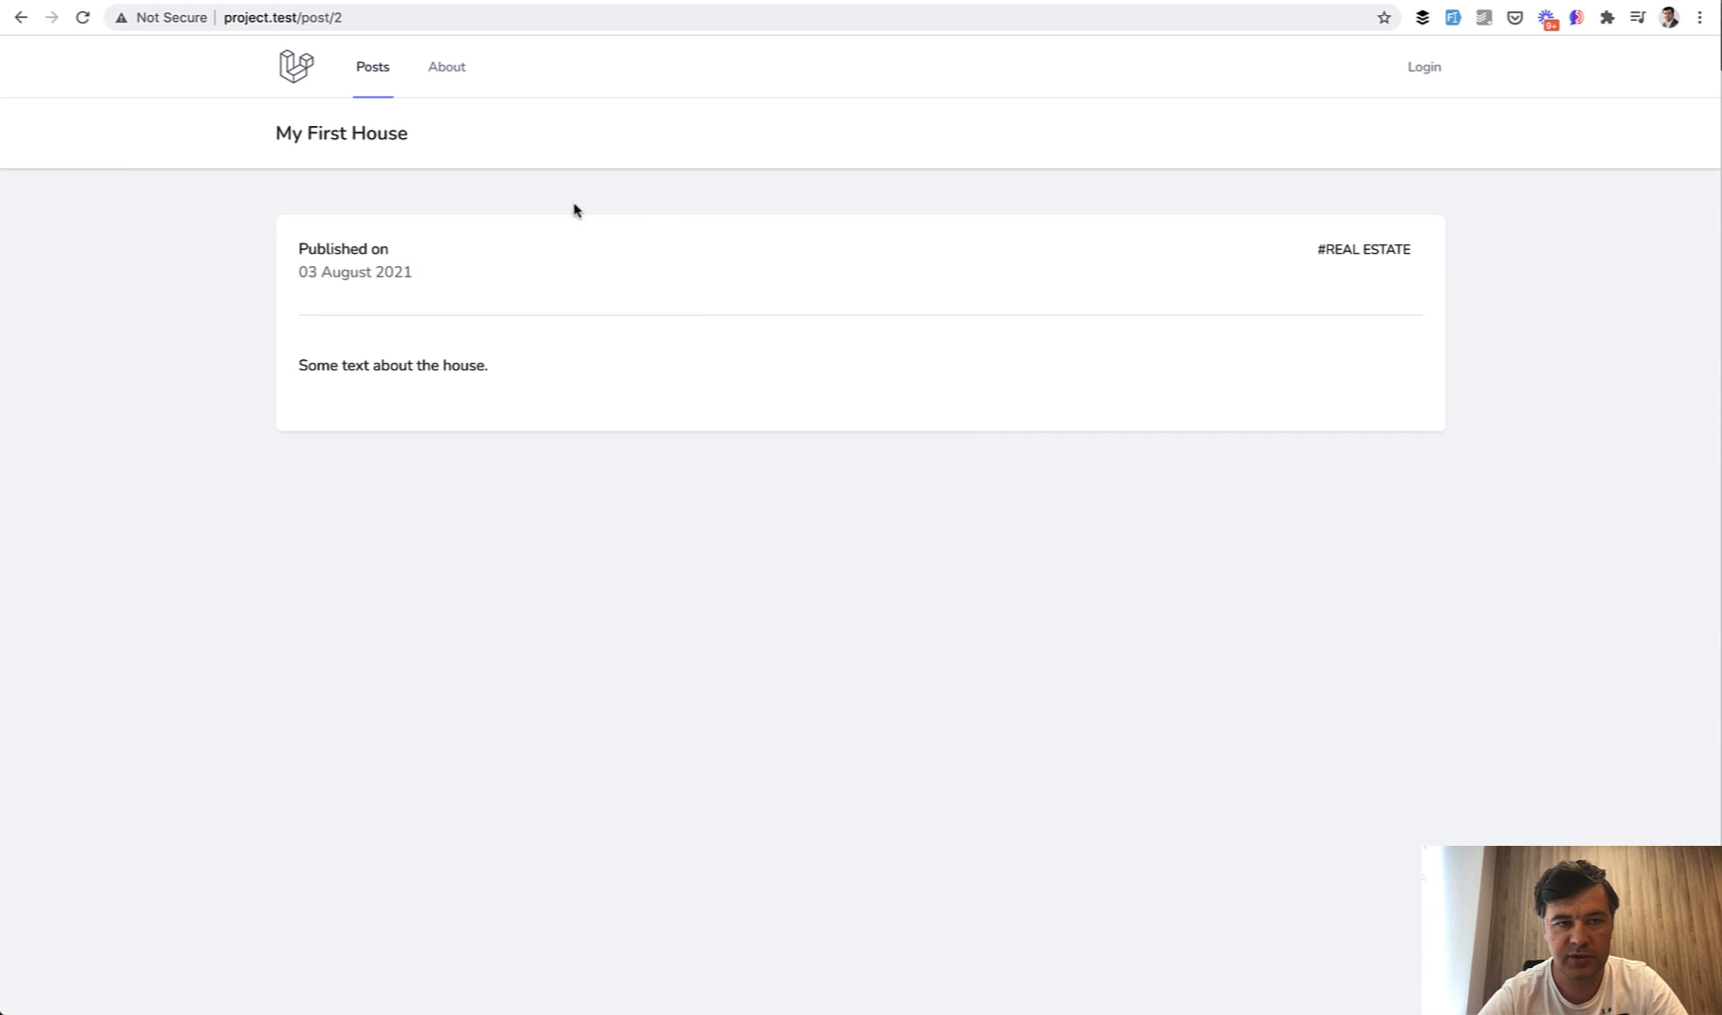
mouse_move(759, 575)
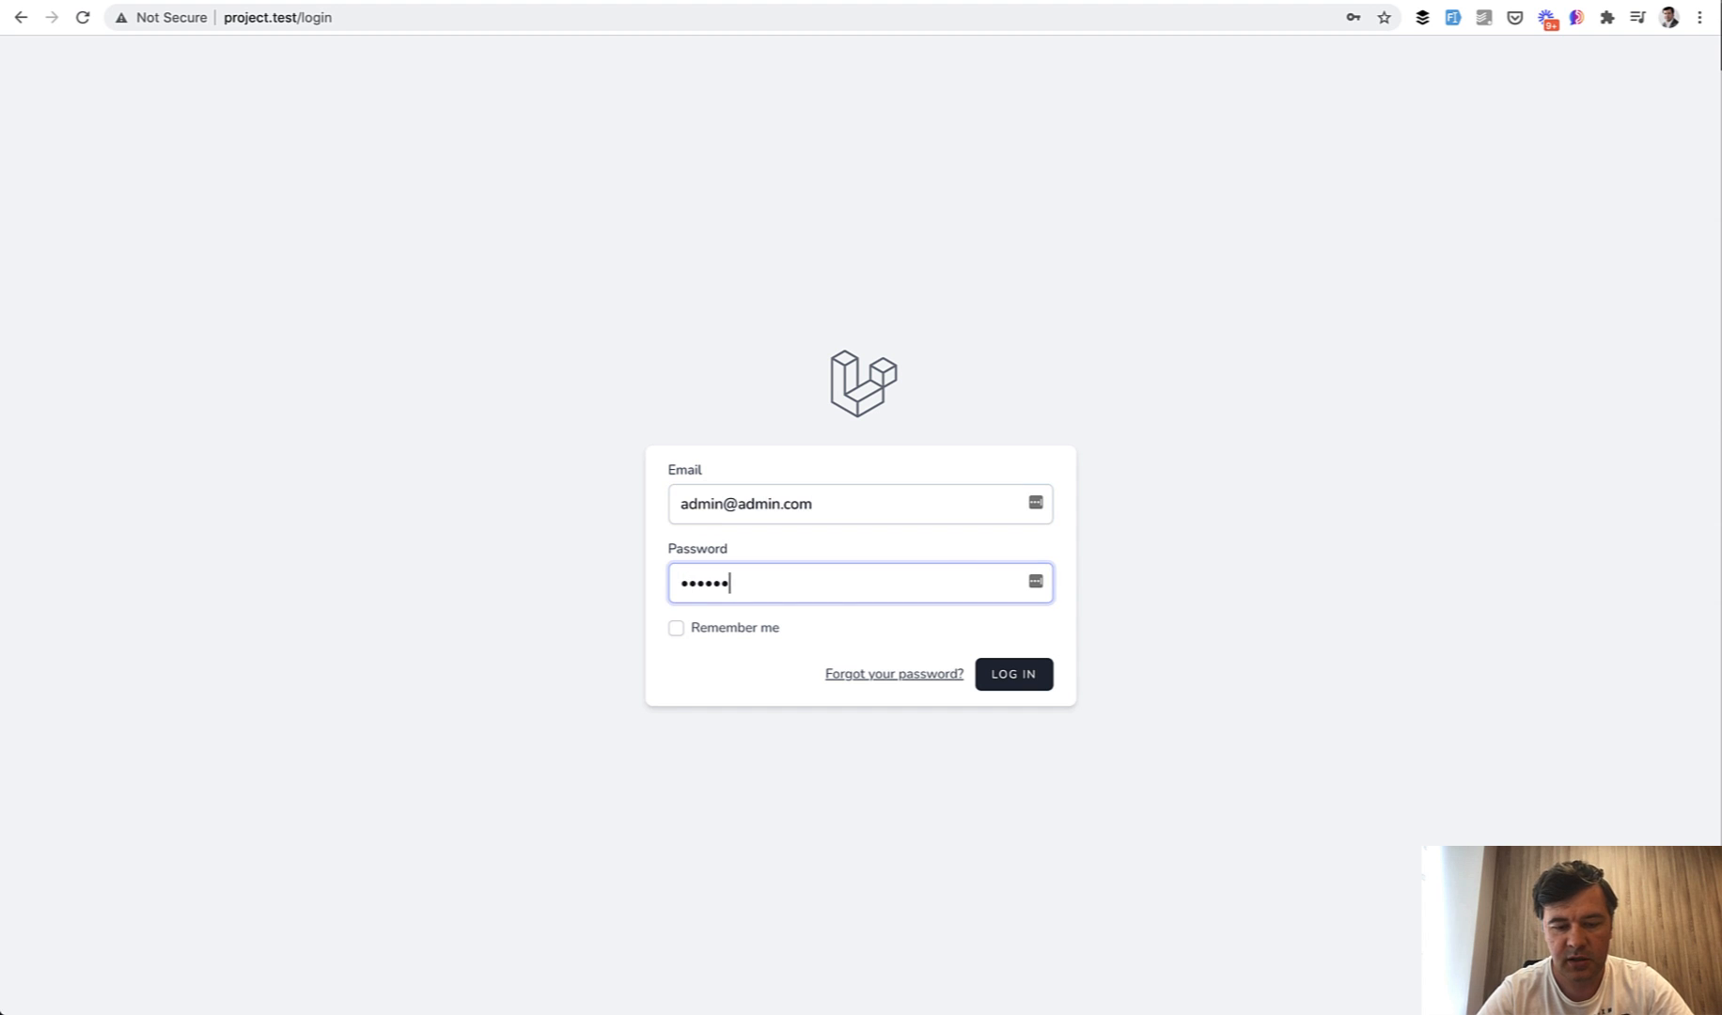
- Sign in to the demo blog as admin, view the tags and posts lists, and request a new post form
left_click(1010, 673)
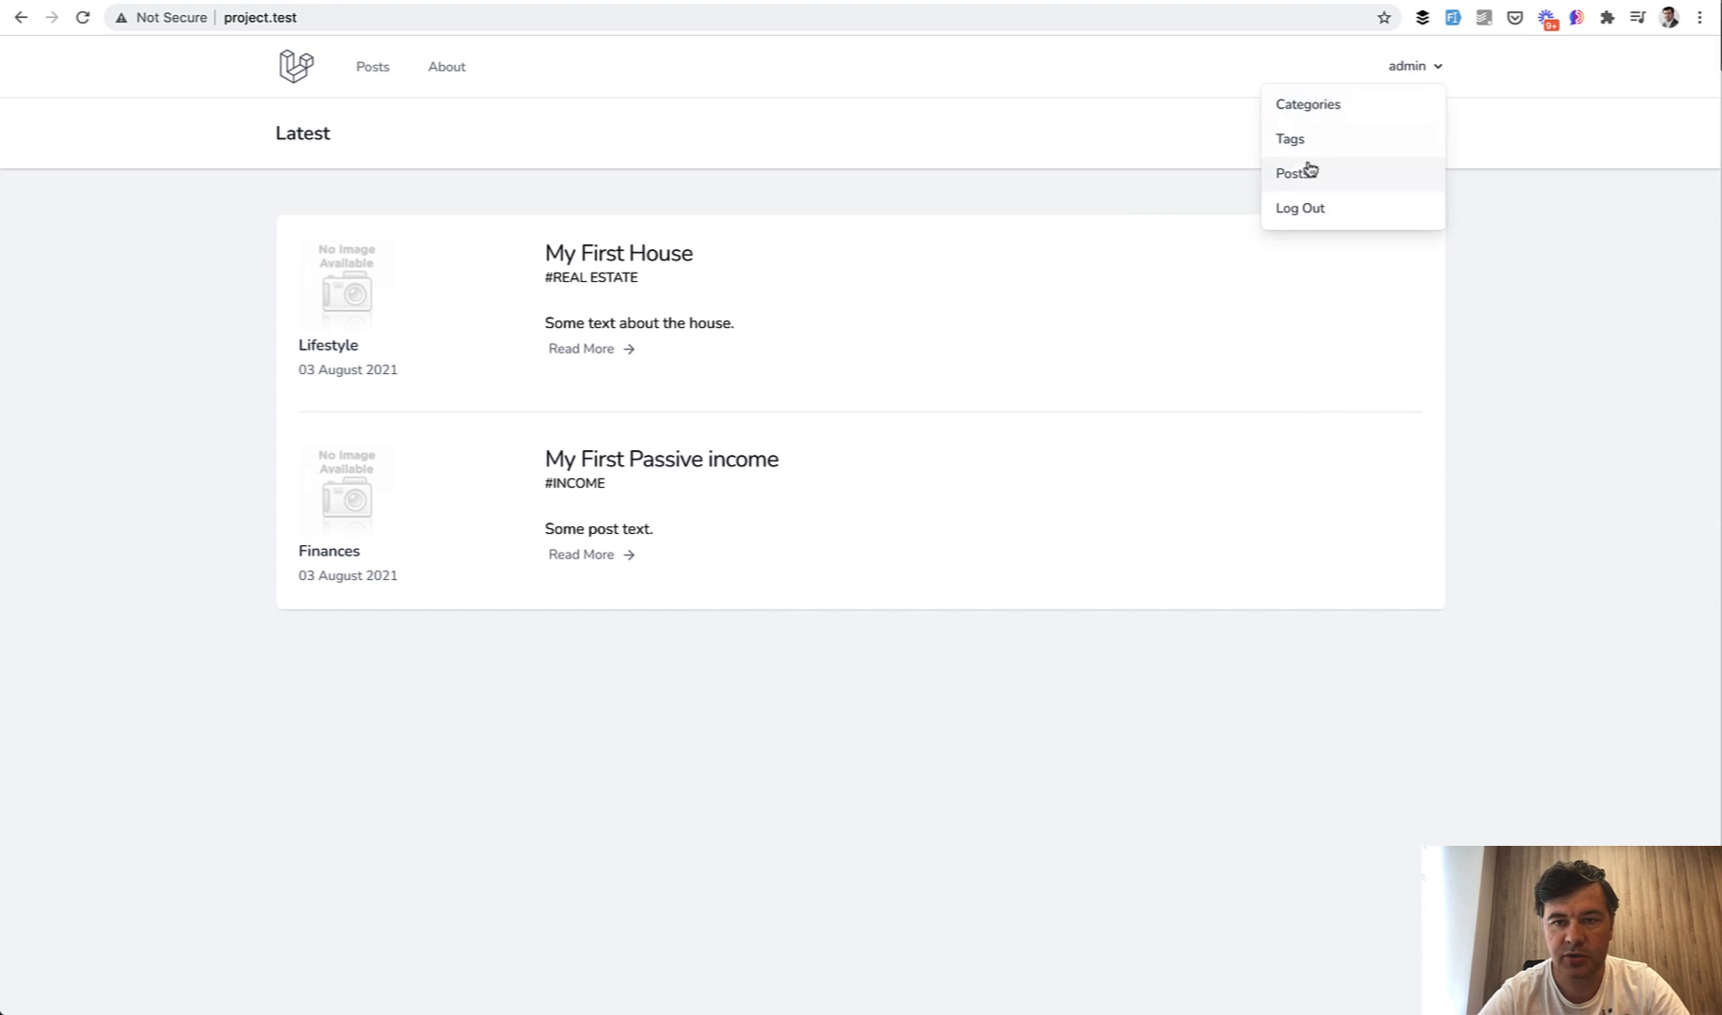
left_click(1290, 139)
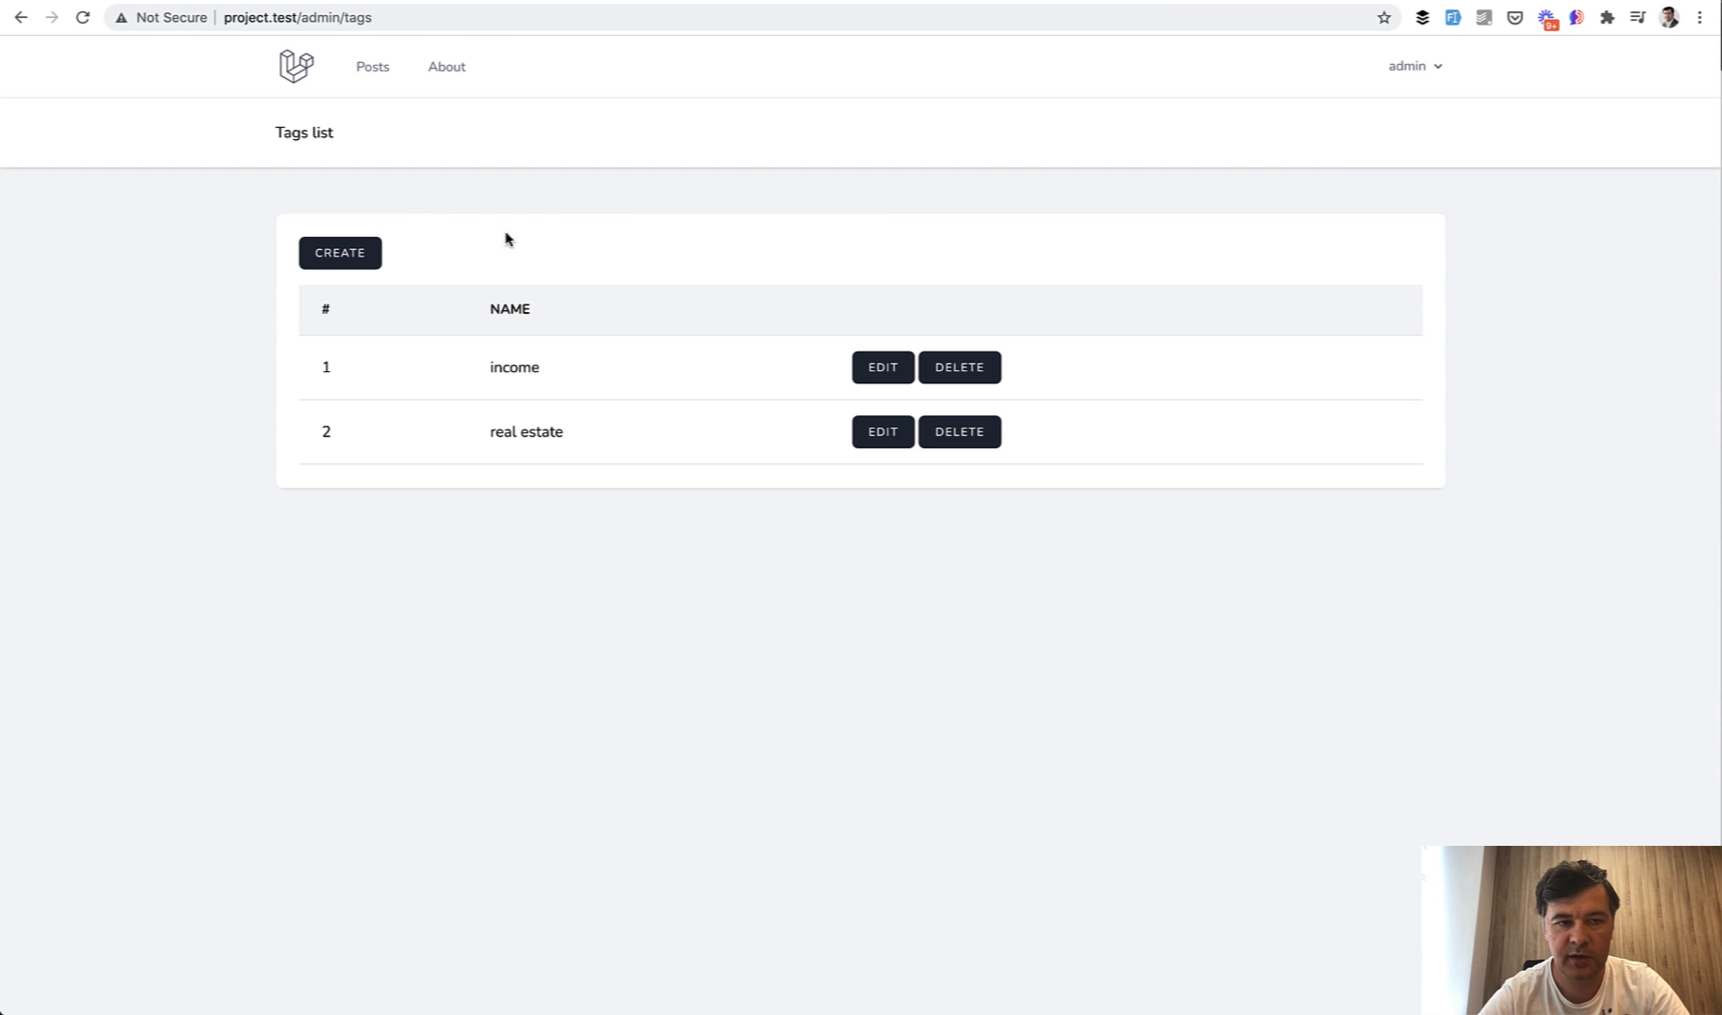
left_click(1412, 66)
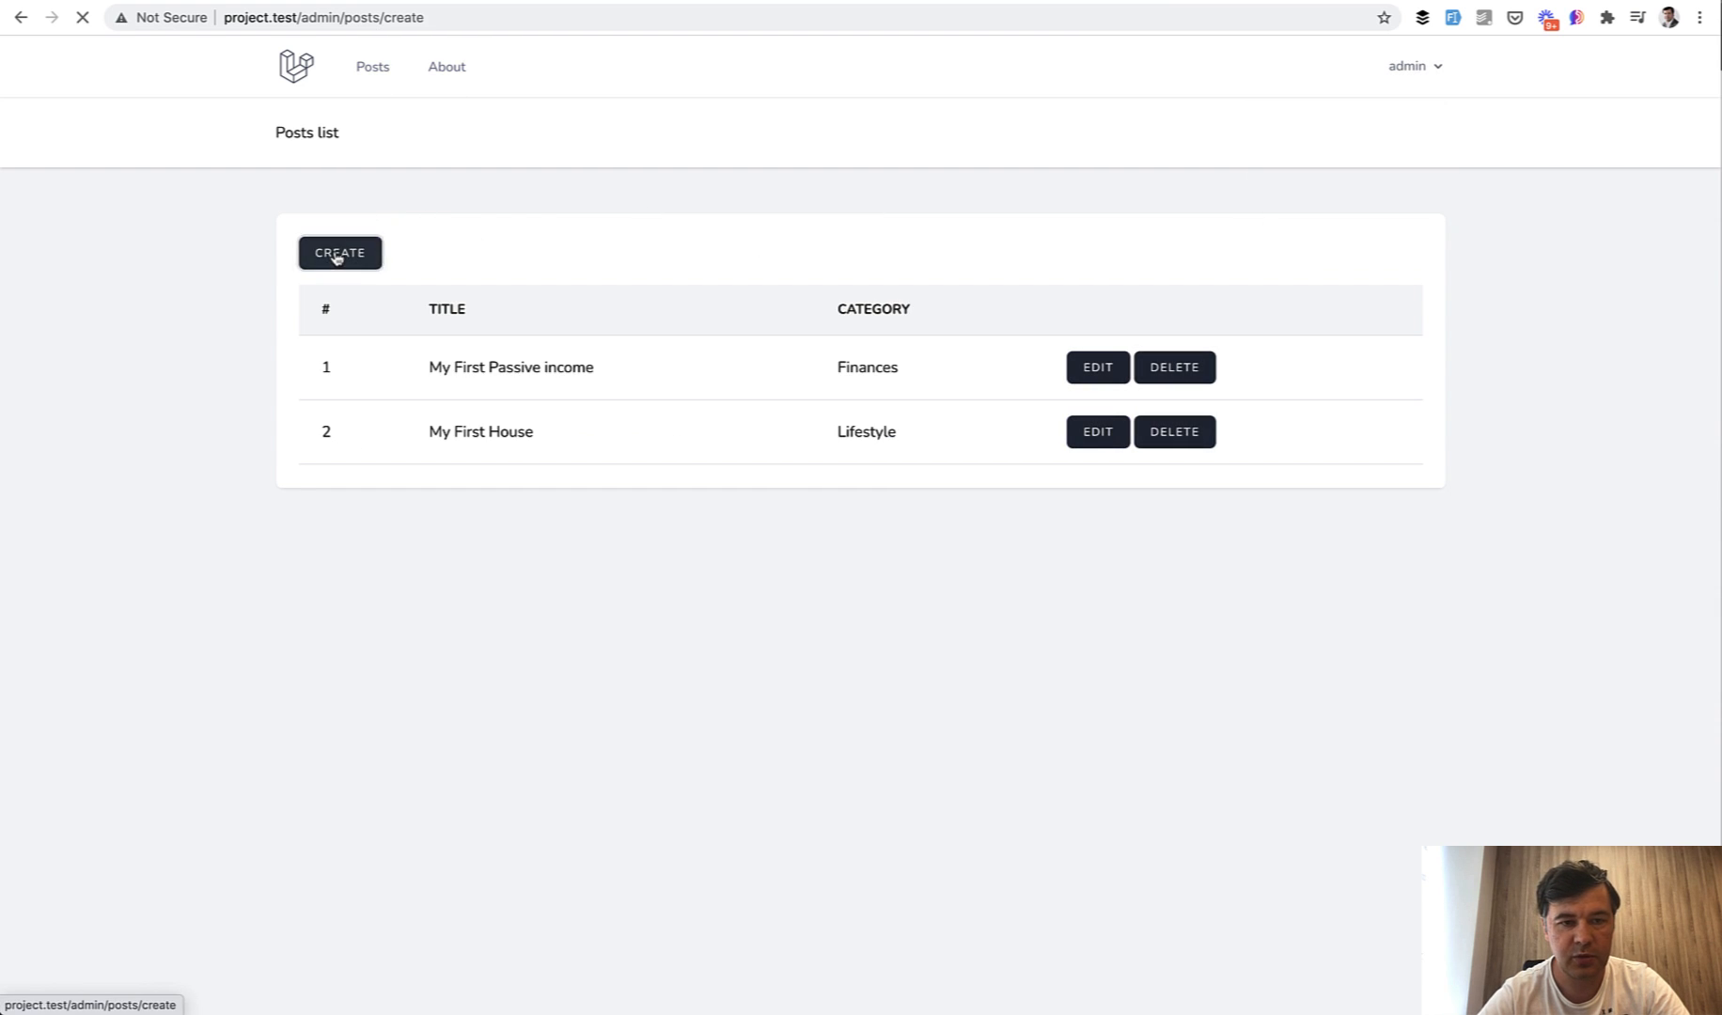
left_click(340, 252)
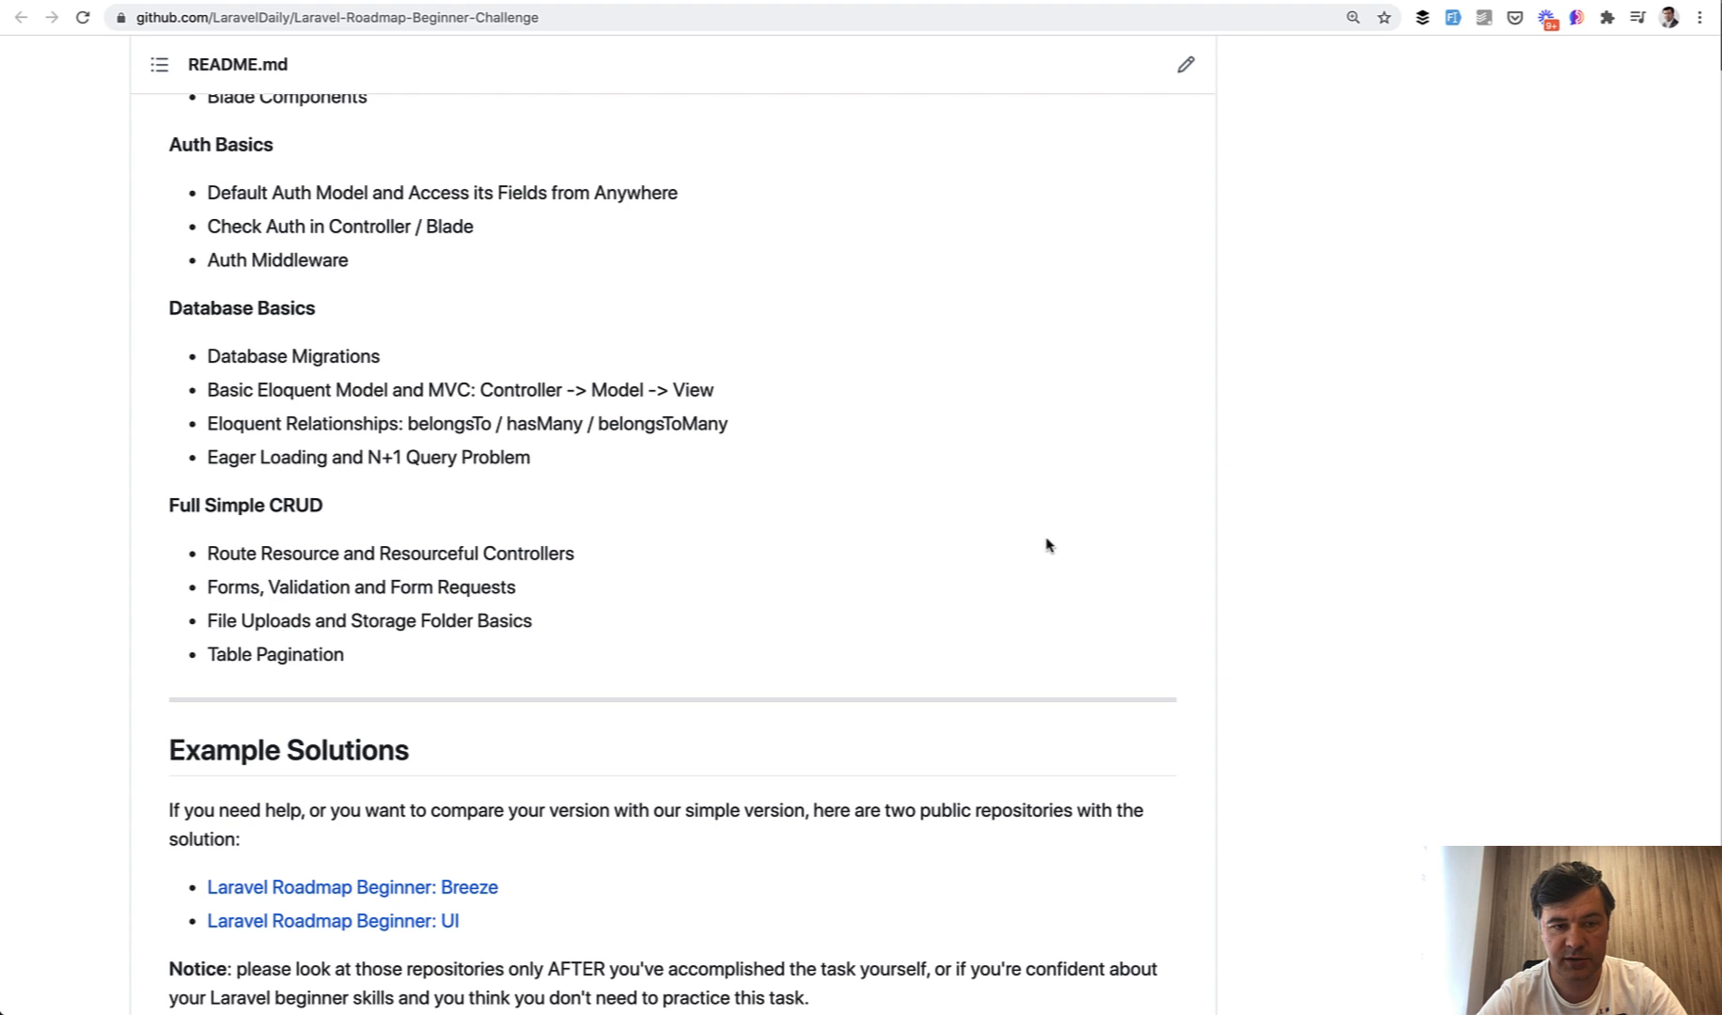
scroll("down", 3)
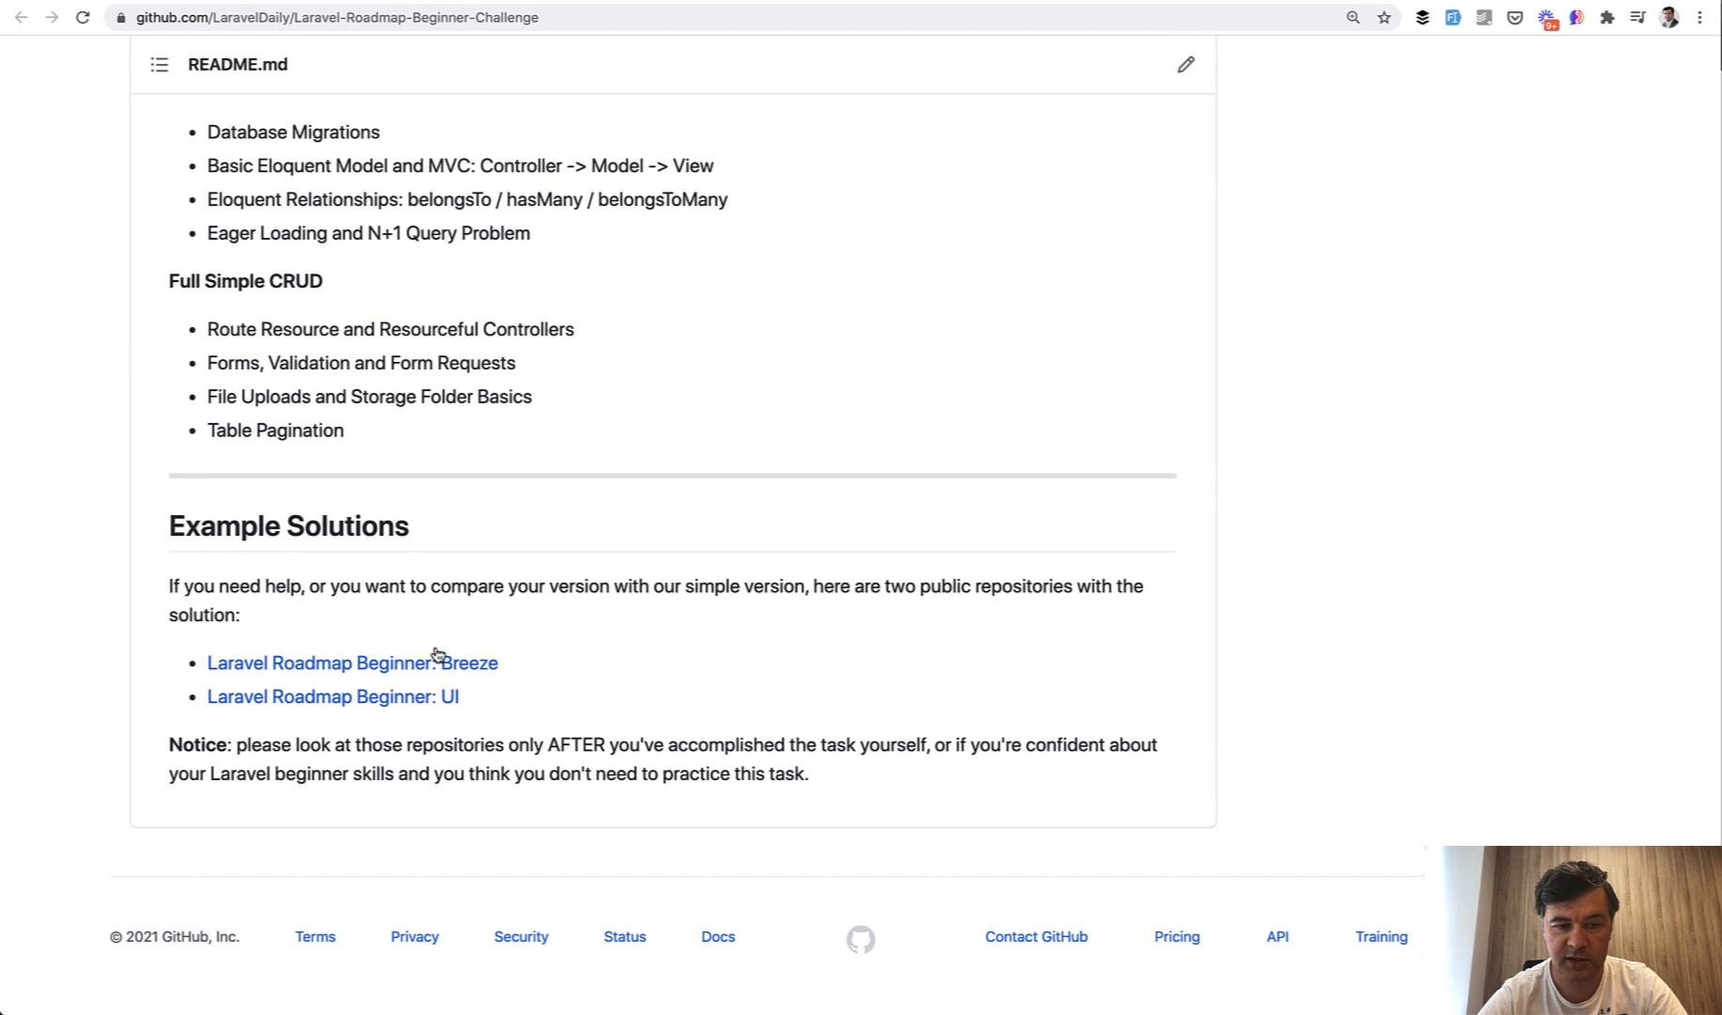
mouse_move(352, 662)
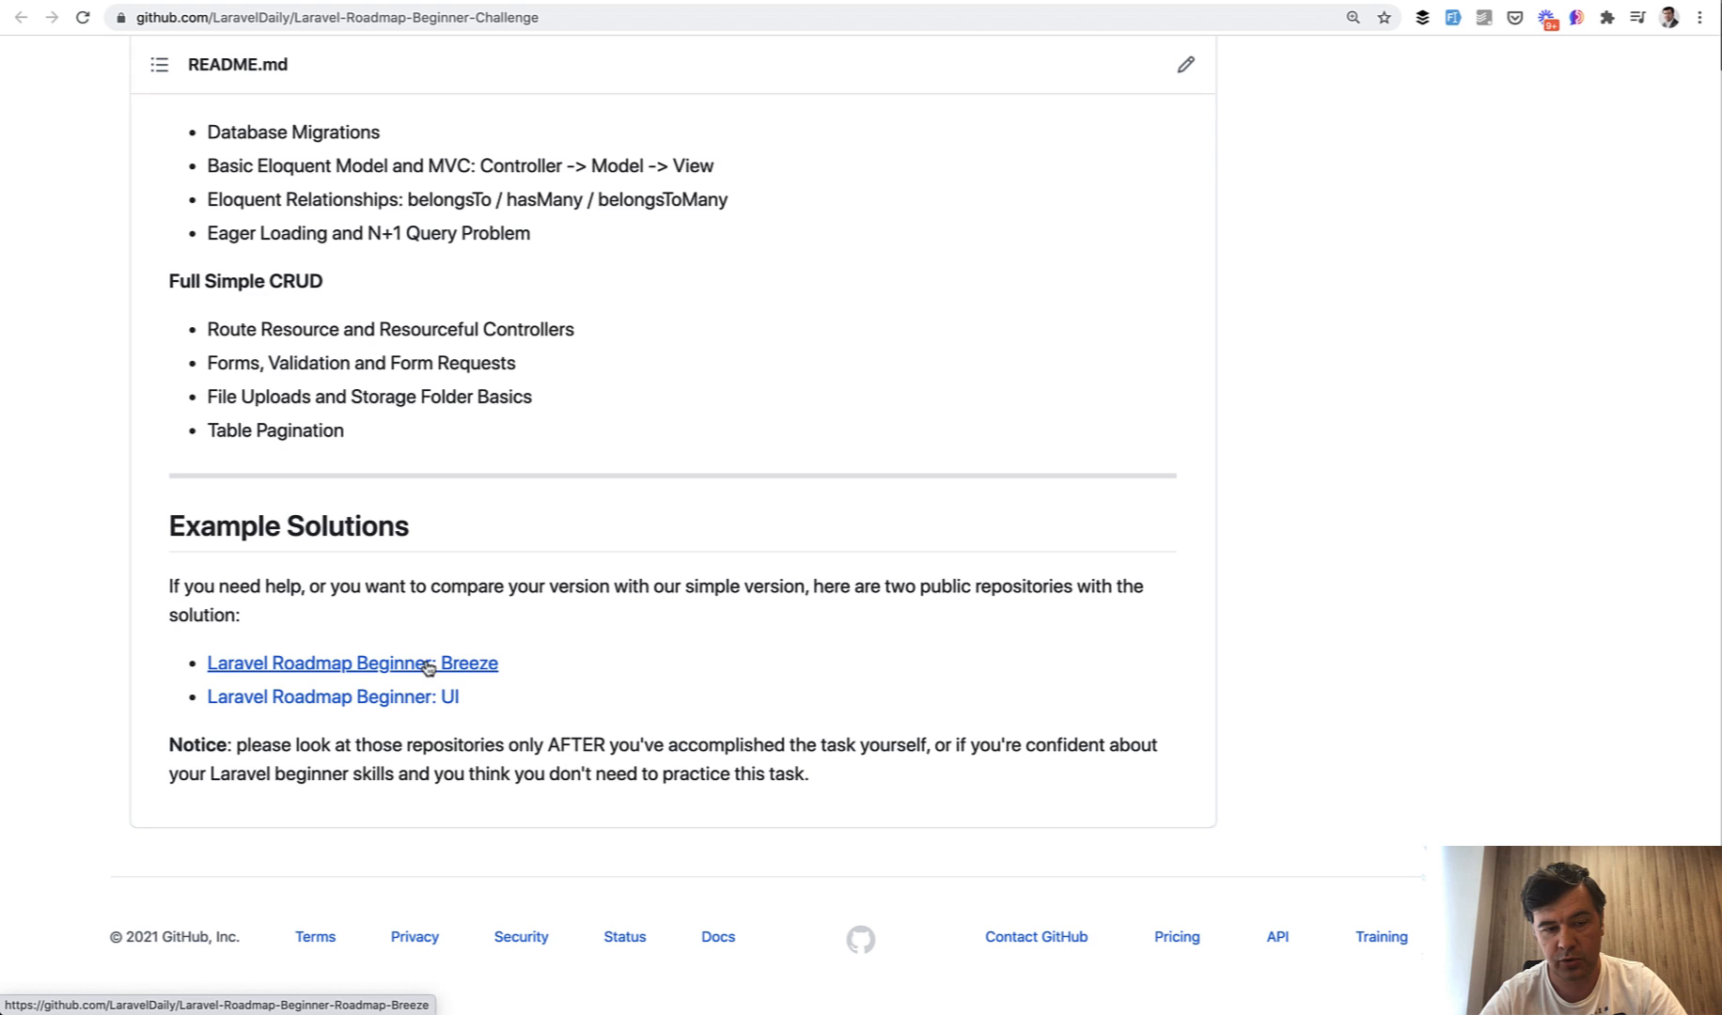
mouse_move(333, 698)
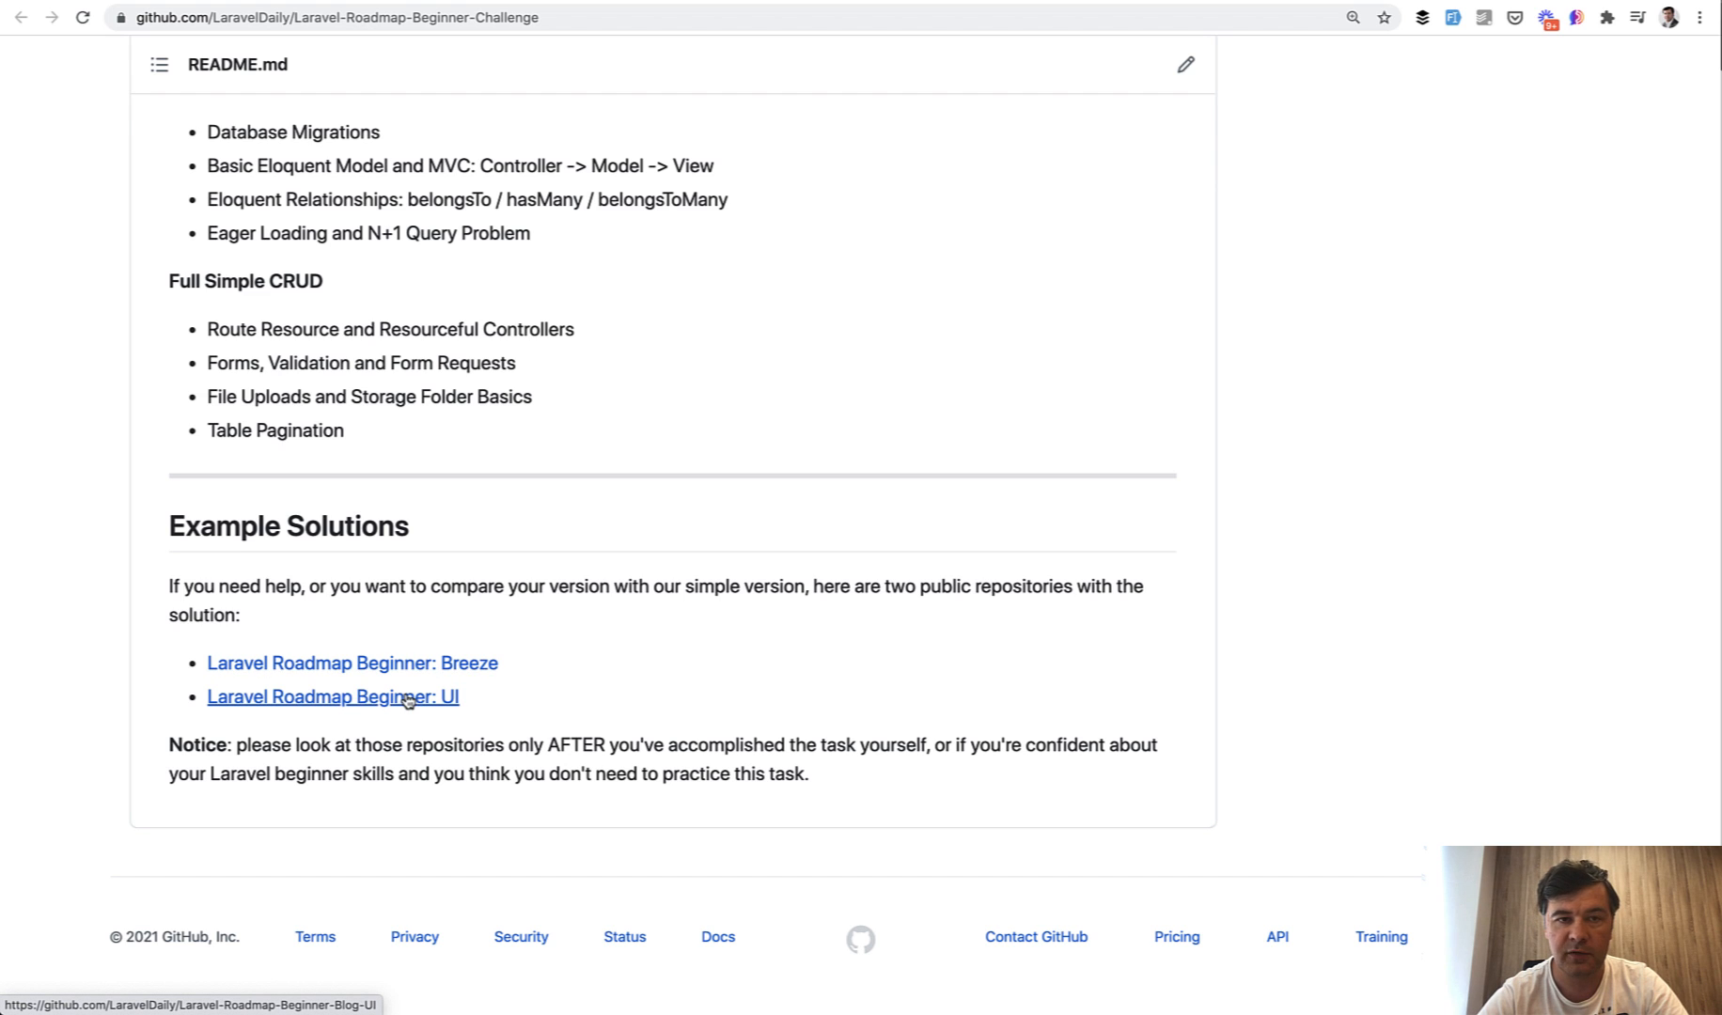
mouse_move(841, 719)
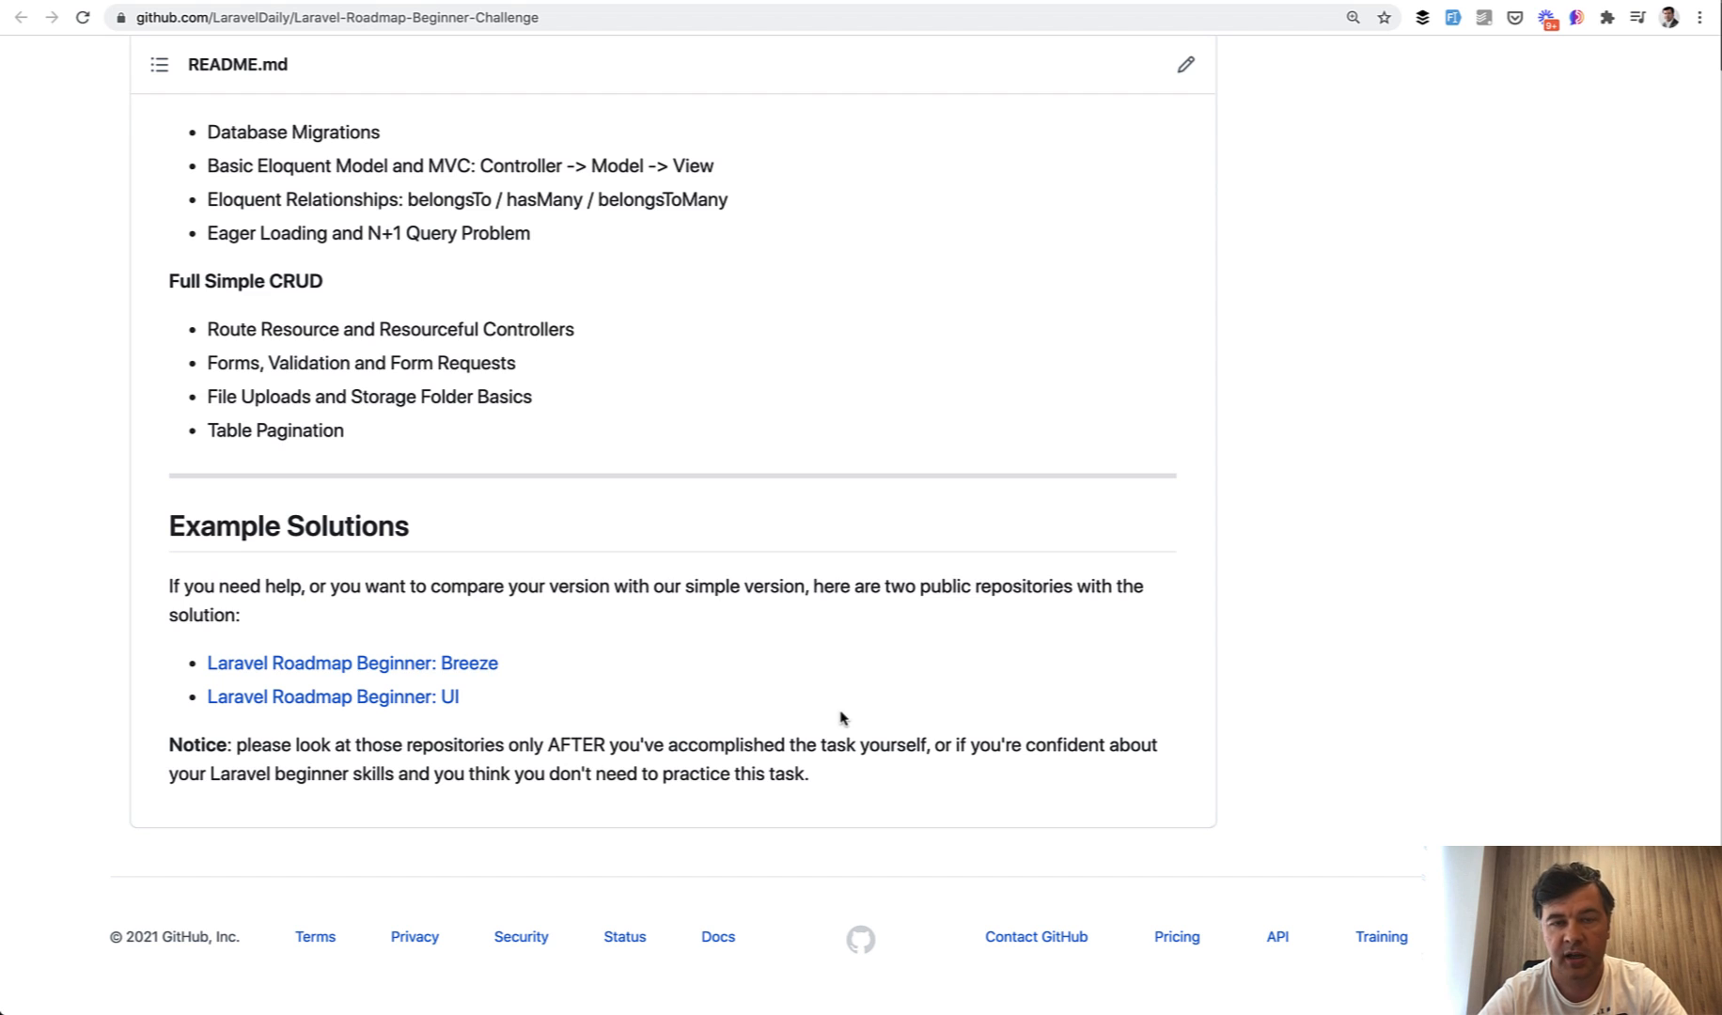
mouse_move(818, 603)
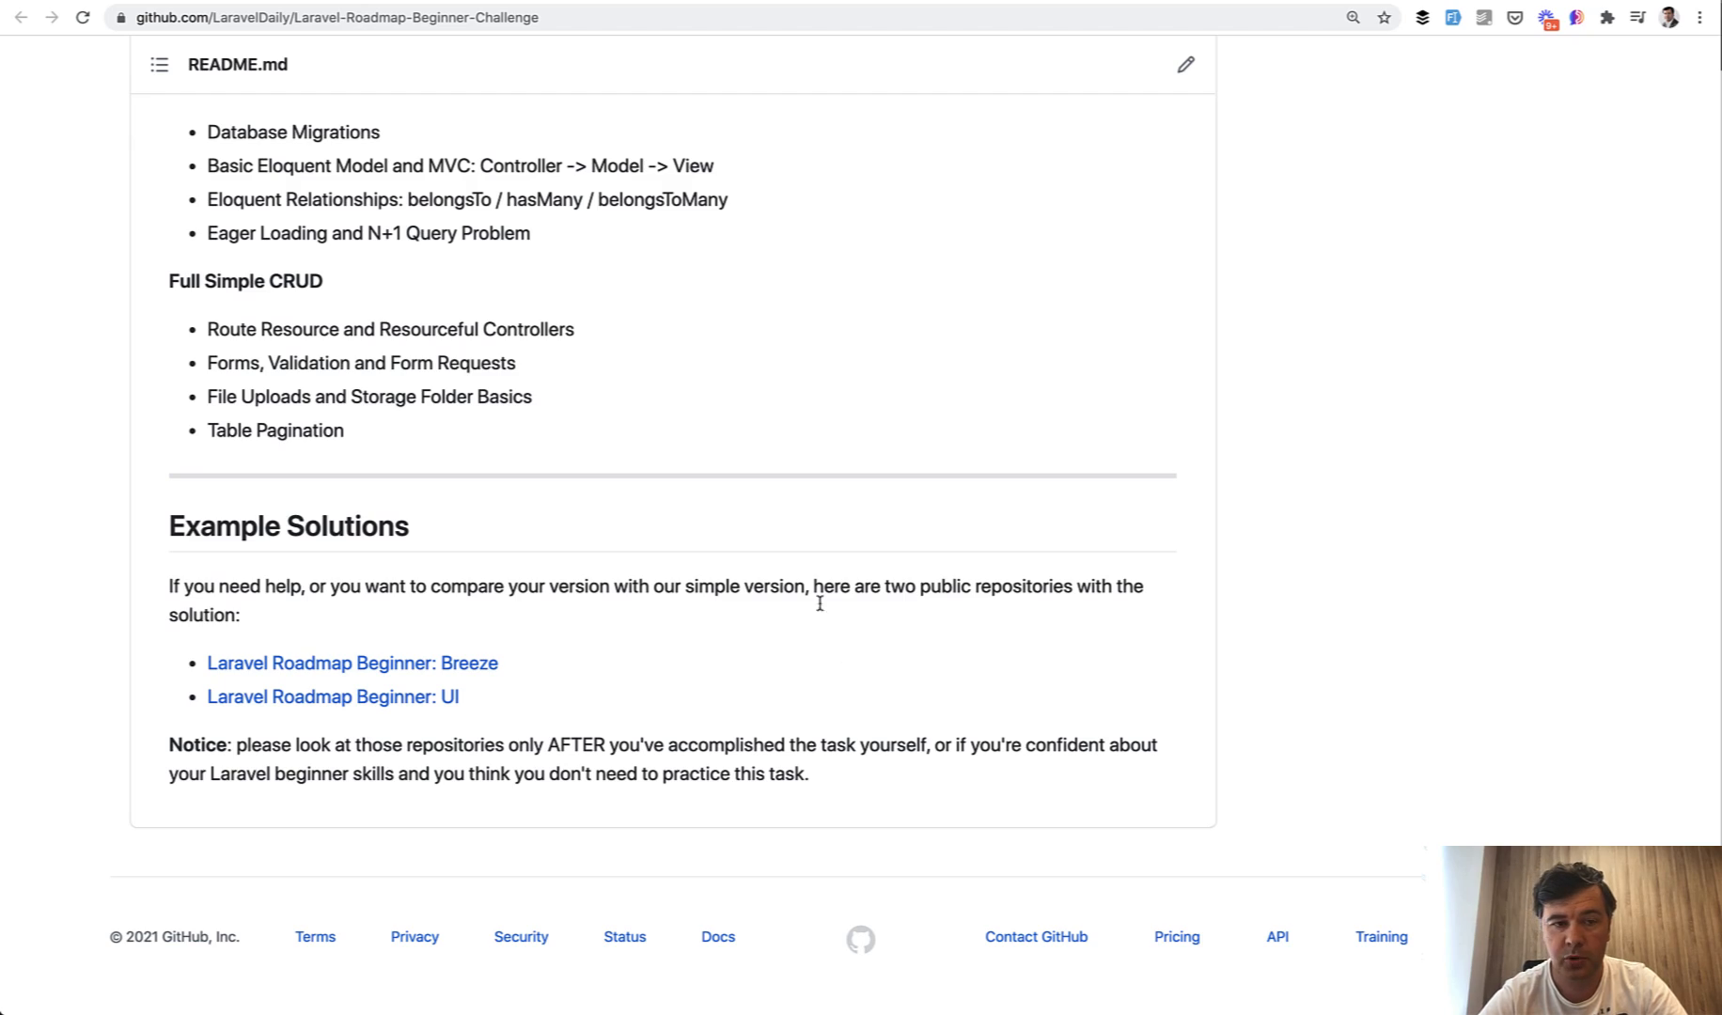
scroll("up", 3)
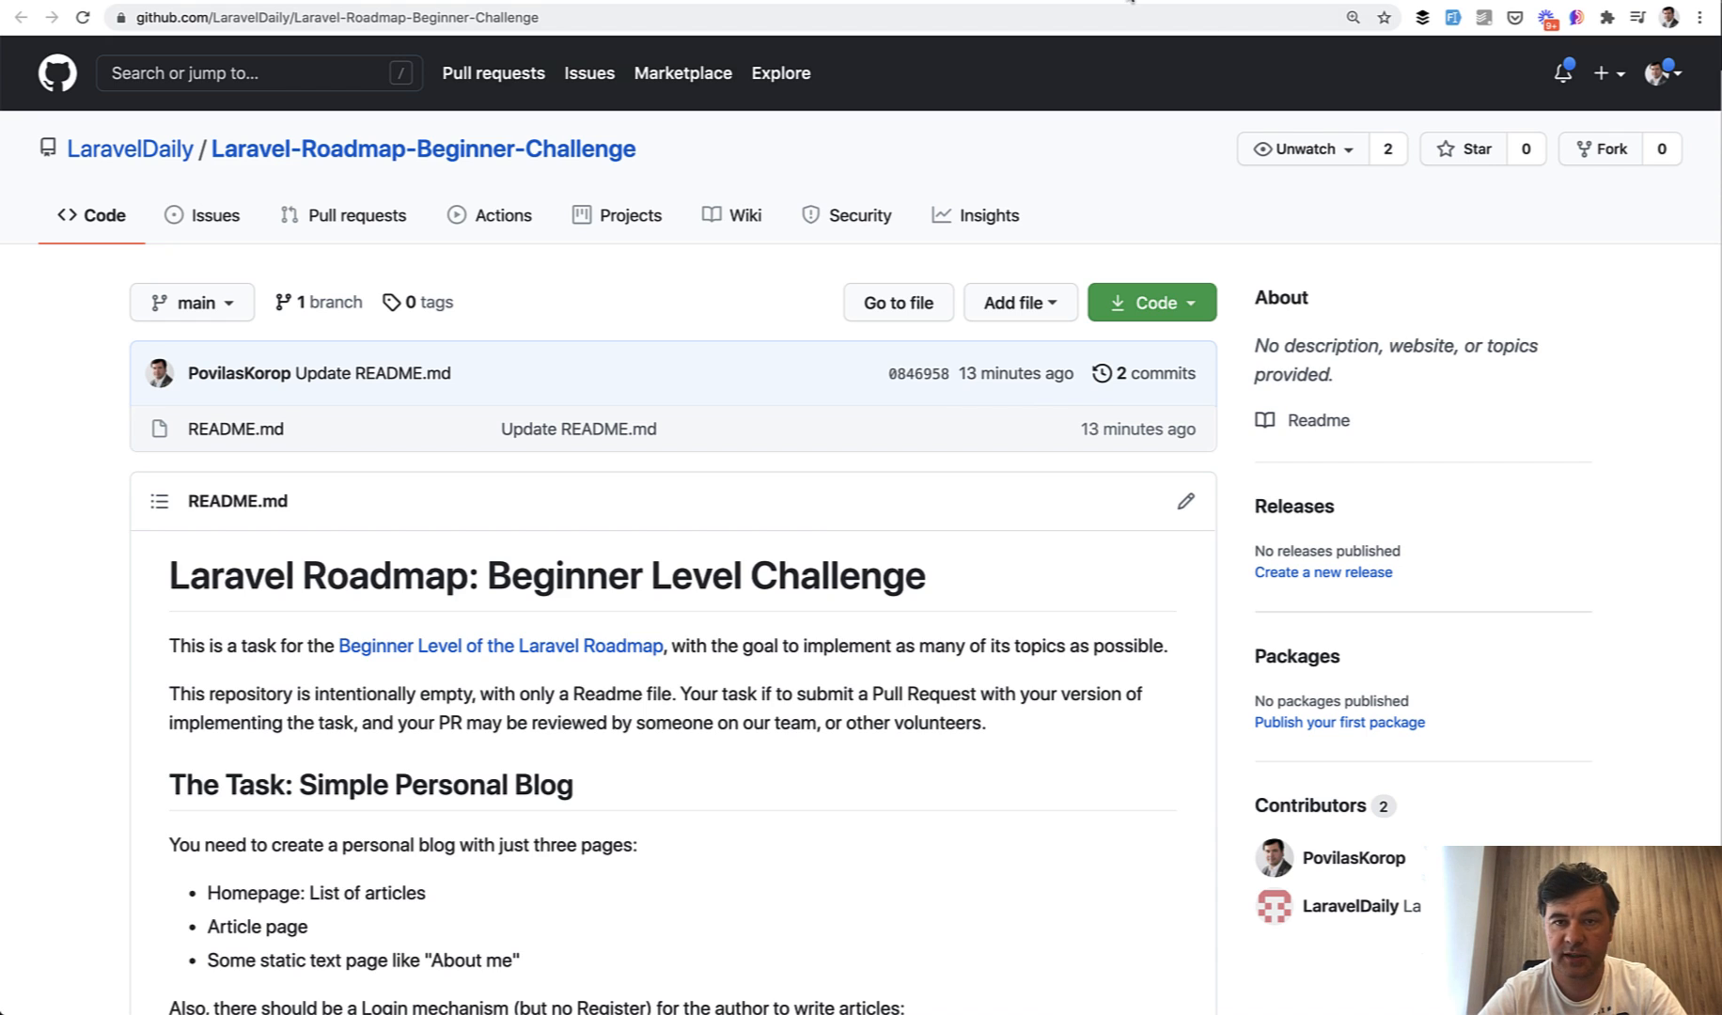
- Go to the Beginner Level of the Laravel Roadmap and read through its topic table
left_click(501, 645)
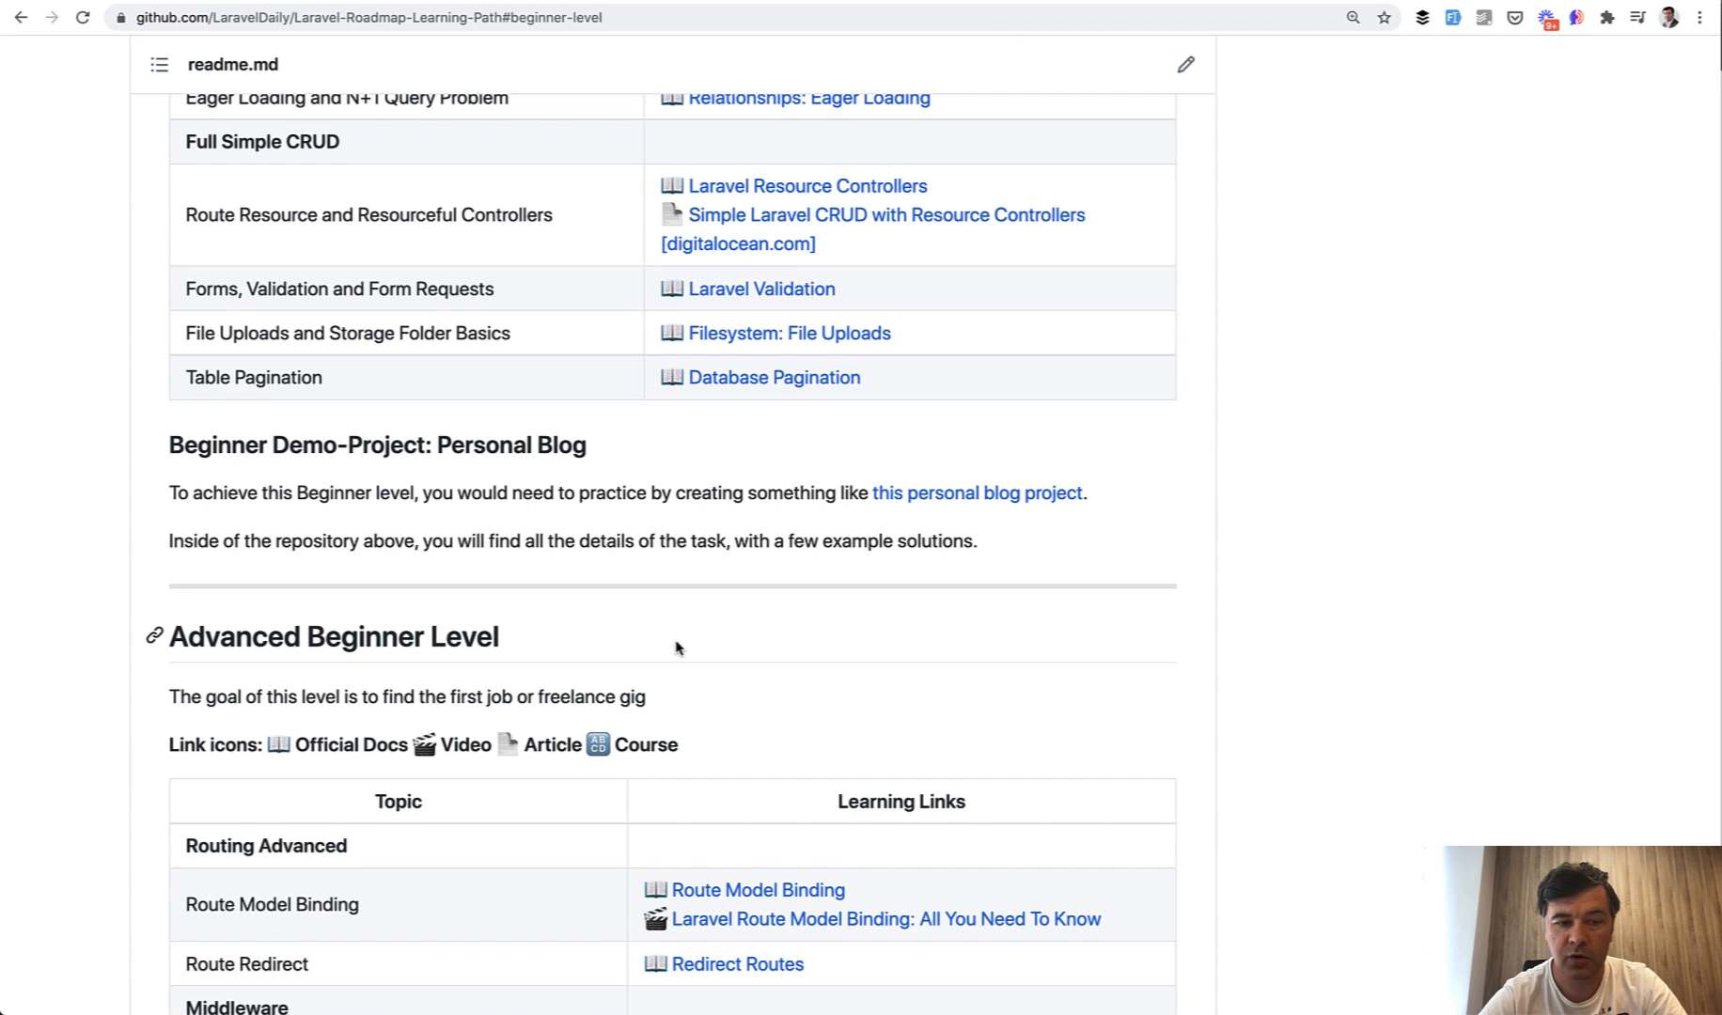
scroll("down", 3)
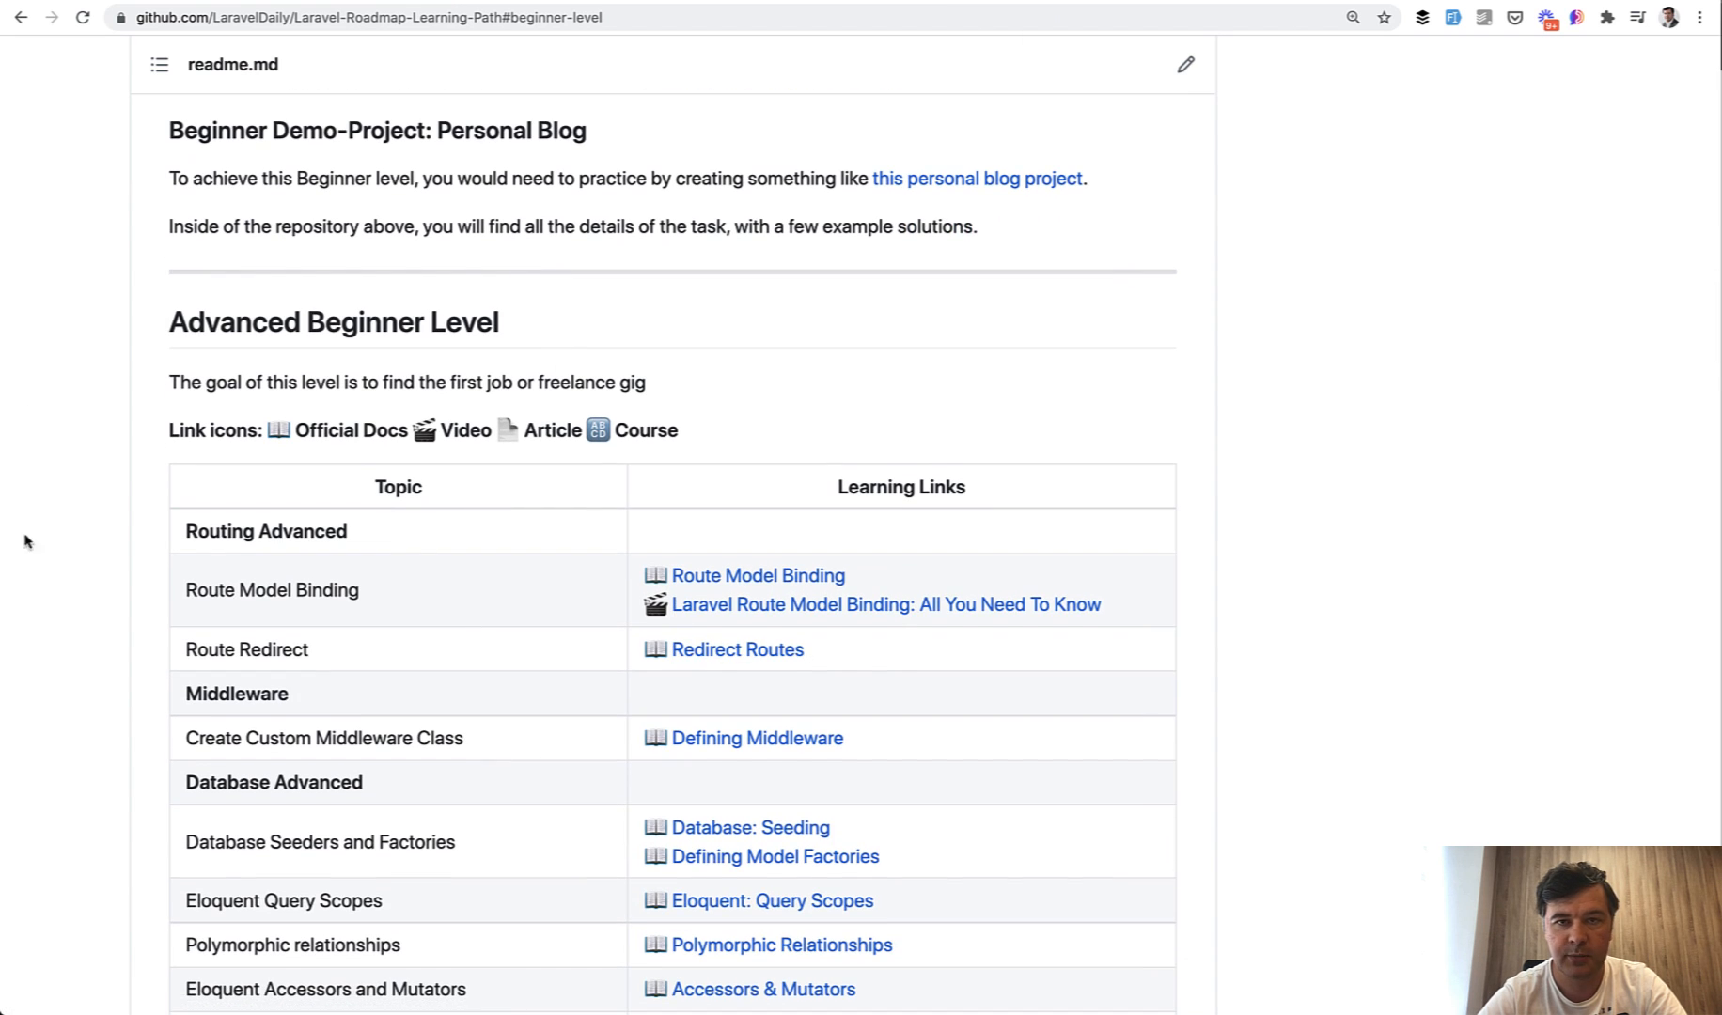
scroll("down", 3)
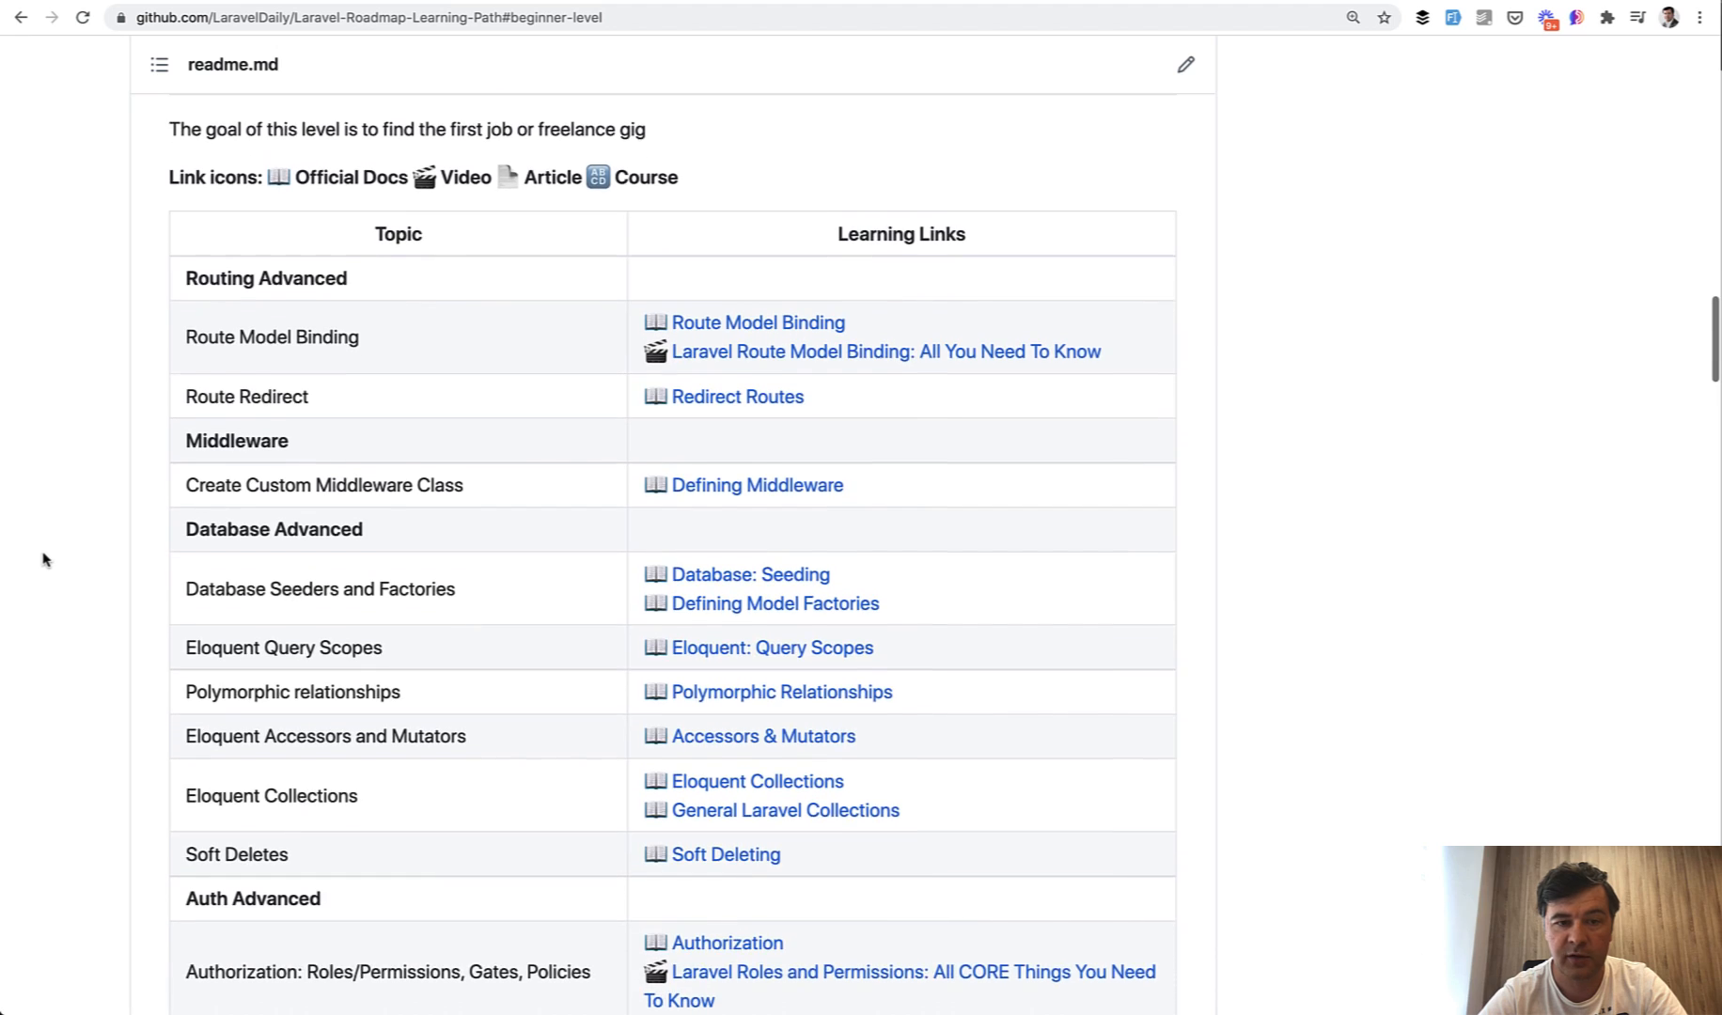
scroll("down", 3)
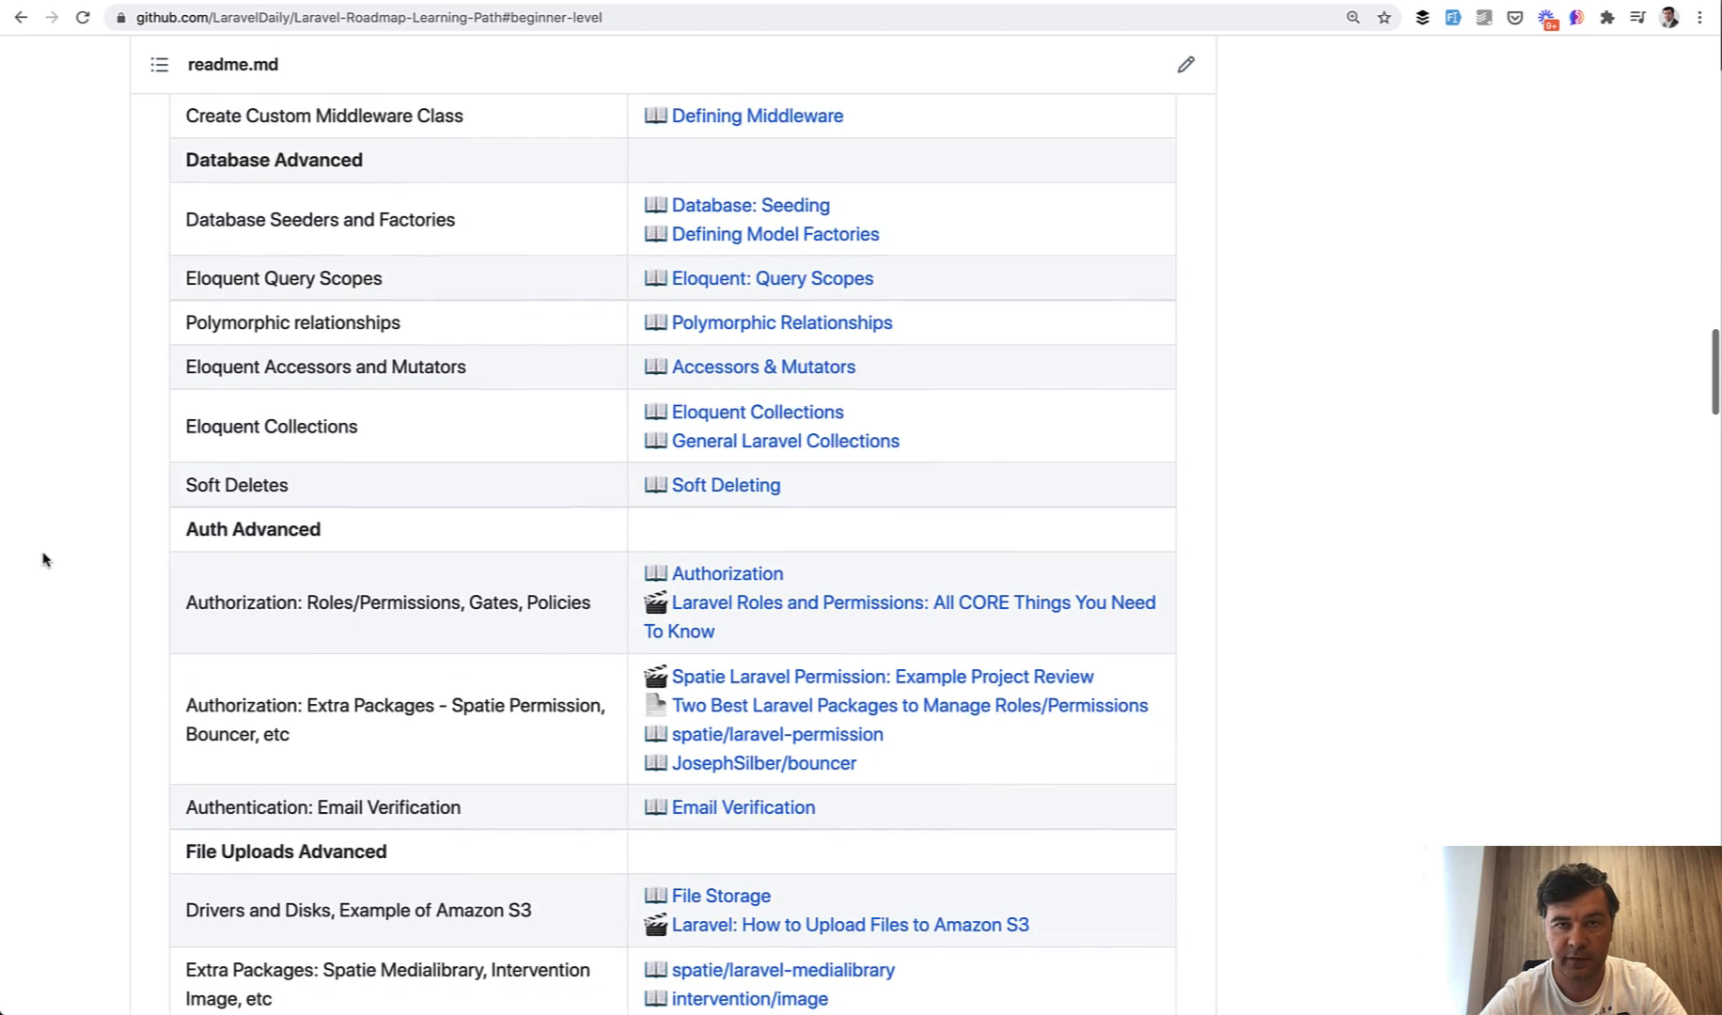
scroll("down", 3)
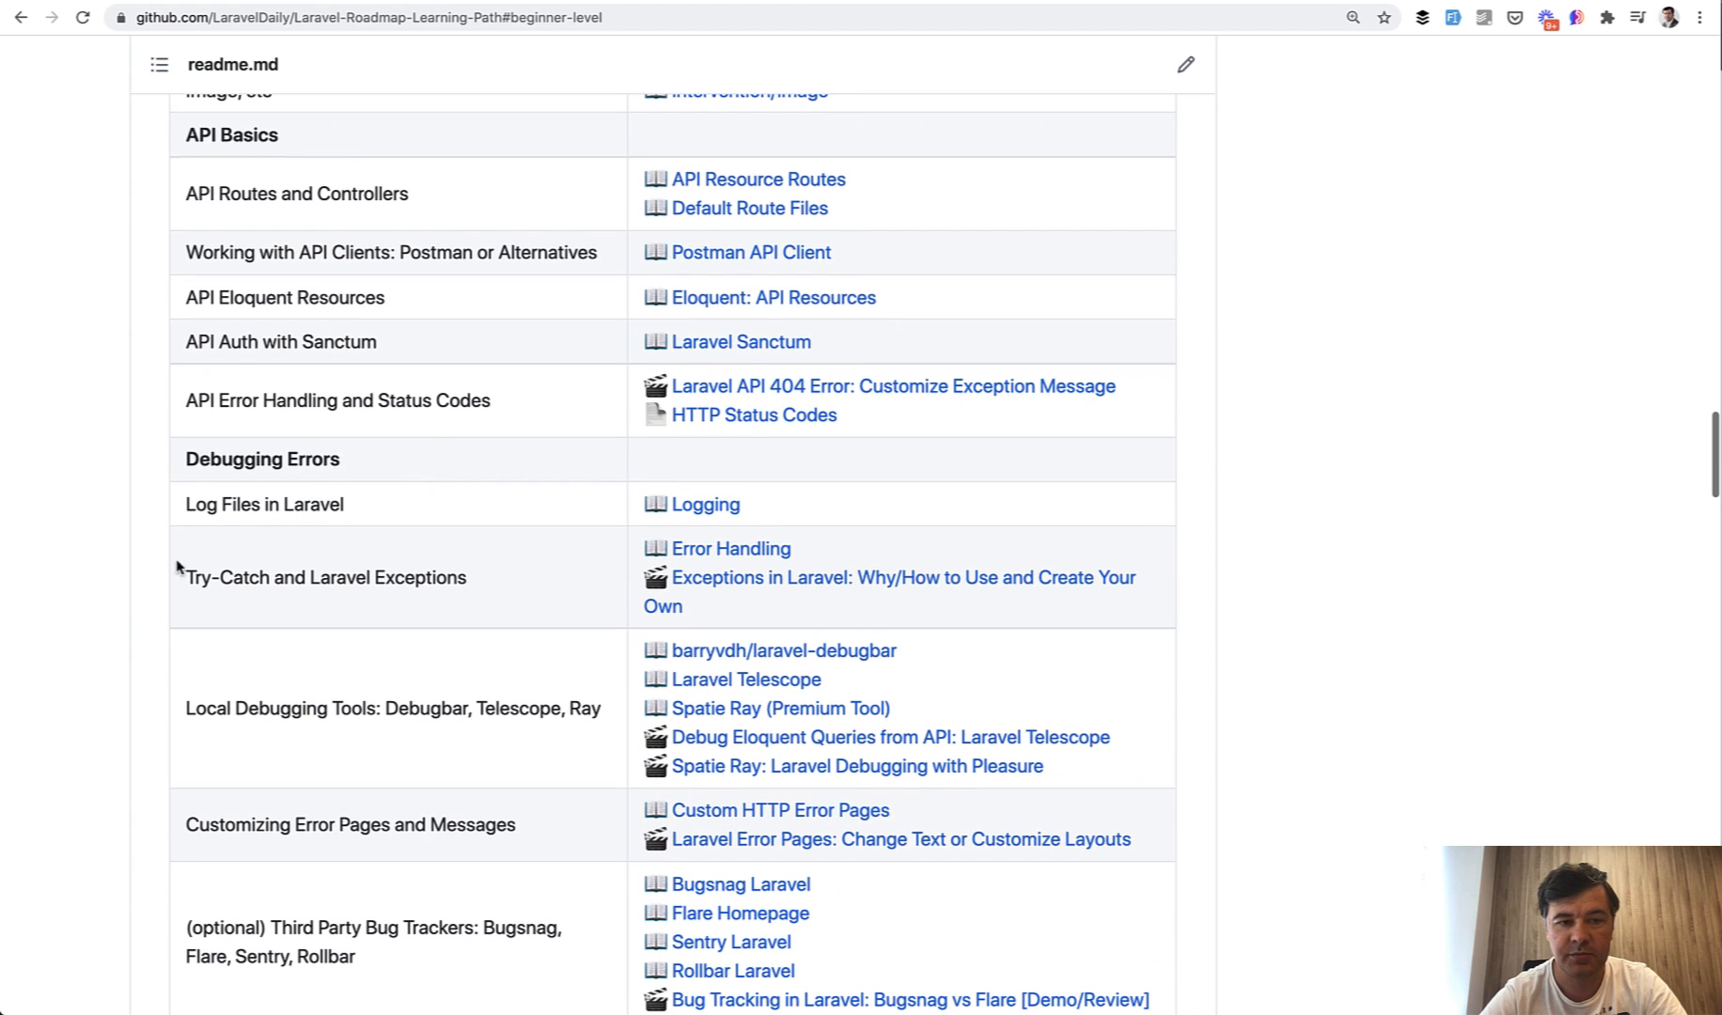
scroll("down", 3)
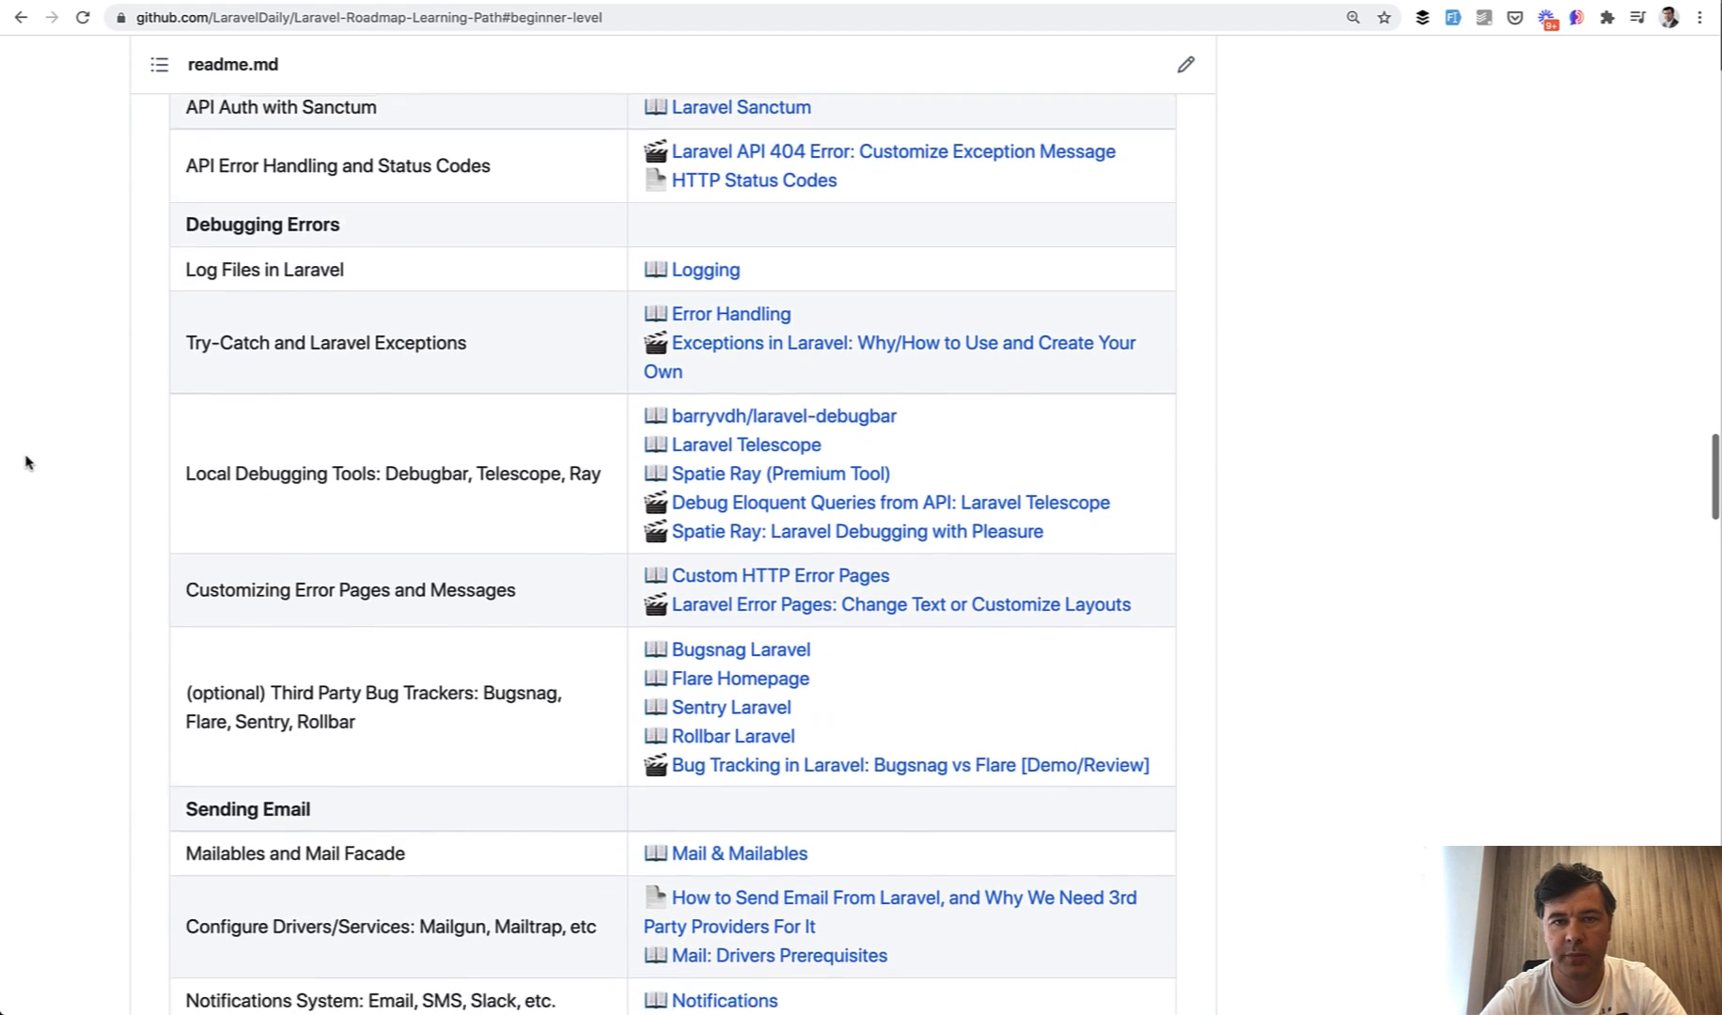
- Continue down the Learning Path readme into the Advanced Beginner and Mid Level topics
scroll("down", 3)
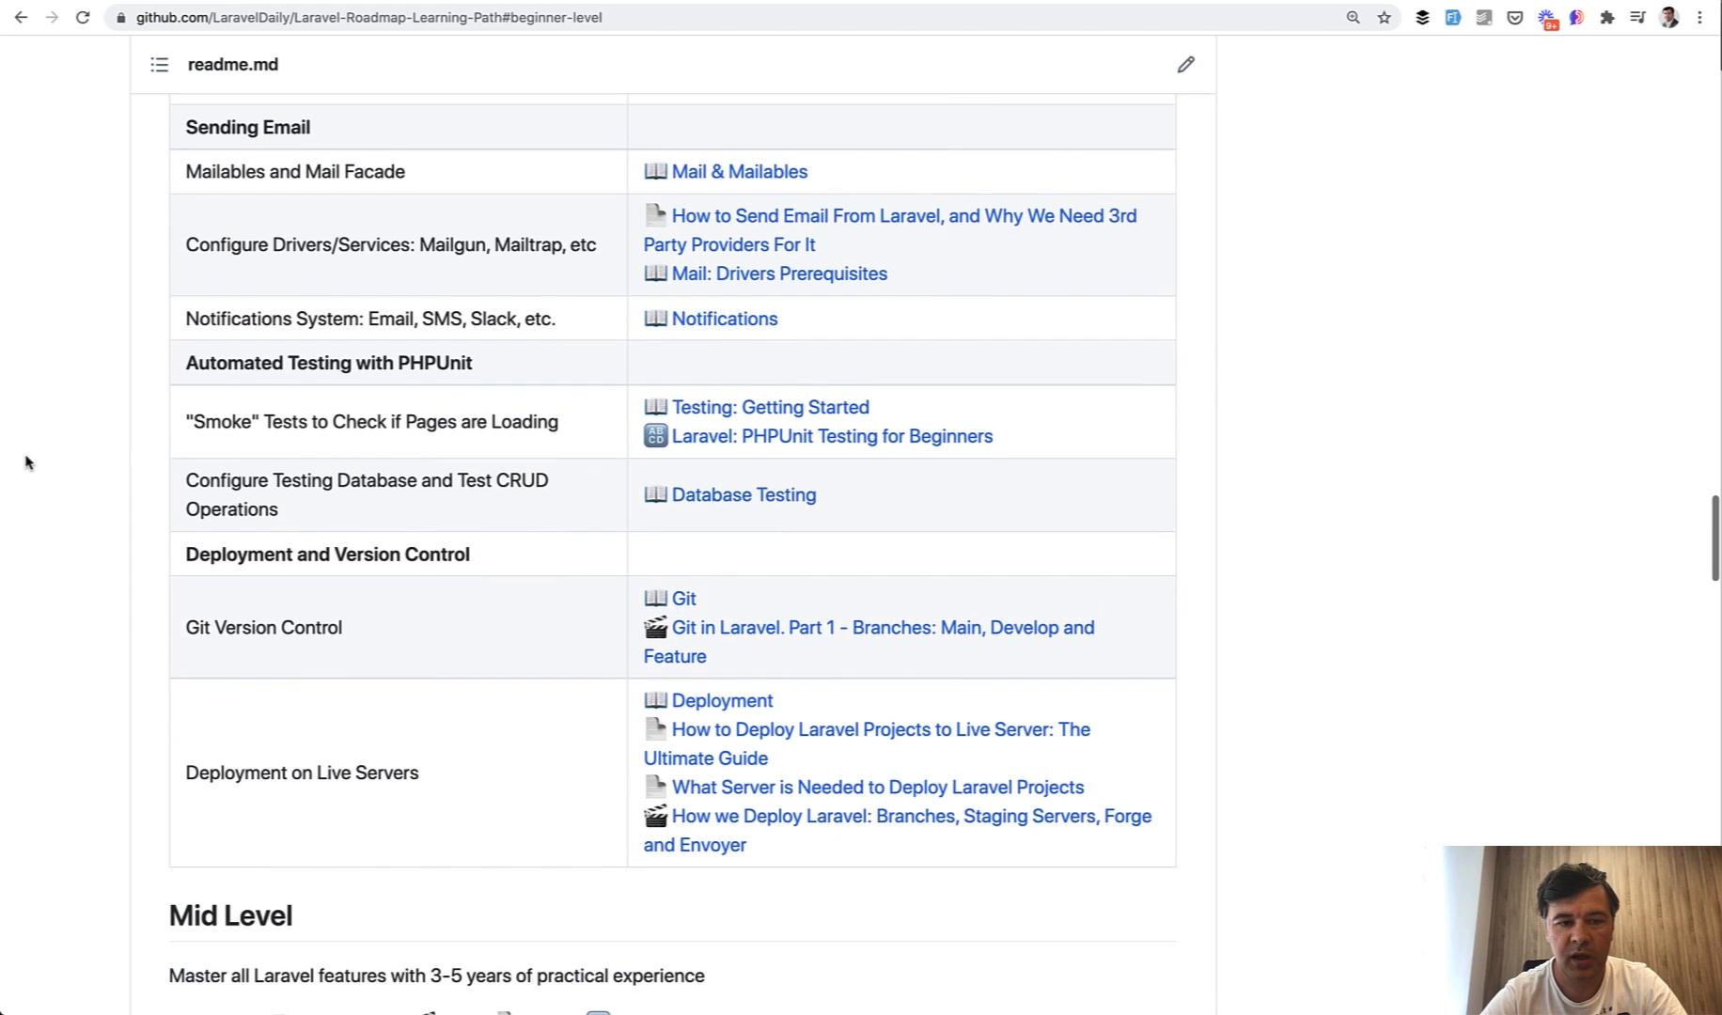
scroll("down", 3)
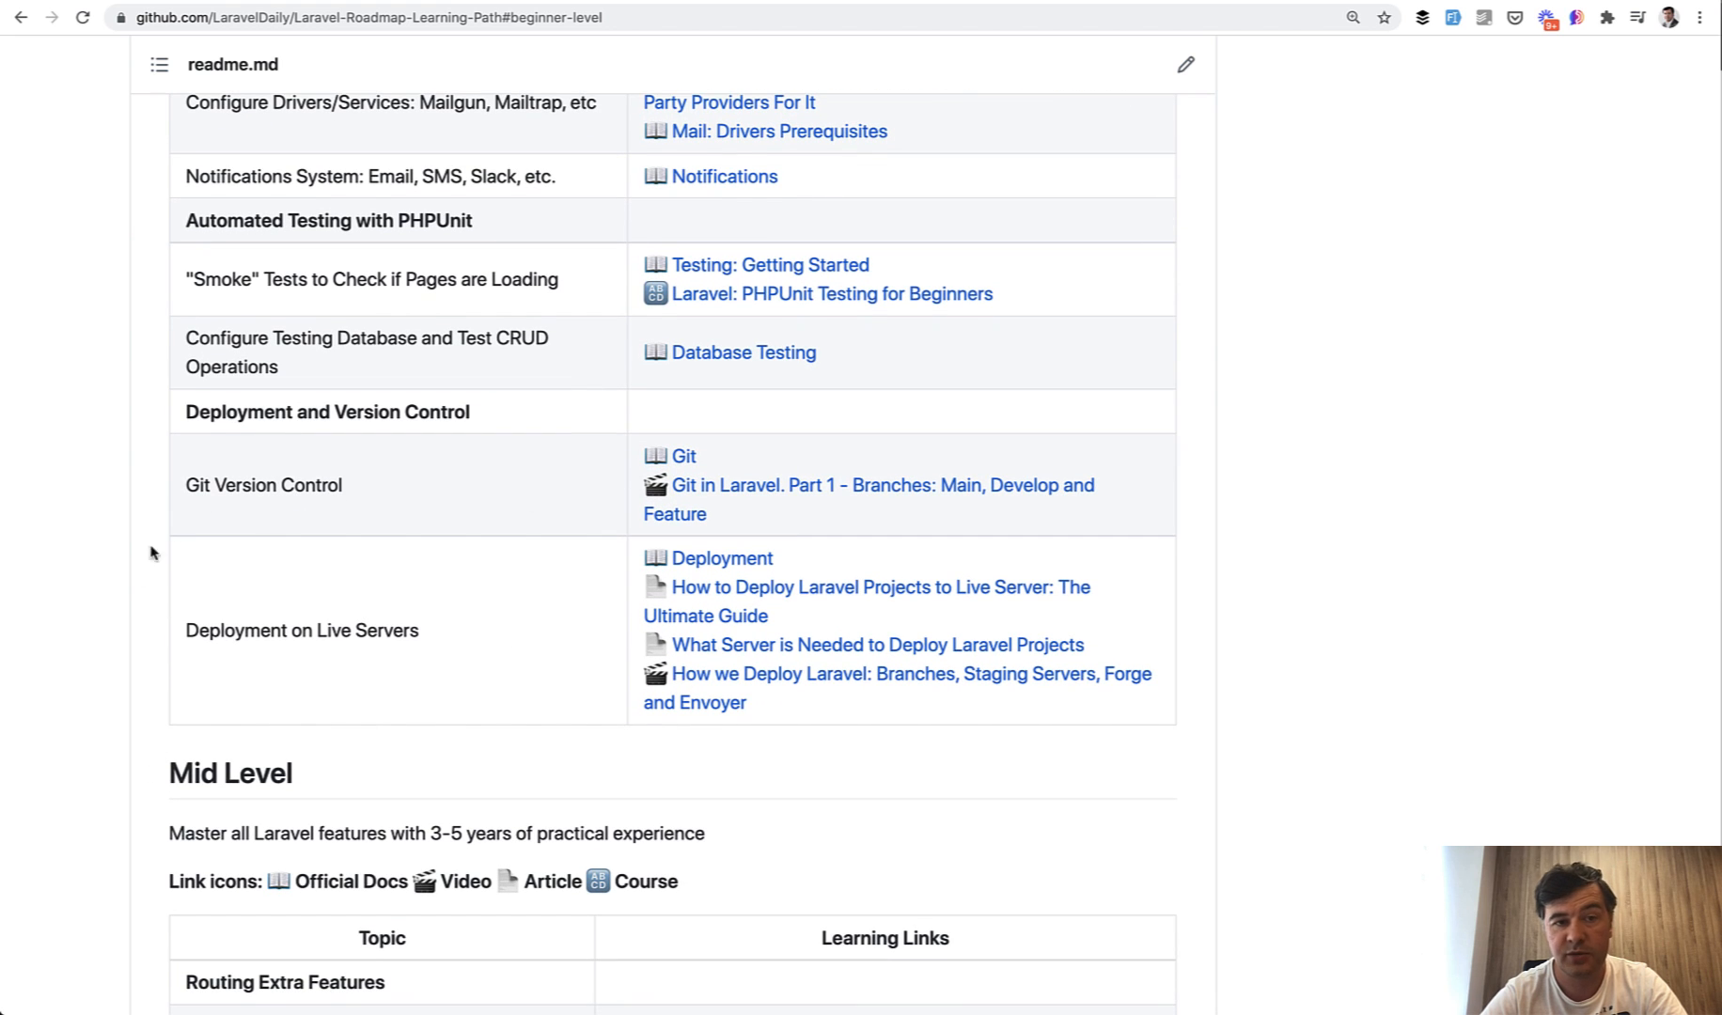
mouse_move(137, 602)
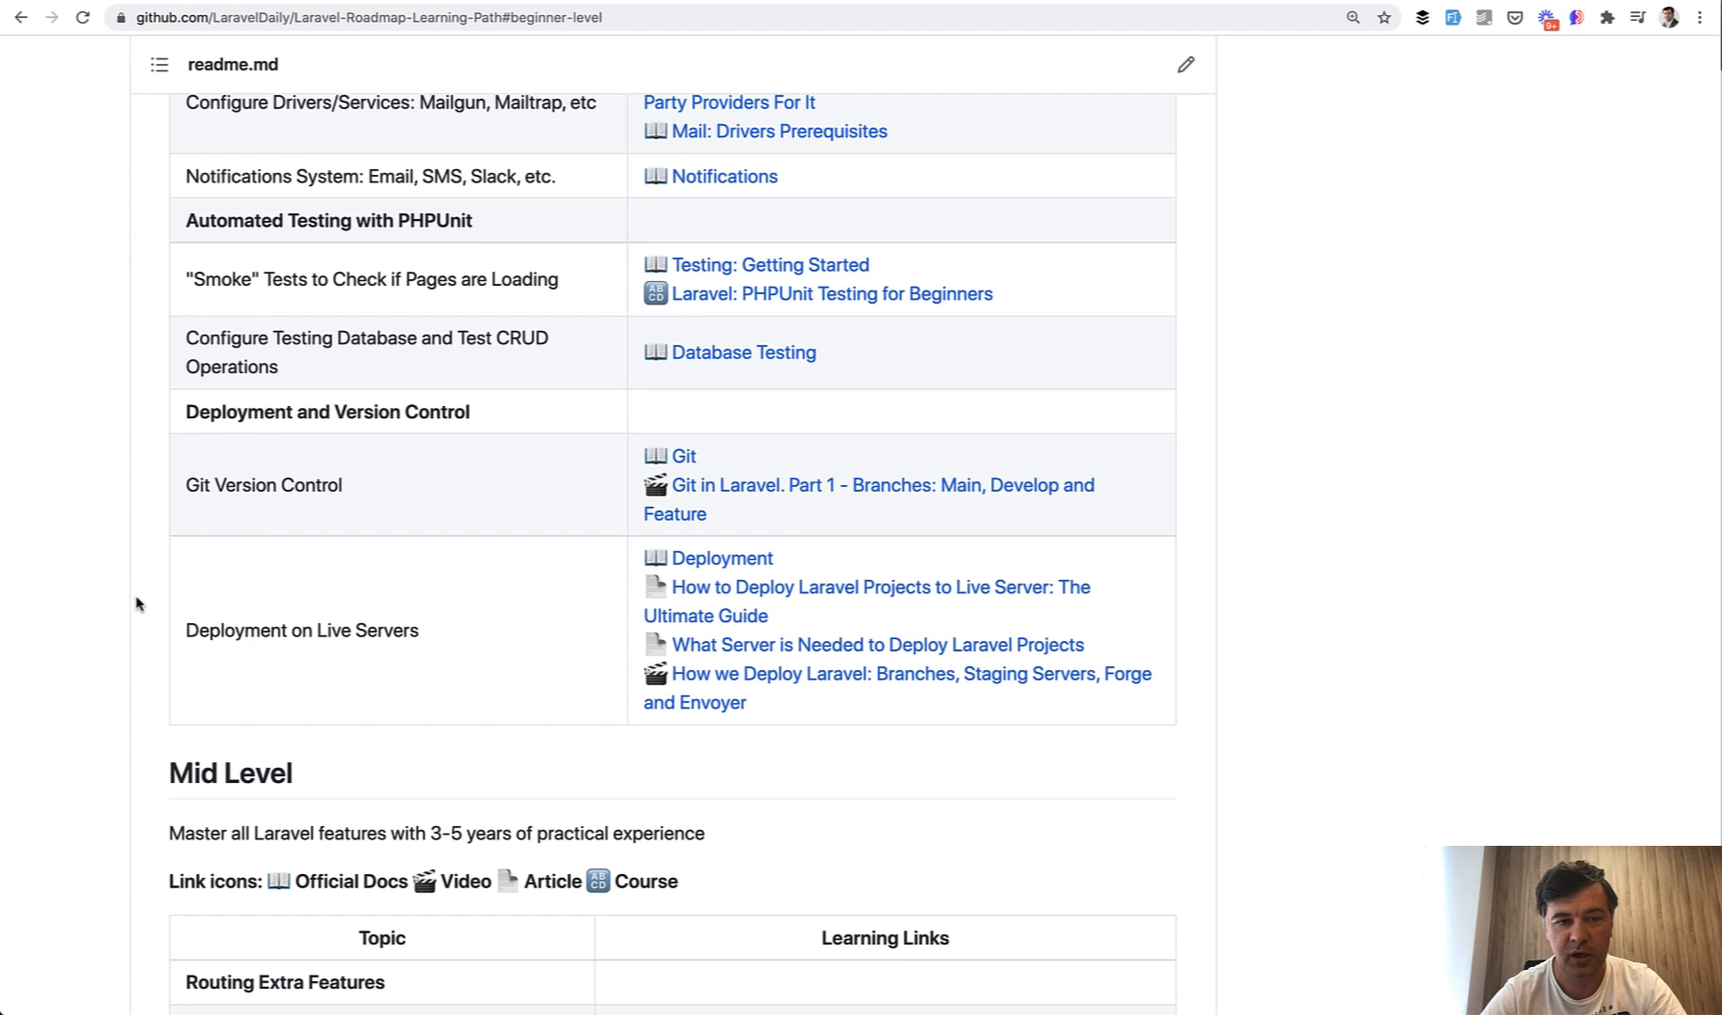
scroll("down", 3)
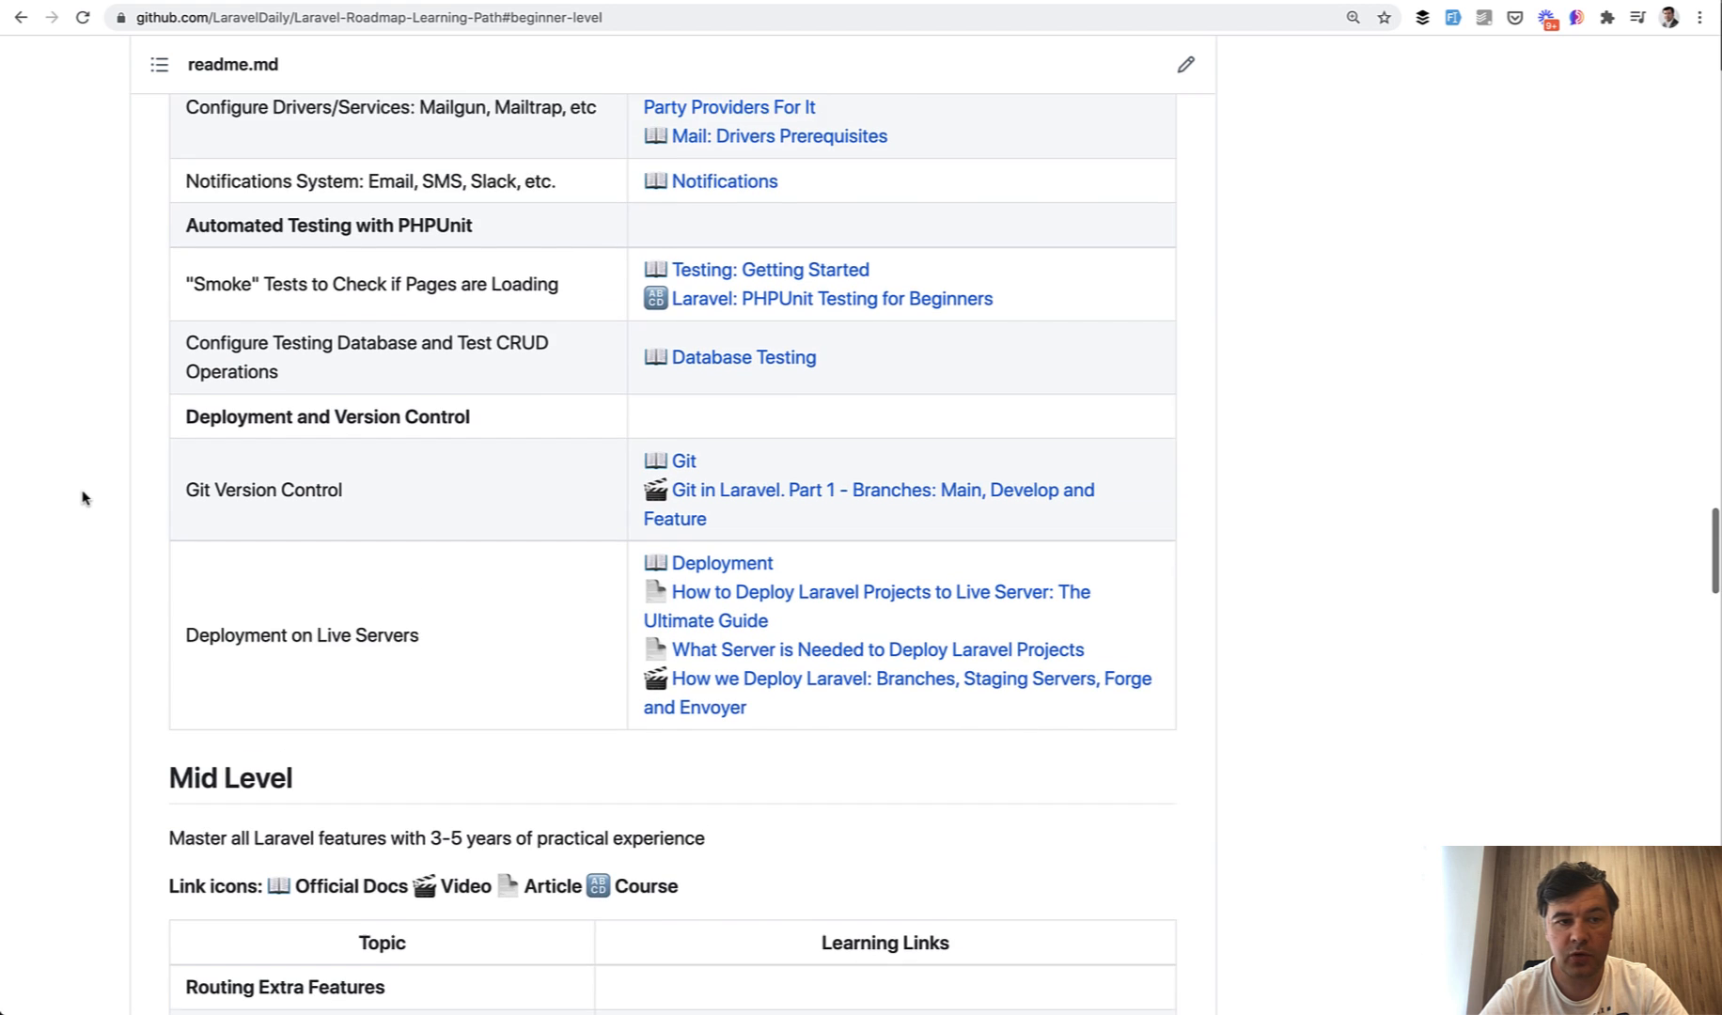
scroll("down", 3)
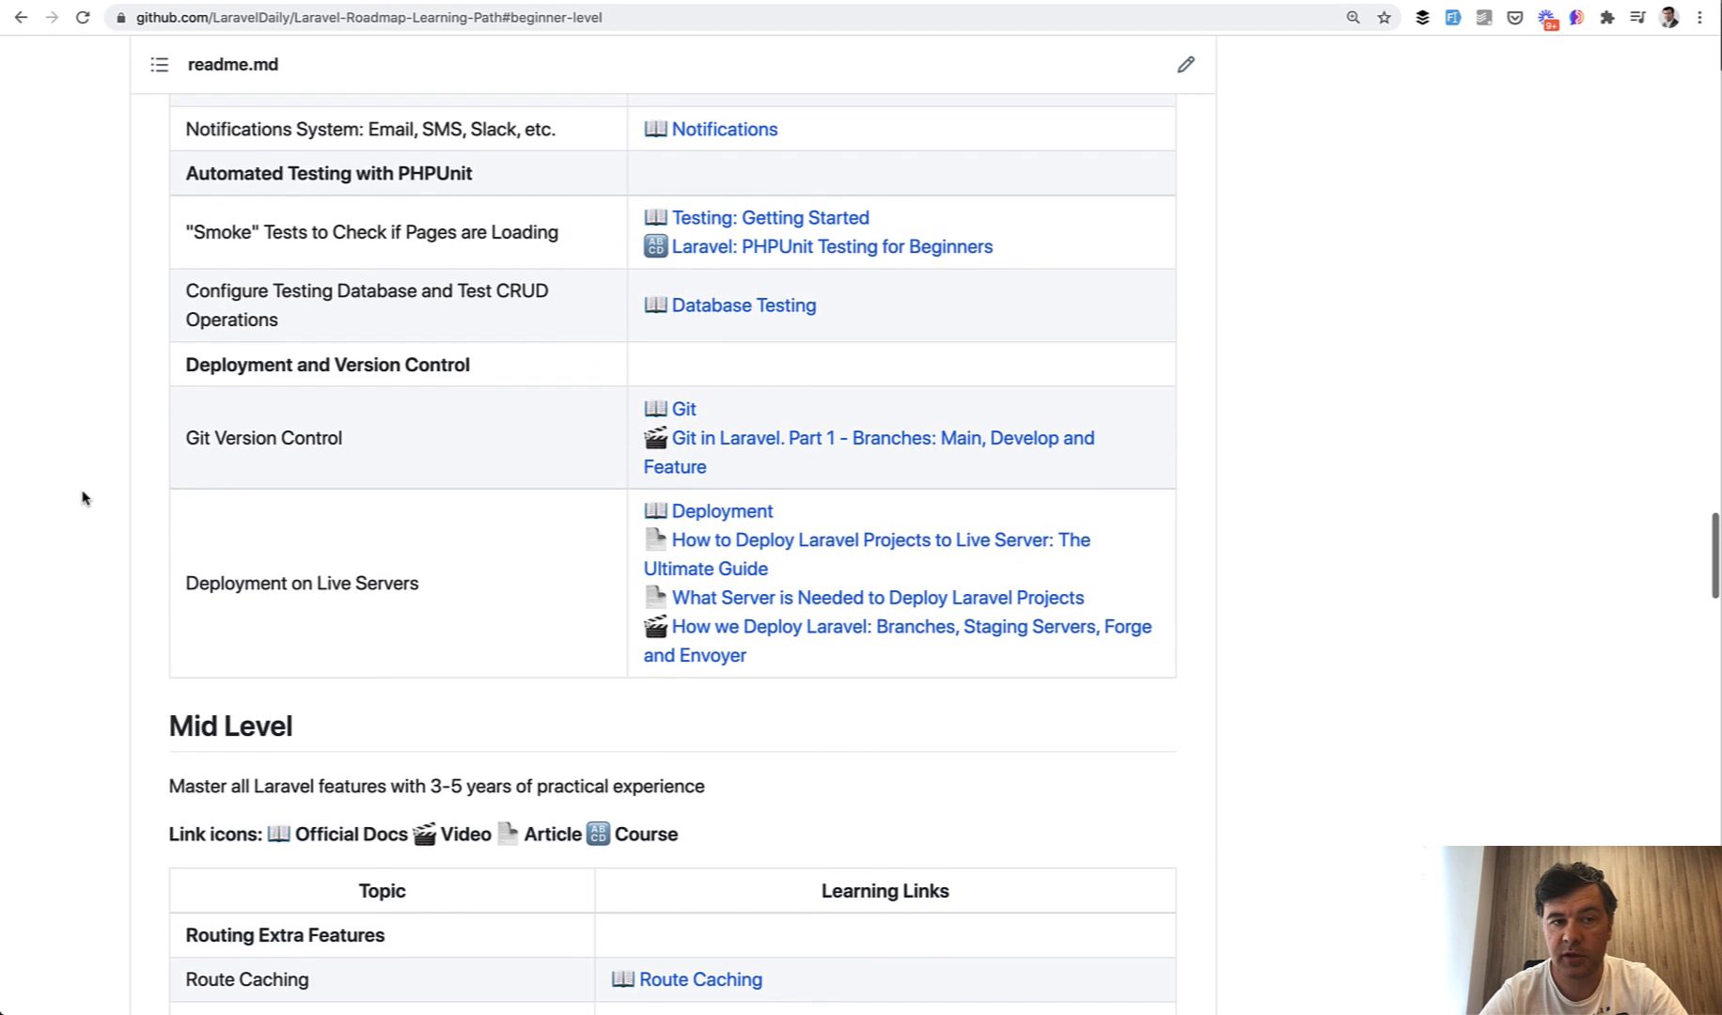
scroll("down", 3)
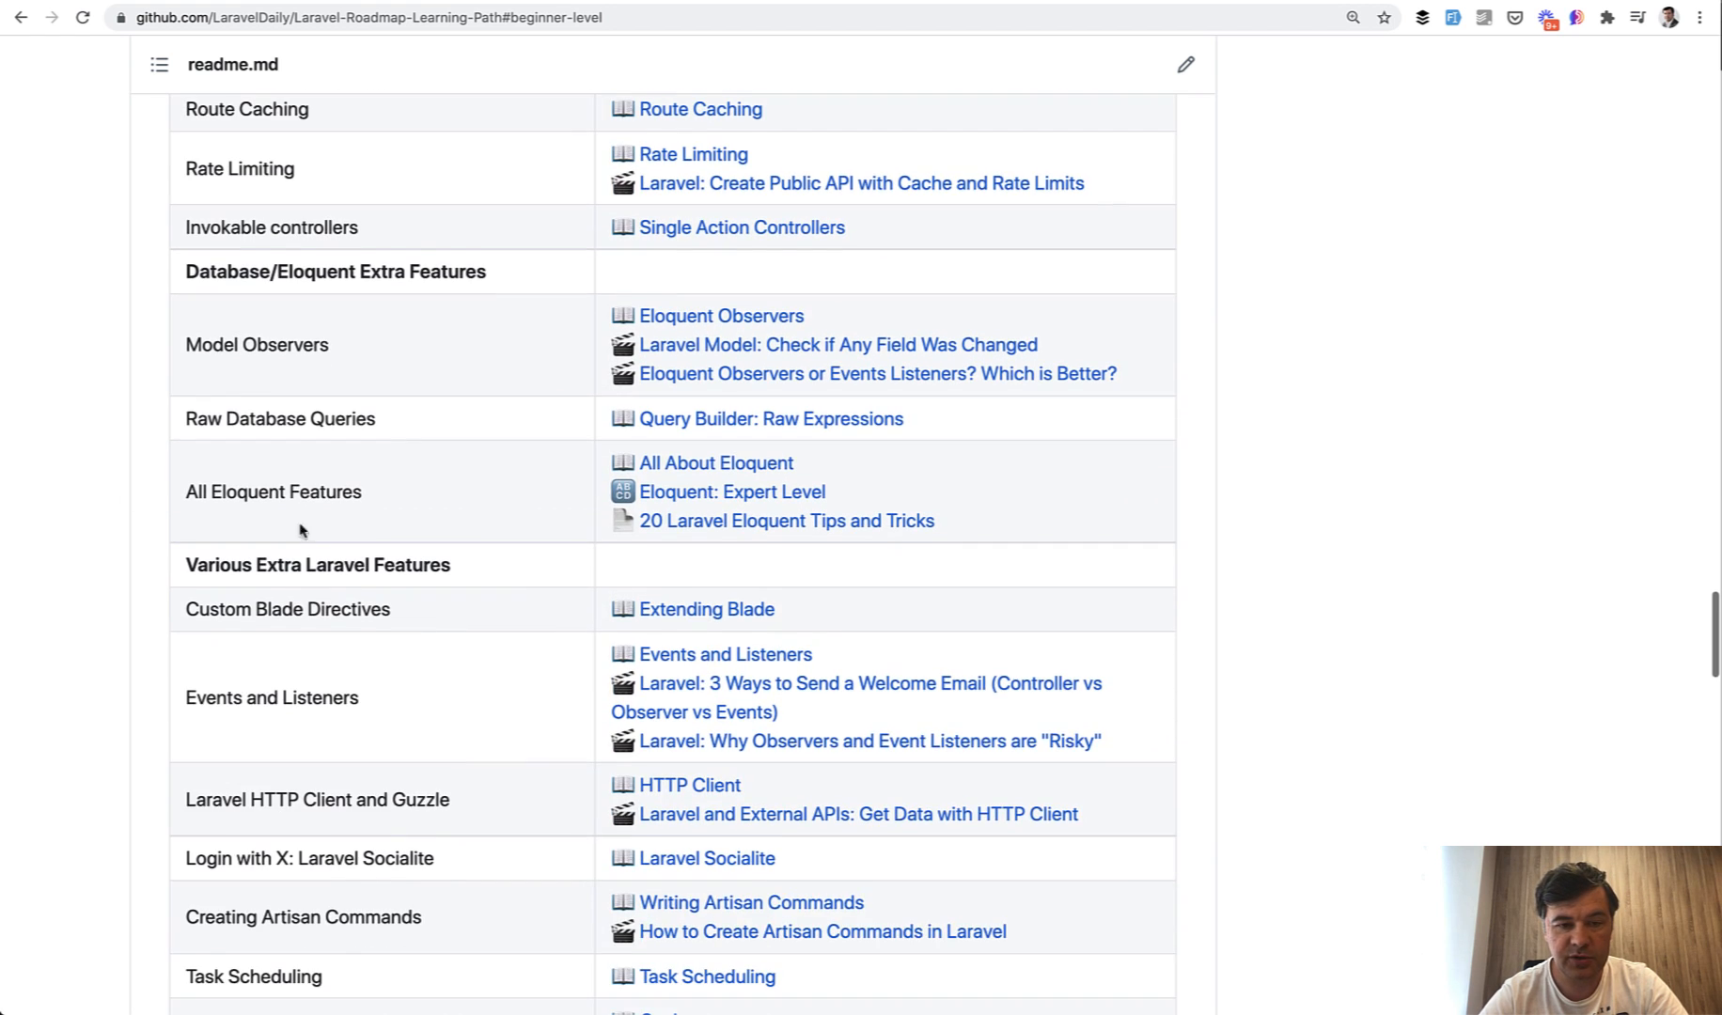
mouse_move(715, 462)
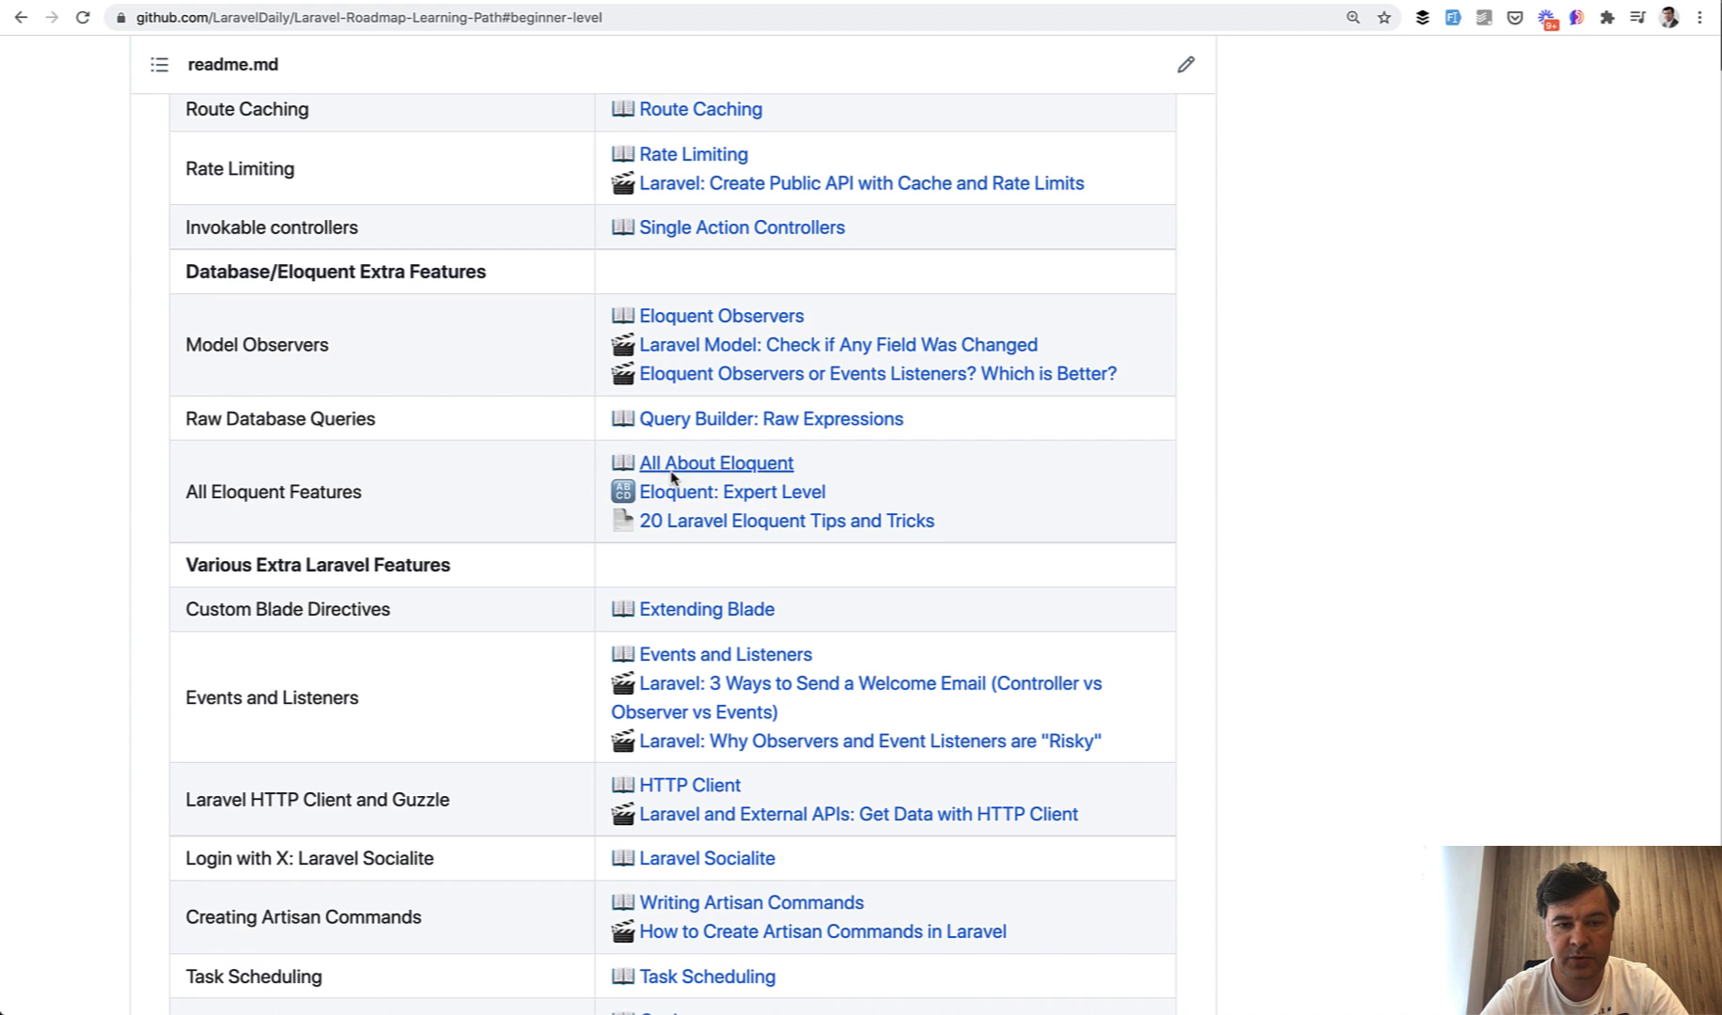
- Follow the Eloquent course link to the Laravel Daily Teachable catalog and browse its course cards
left_click(716, 462)
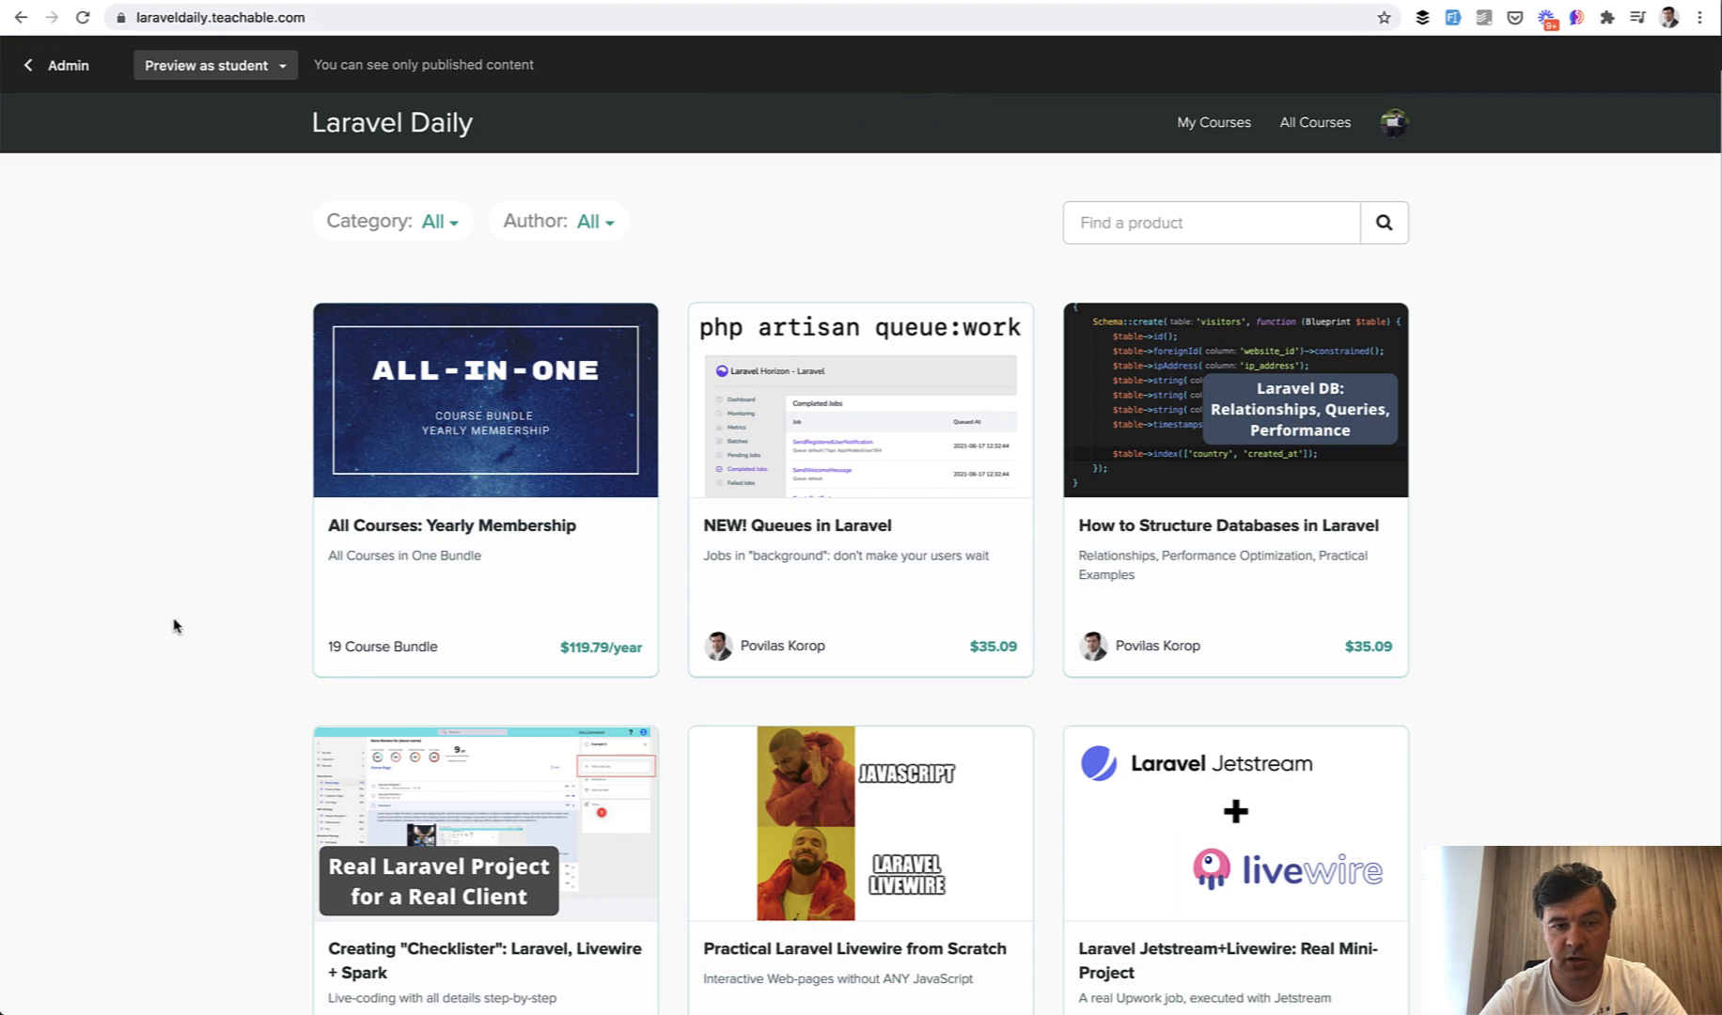
scroll("down", 3)
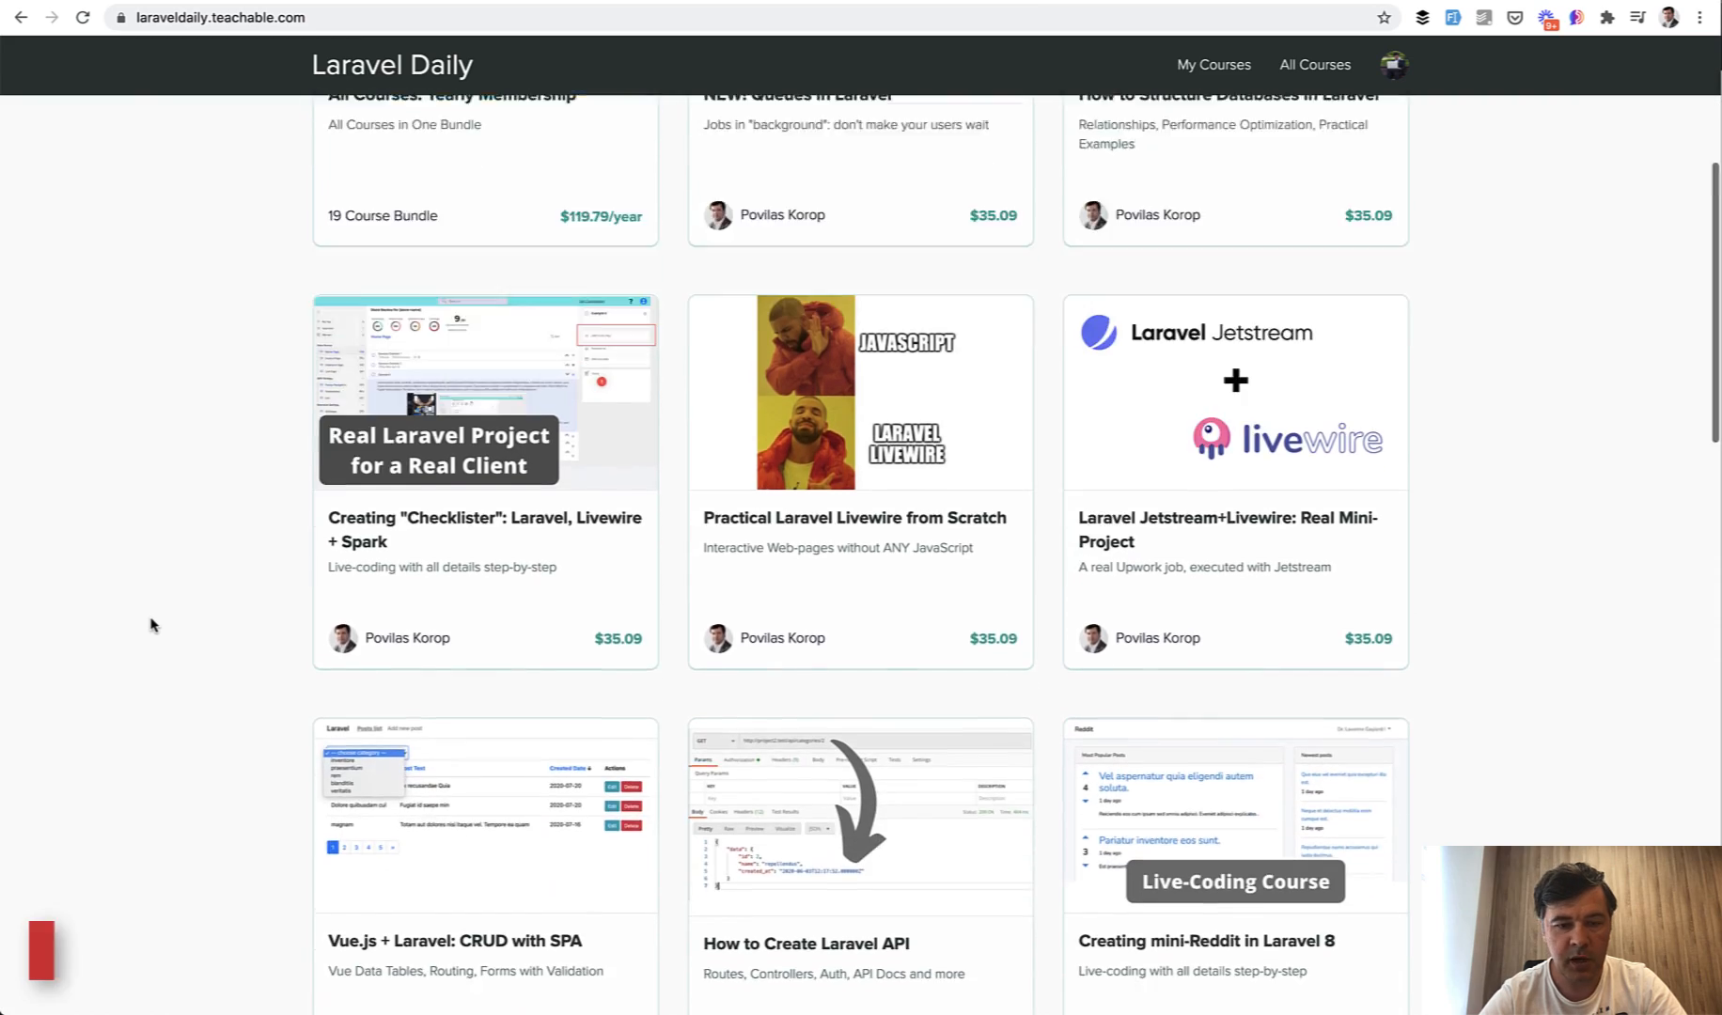
scroll("down", 3)
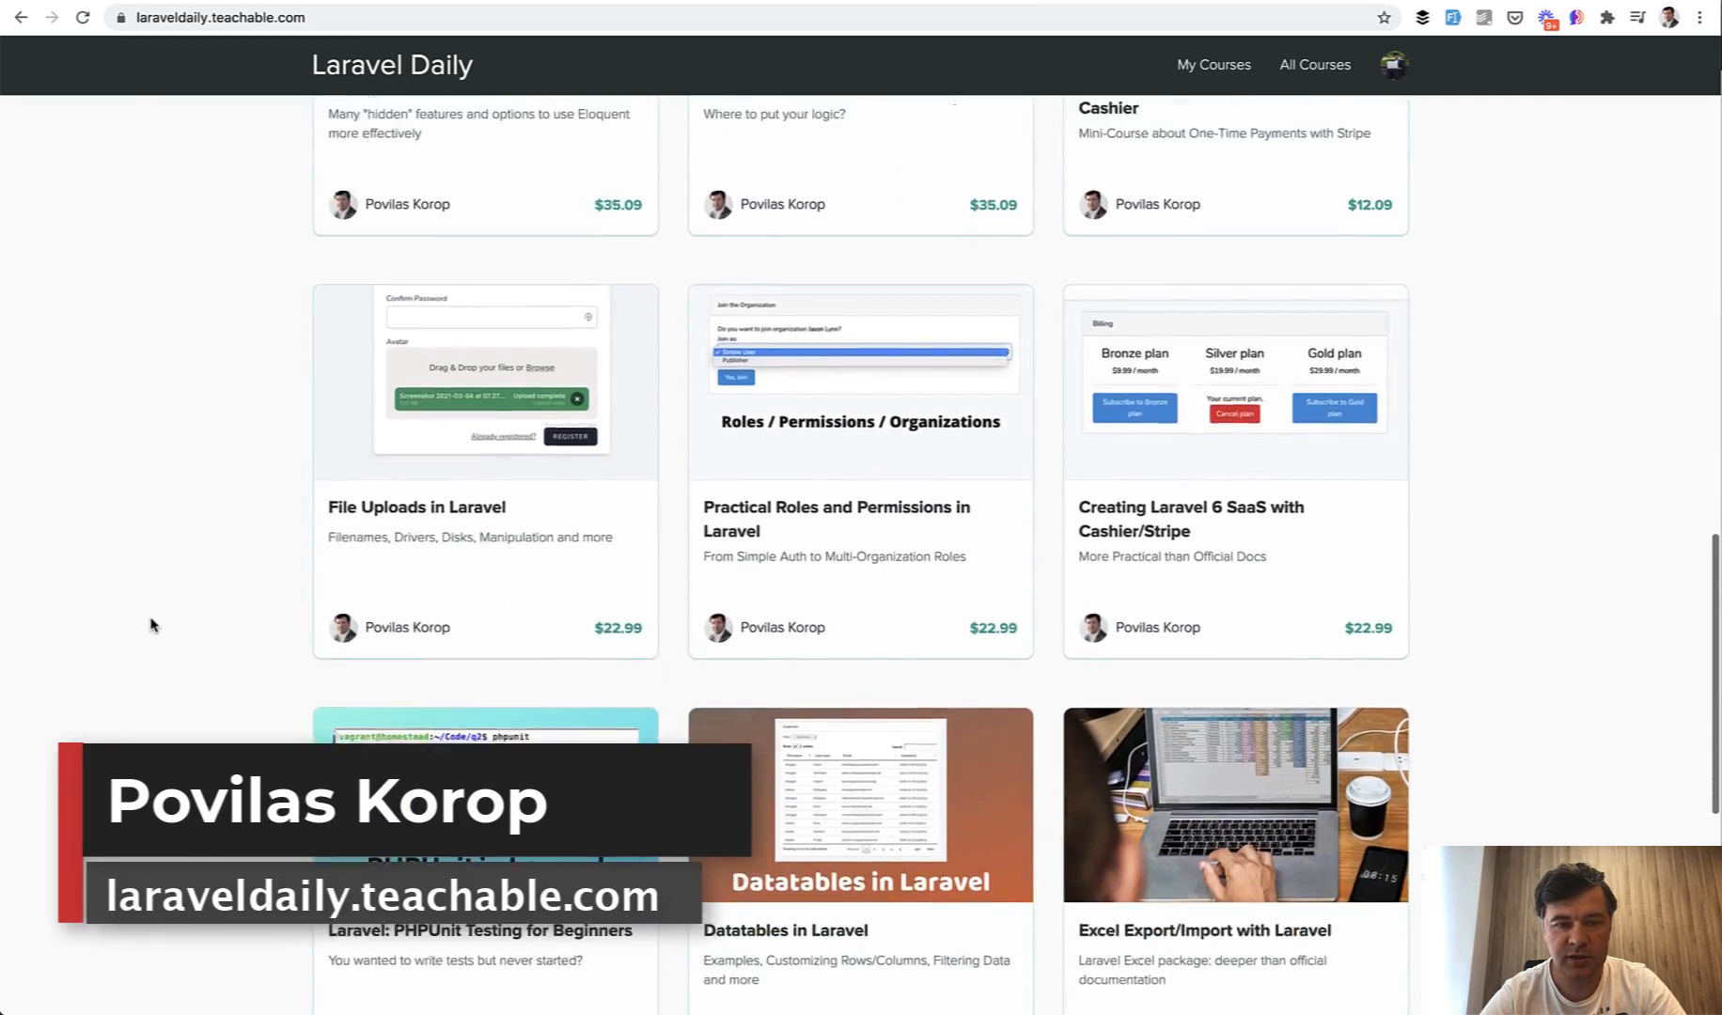